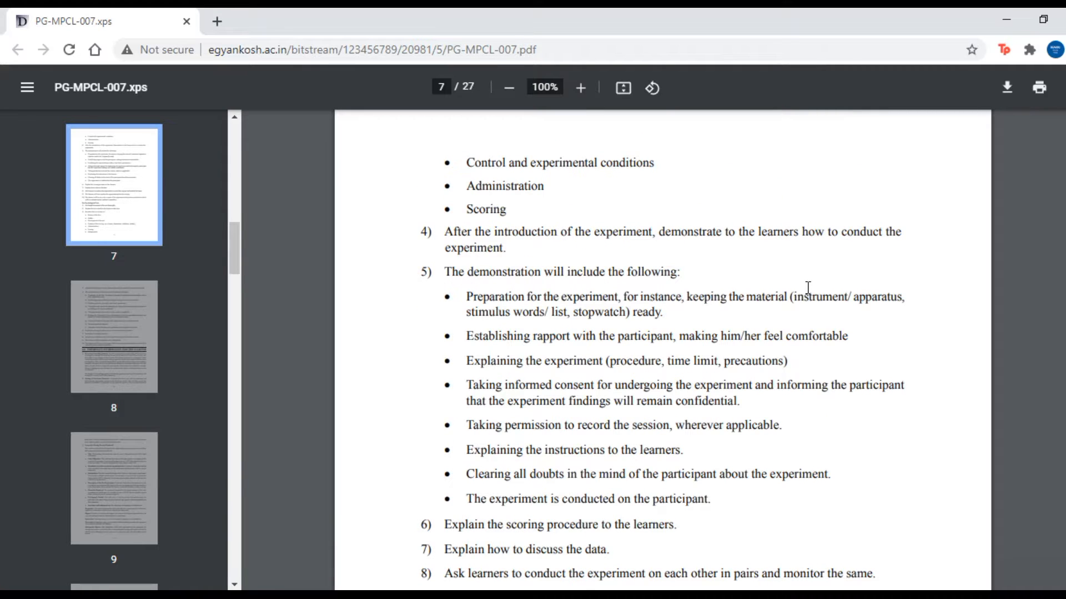
- Scroll from page 6's practicum list down to section 4.0 Important Information for the Learner on page 8
scroll(up, 3)
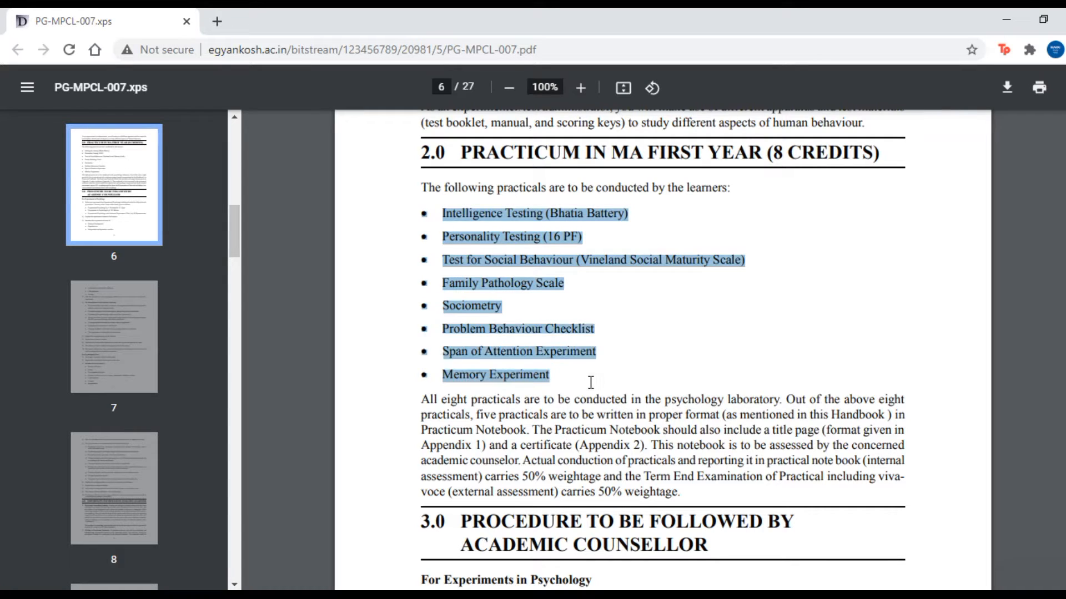
click(637, 382)
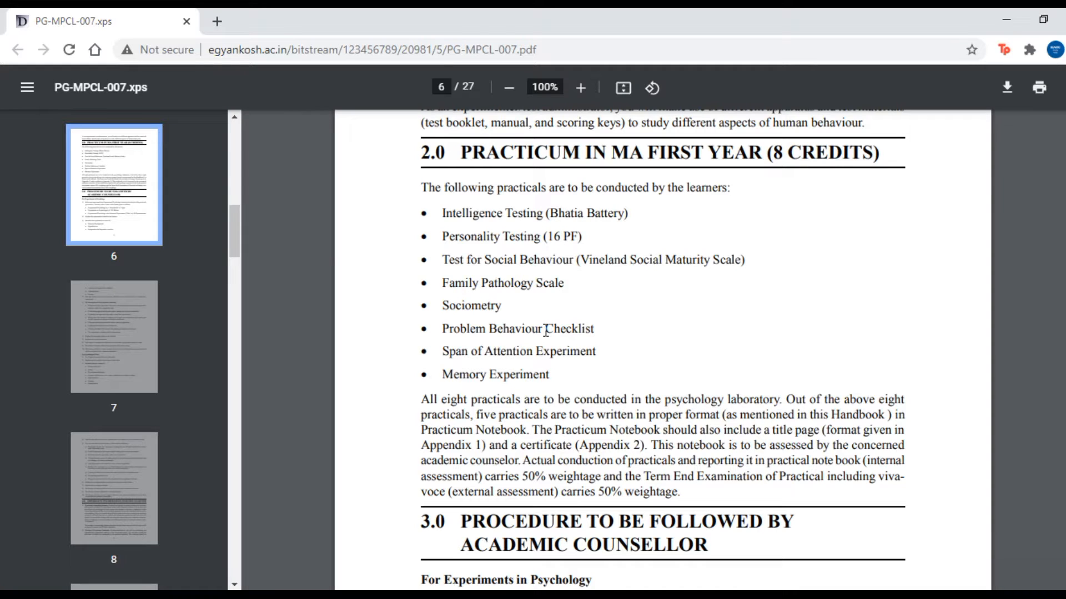
scroll(down, 3)
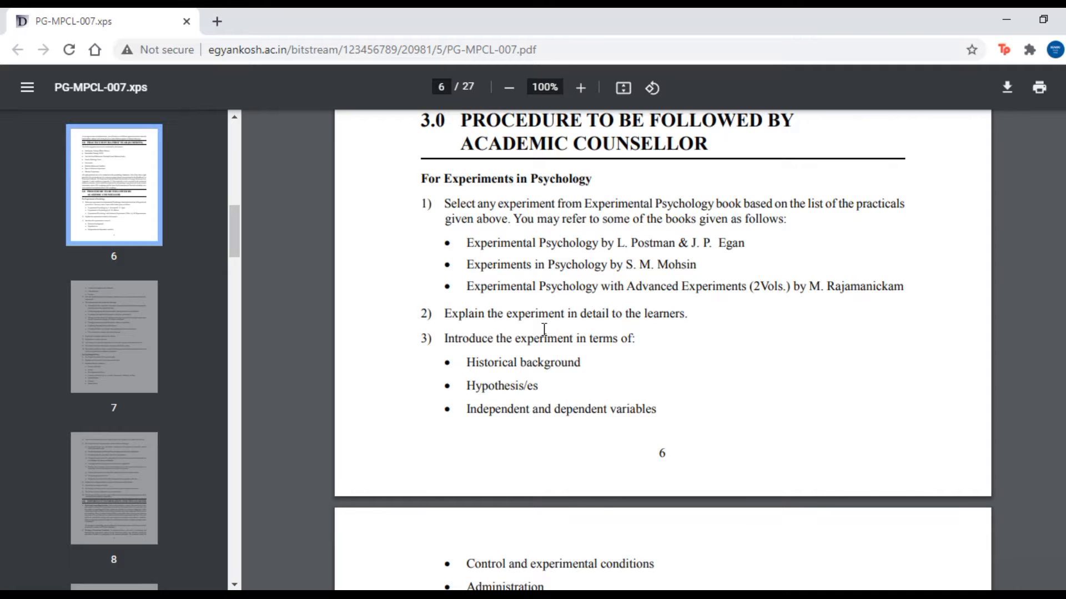
mouse_move(549, 351)
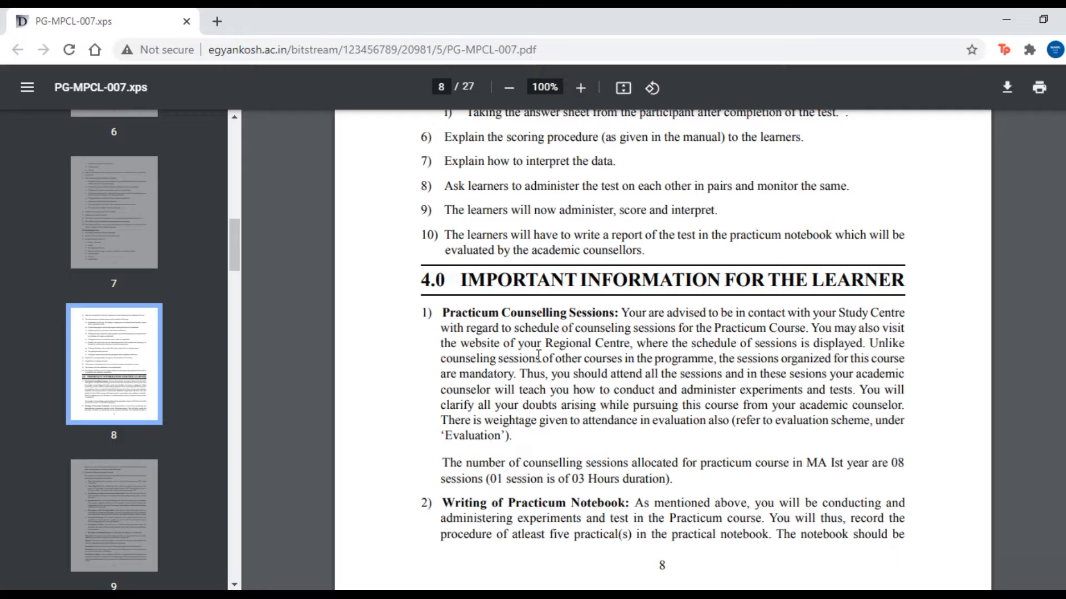
mouse_move(509, 331)
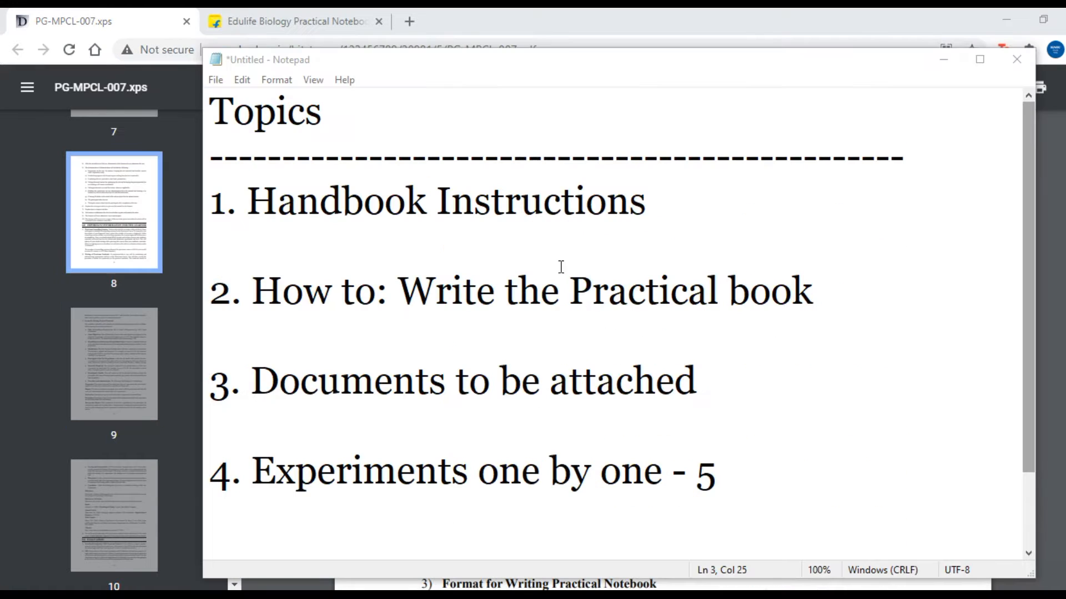
mouse_move(589, 240)
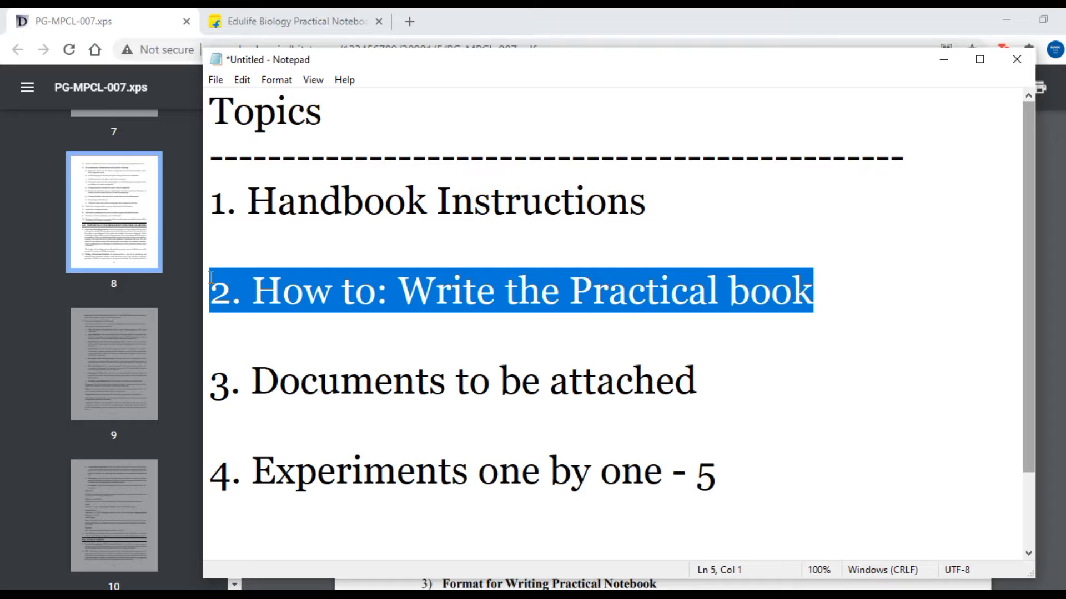
- Switch from the Notepad topics list to the Flipkart practical notebook tab in Chrome
click(292, 21)
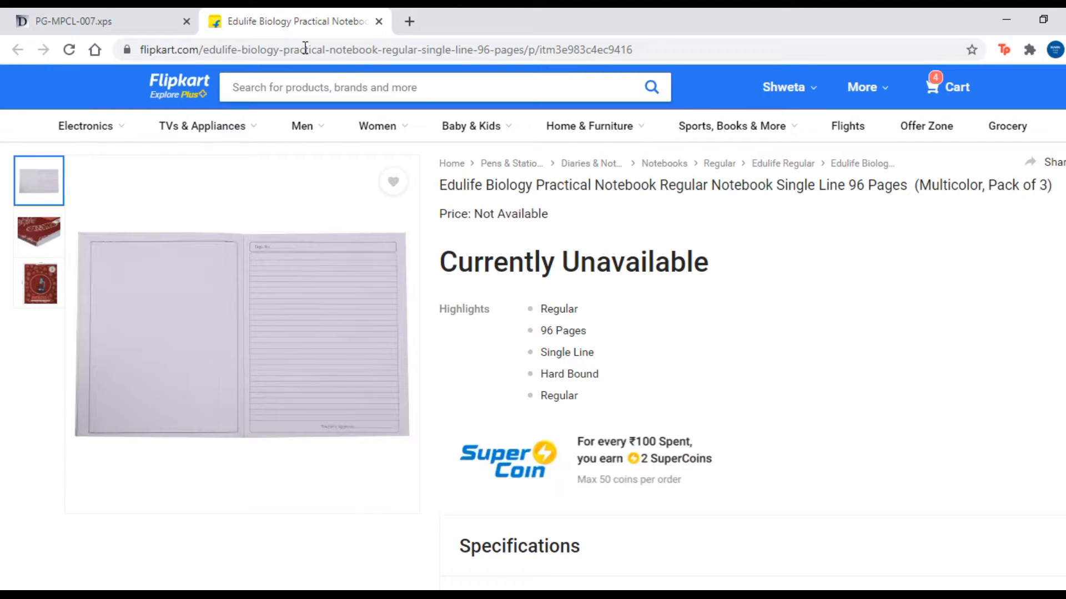
- Select 'Biology Practical Notebook' in the Flipkart product title
double_click(569, 185)
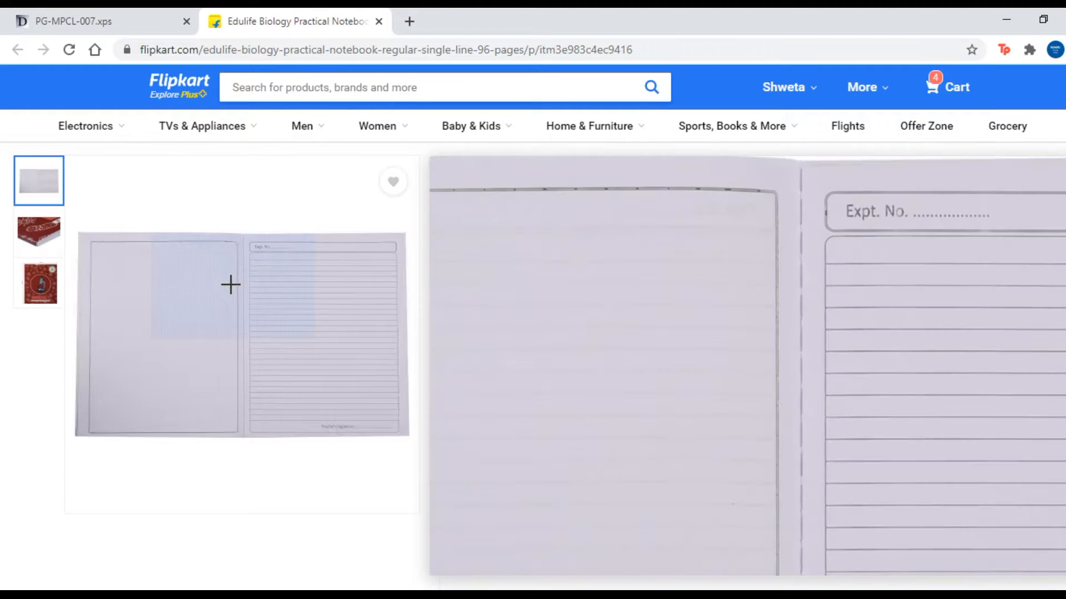
mouse_move(281, 298)
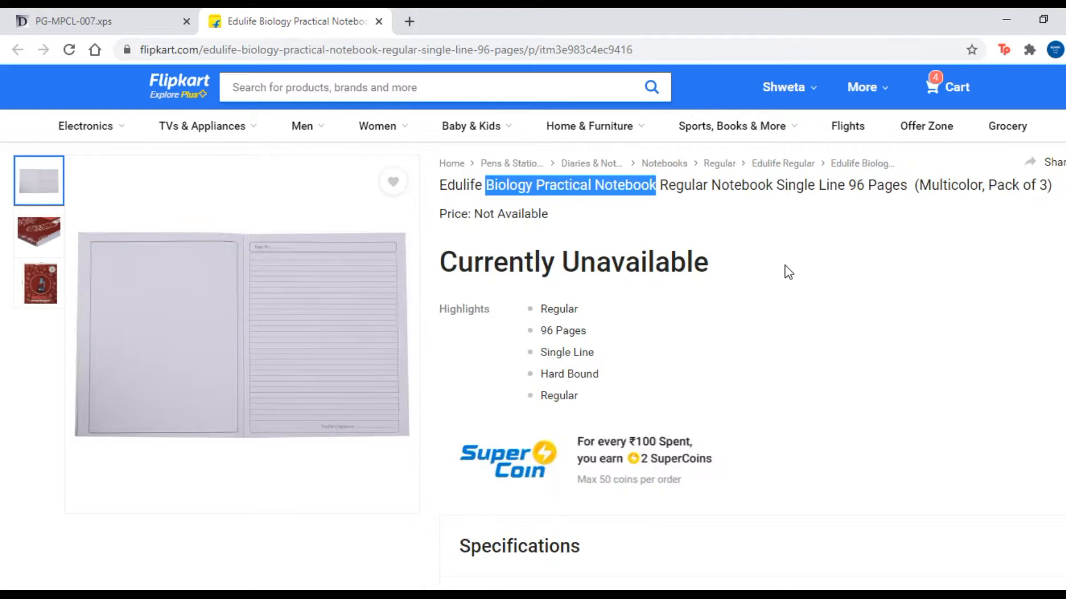
mouse_move(607, 350)
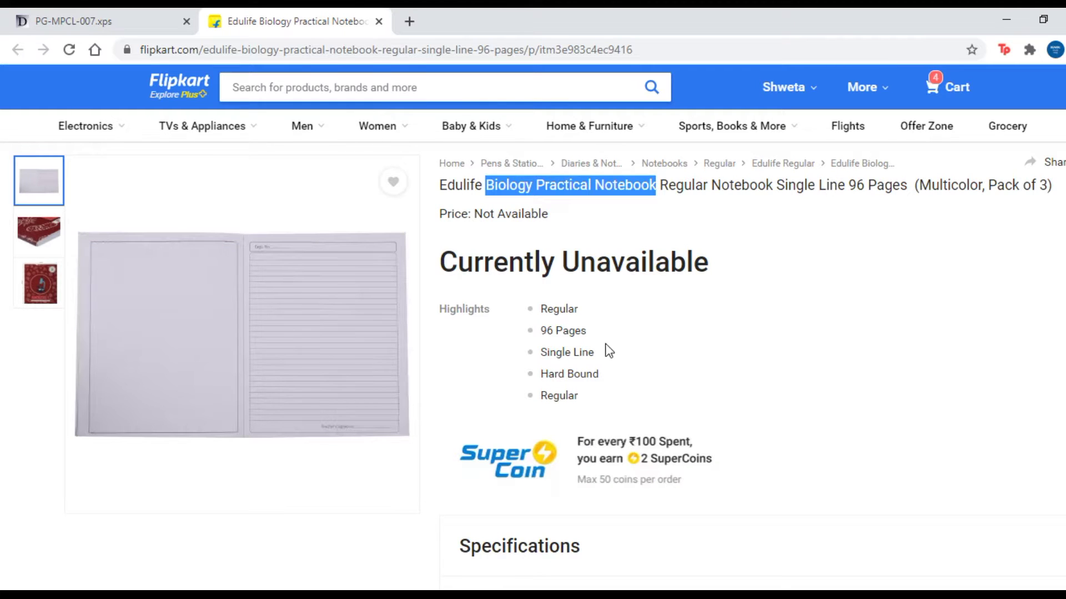
mouse_move(606, 349)
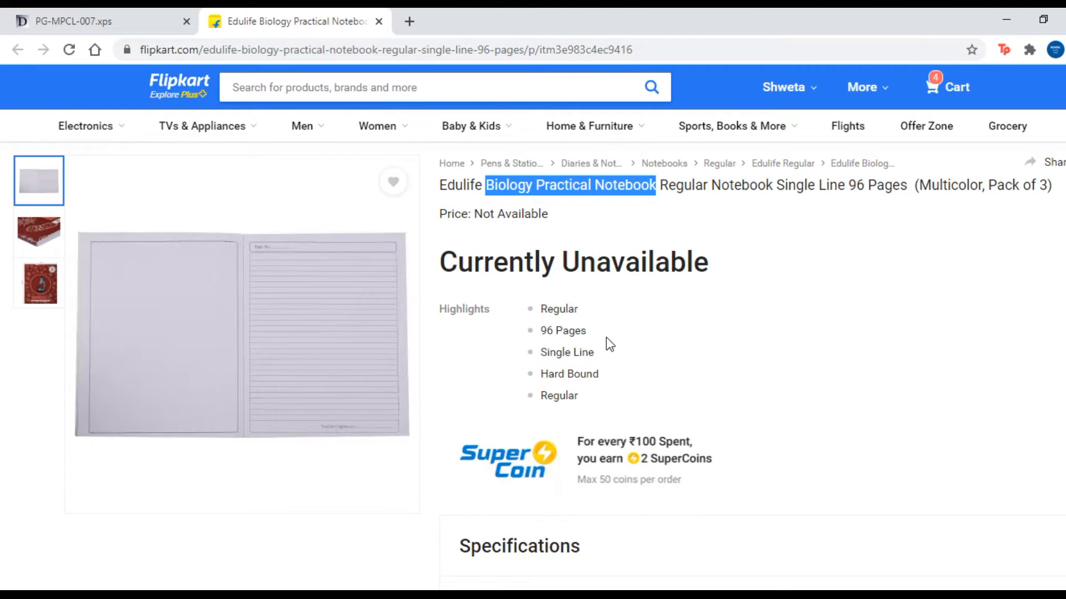
mouse_move(663, 356)
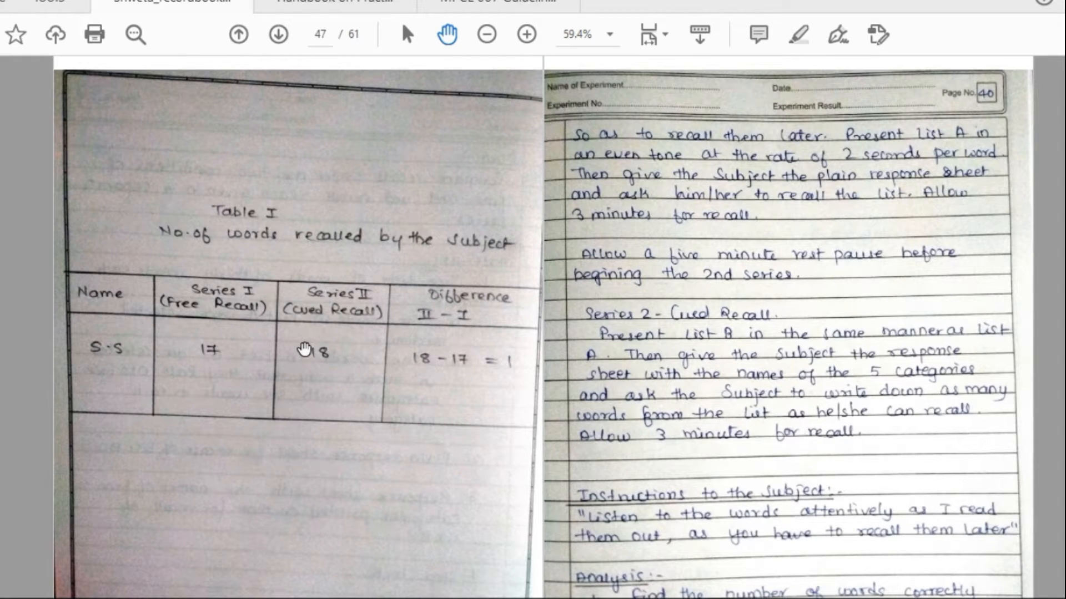
mouse_move(487, 434)
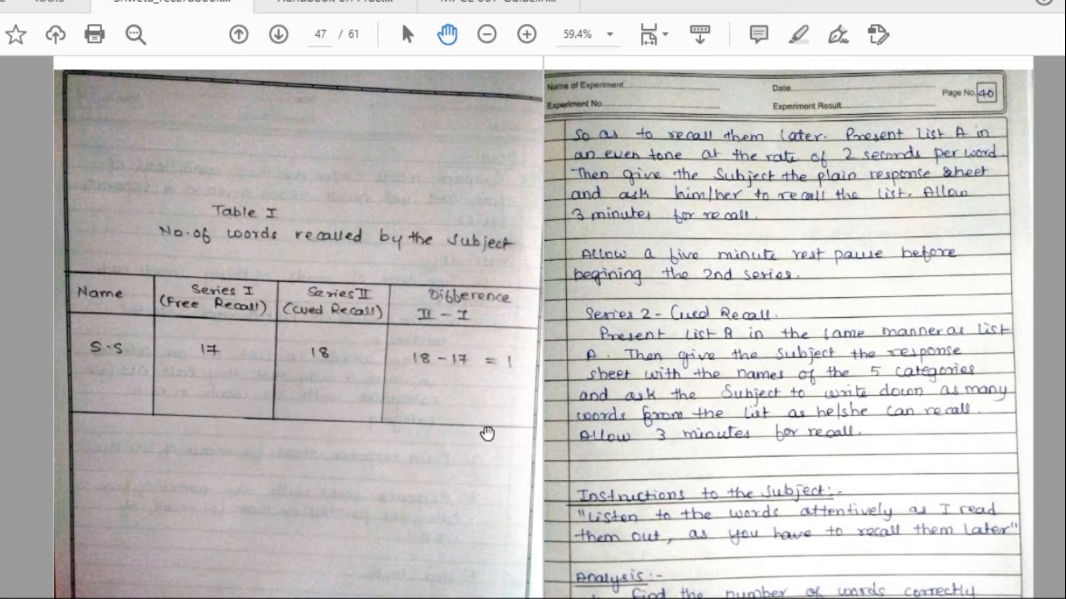
mouse_move(499, 426)
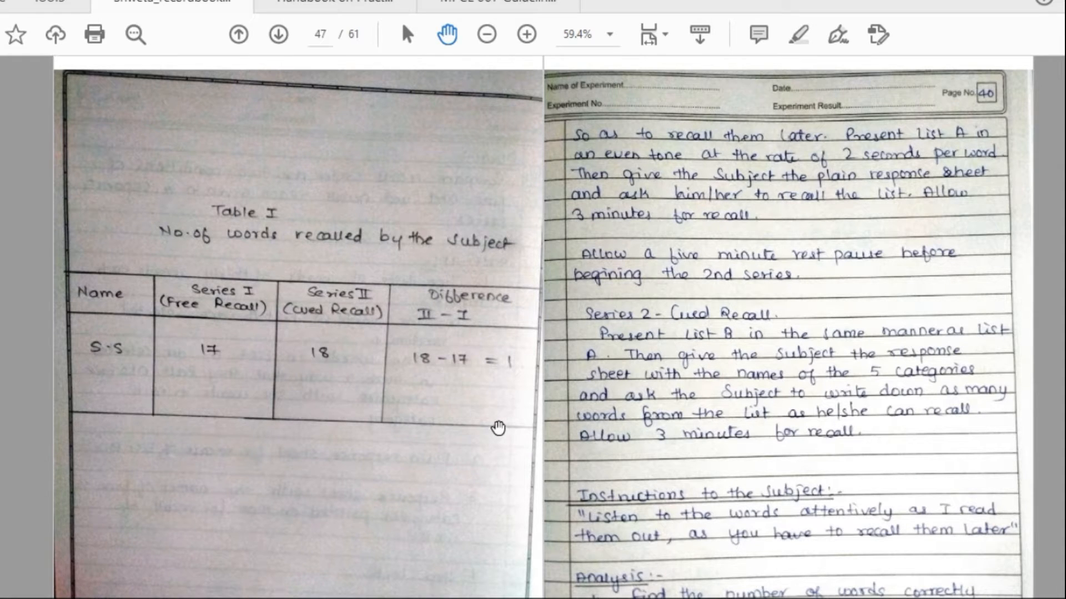
mouse_move(769, 284)
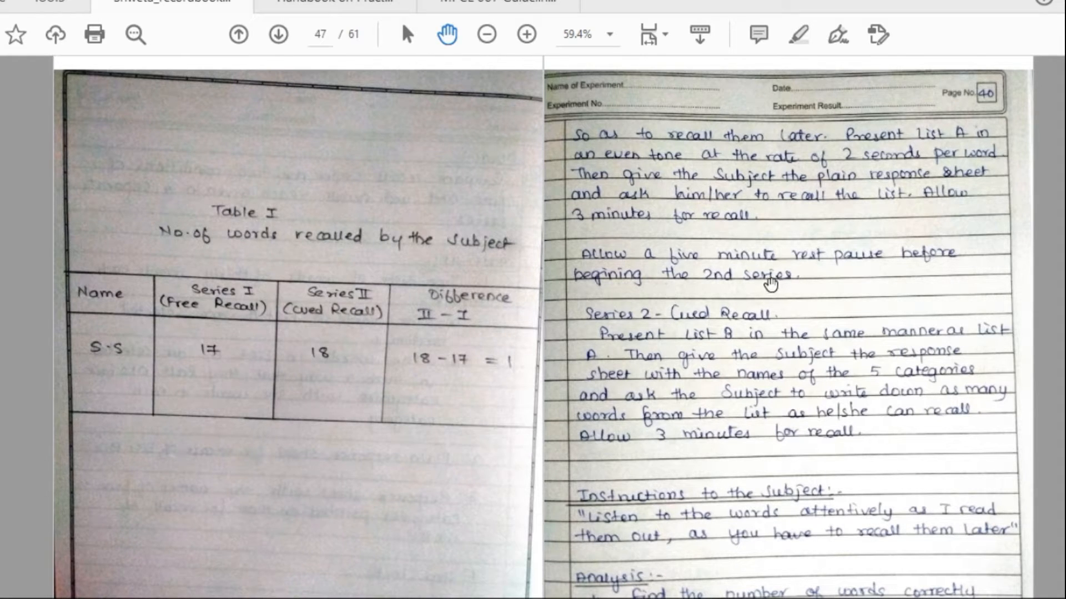
mouse_move(737, 274)
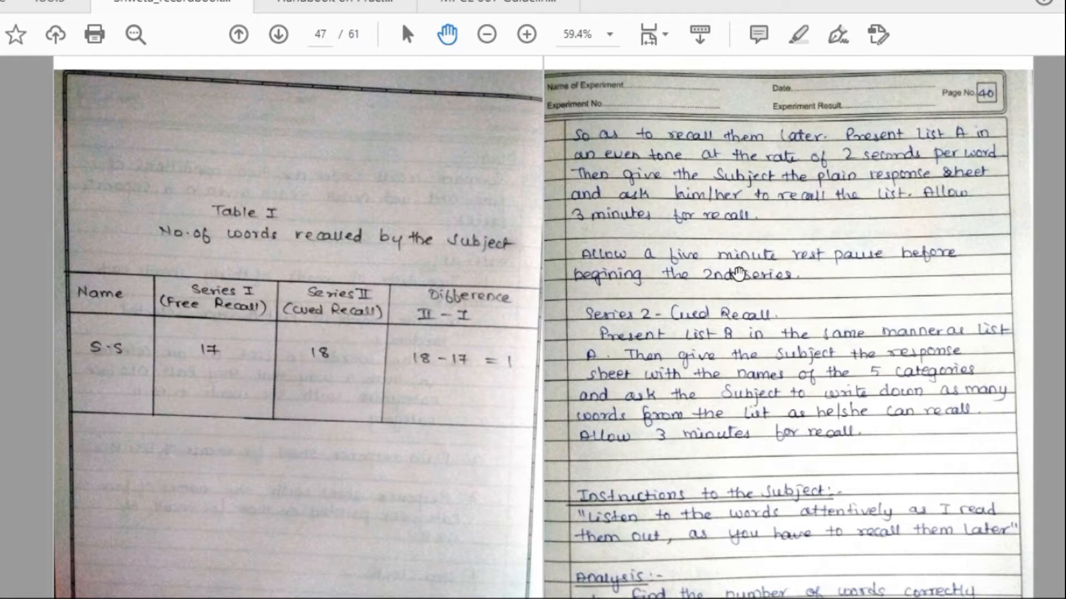
mouse_move(734, 273)
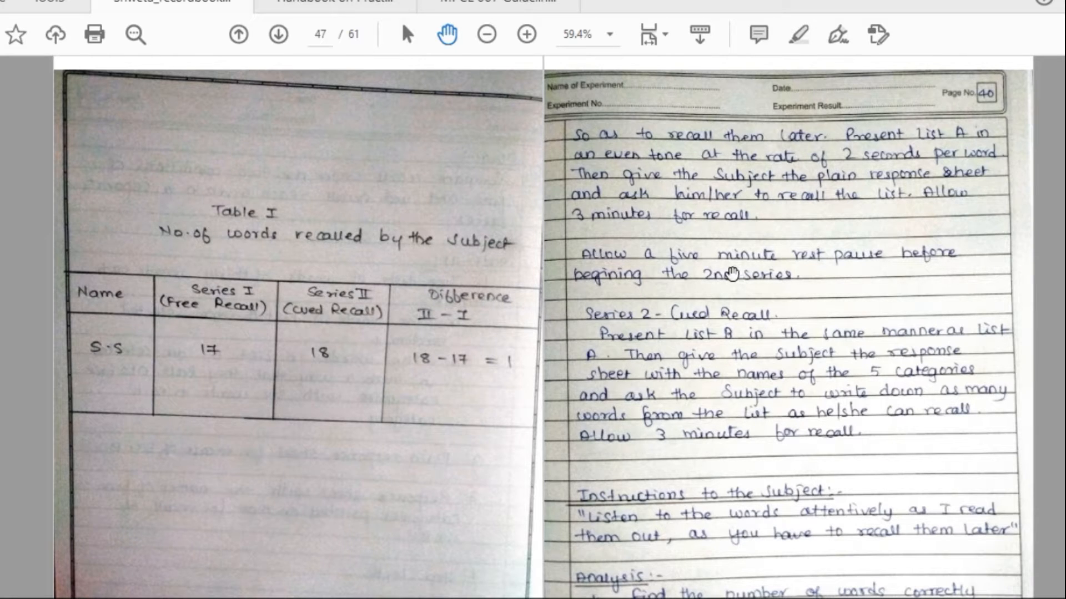
mouse_move(1052, 583)
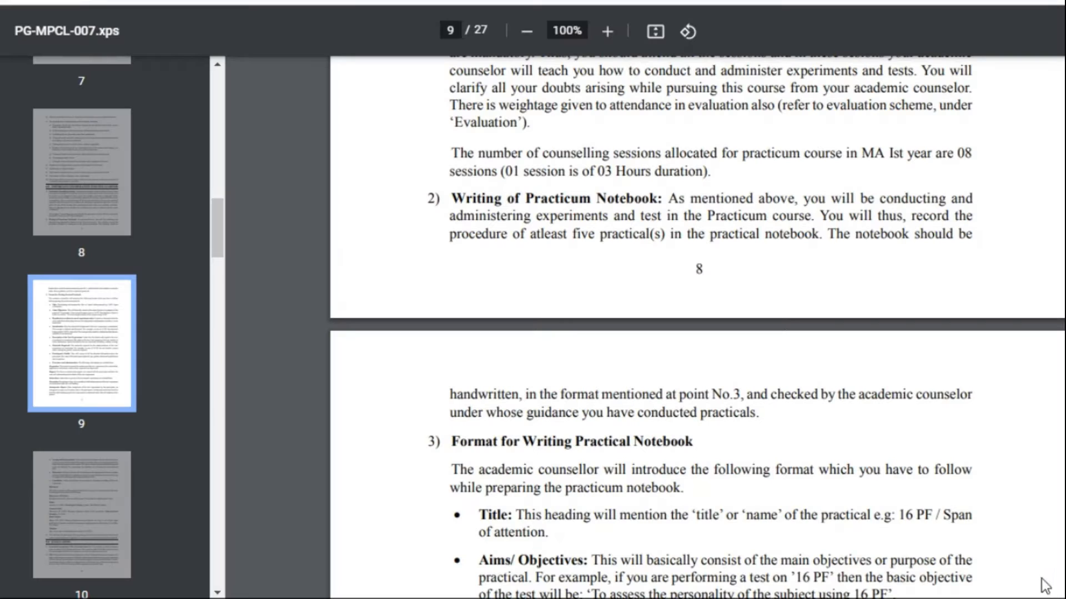
mouse_move(559, 263)
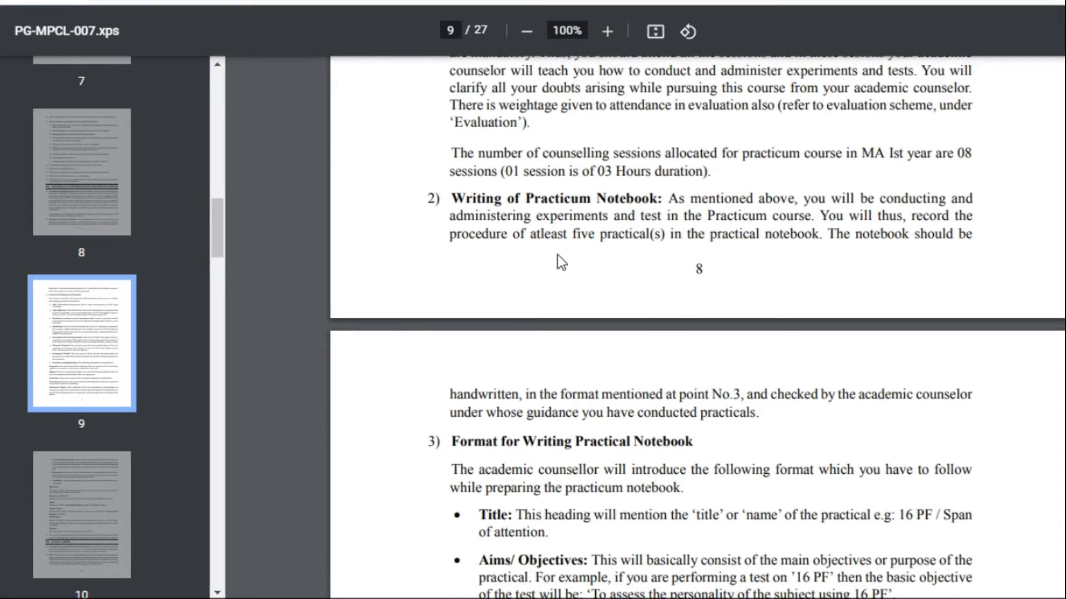
mouse_move(658, 195)
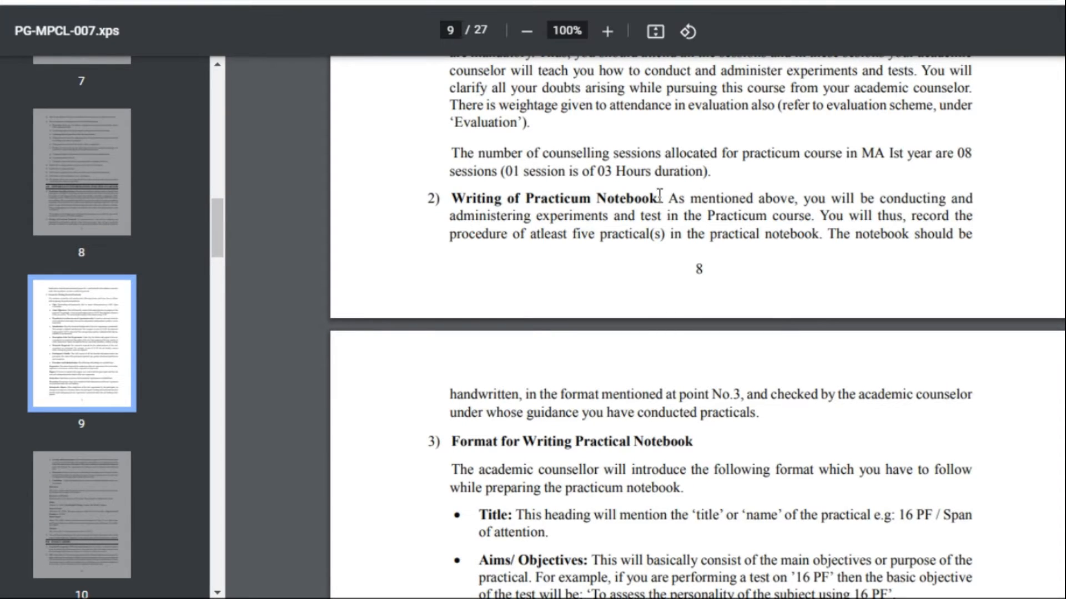
mouse_move(900, 221)
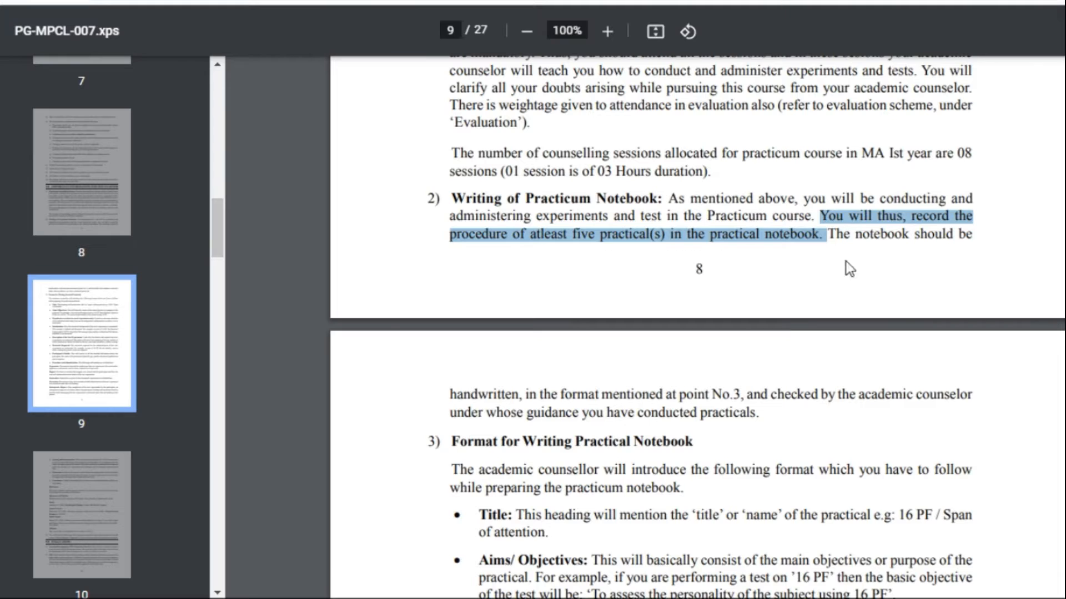
mouse_move(751, 418)
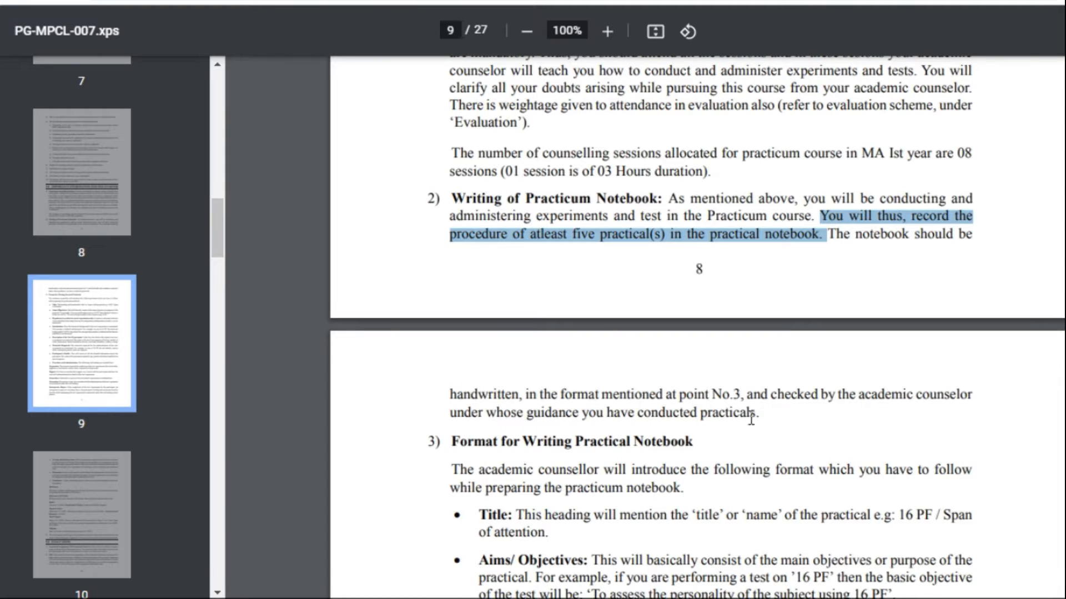
mouse_move(788, 253)
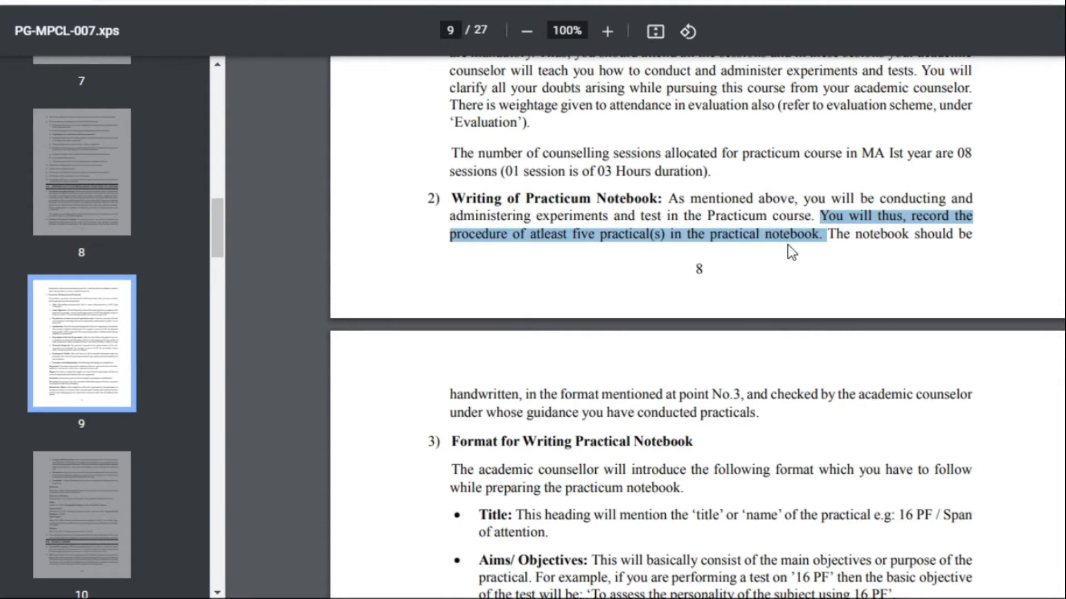
mouse_move(589, 239)
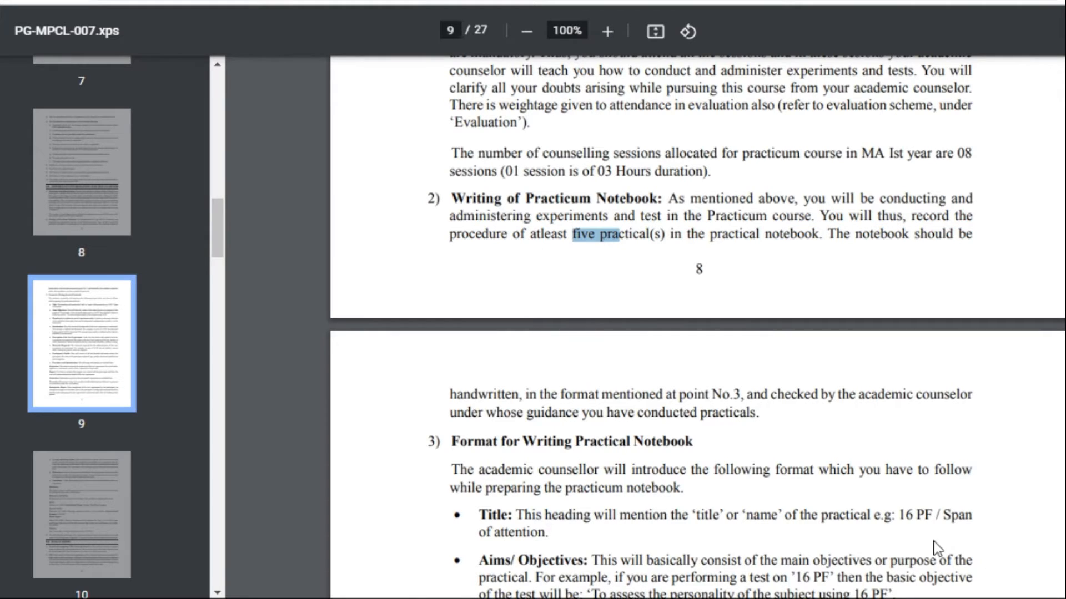
- Scroll down to section 3, Format for Writing Practical Notebook, listing Title, Aims, Hypothesis and Materials
scroll(down, 3)
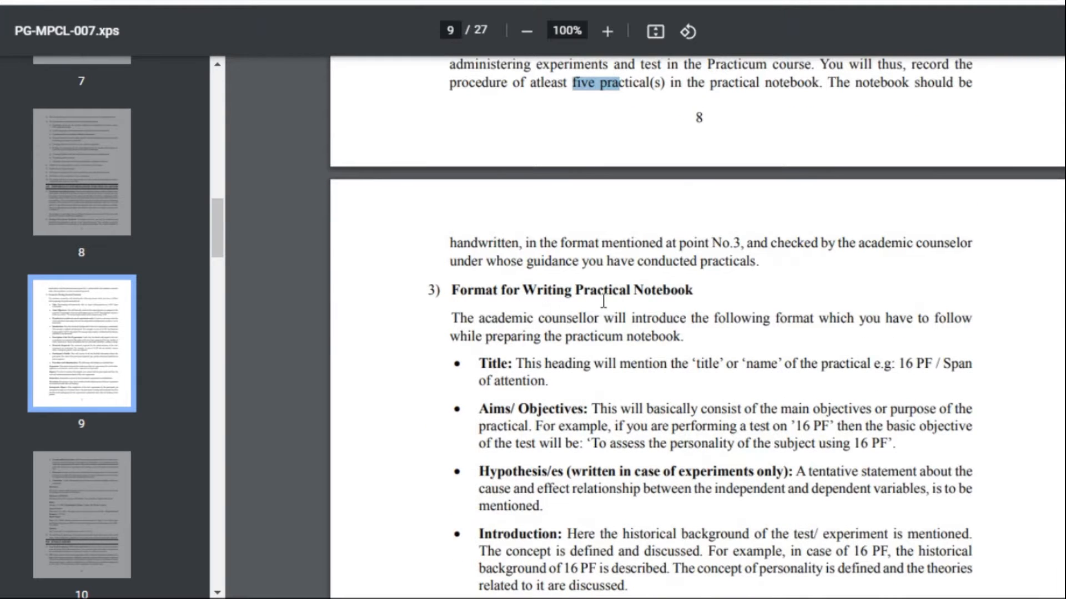
scroll(down, 3)
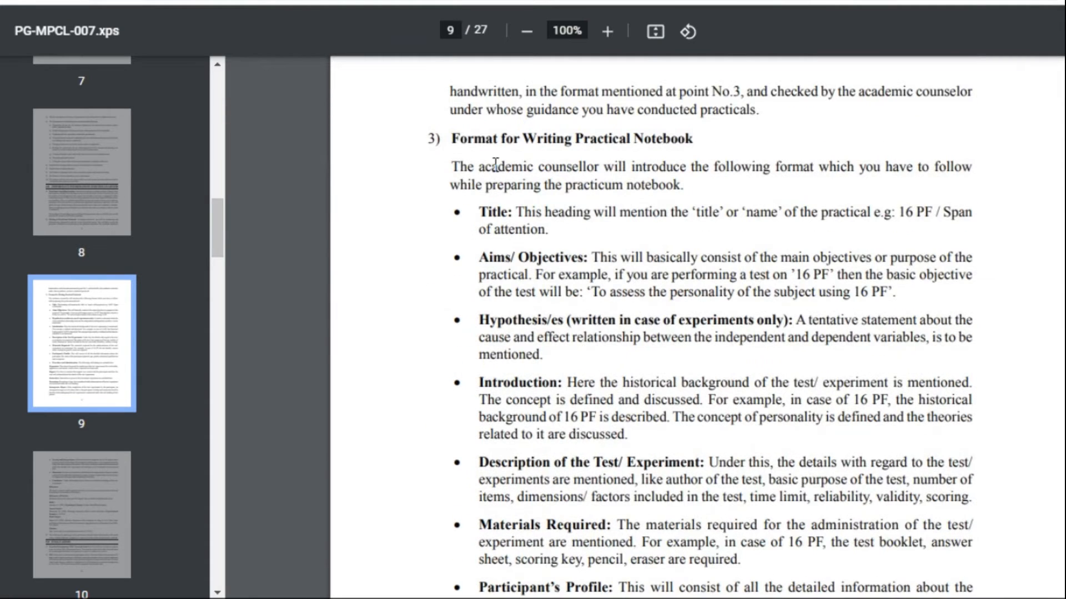
mouse_move(544, 457)
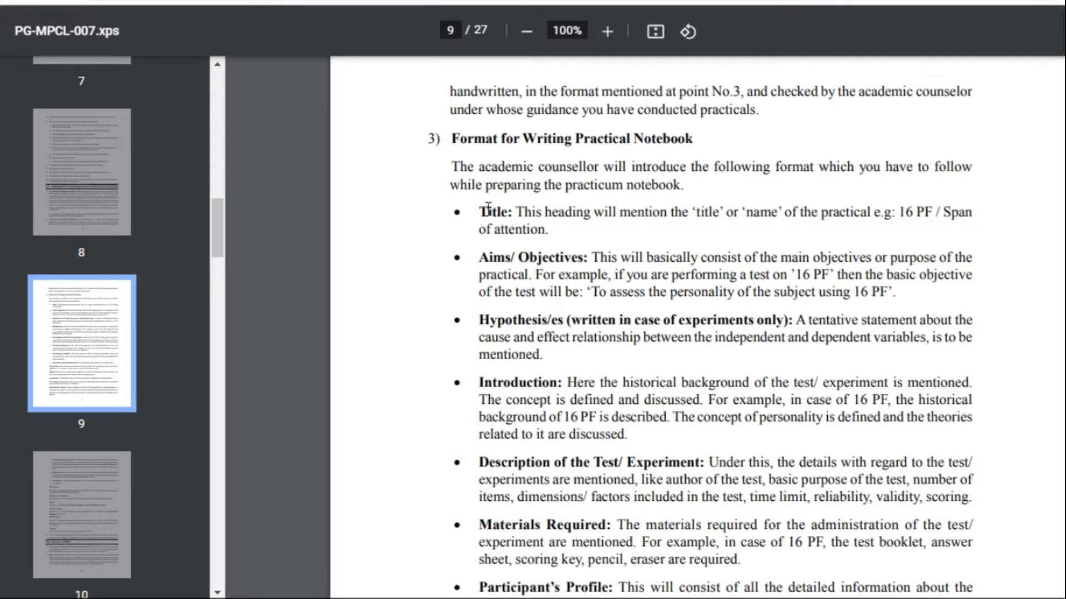
mouse_move(526, 314)
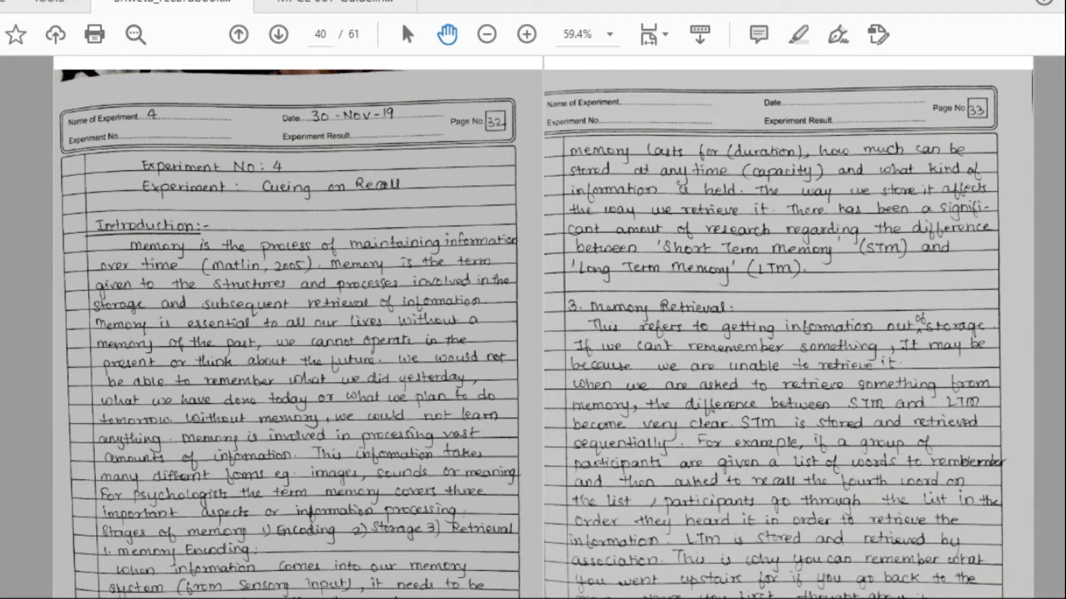
- Page forward from 41 to 45 of the notebook PDF, reaching purpose, hypothesis, variables and materials
click(278, 34)
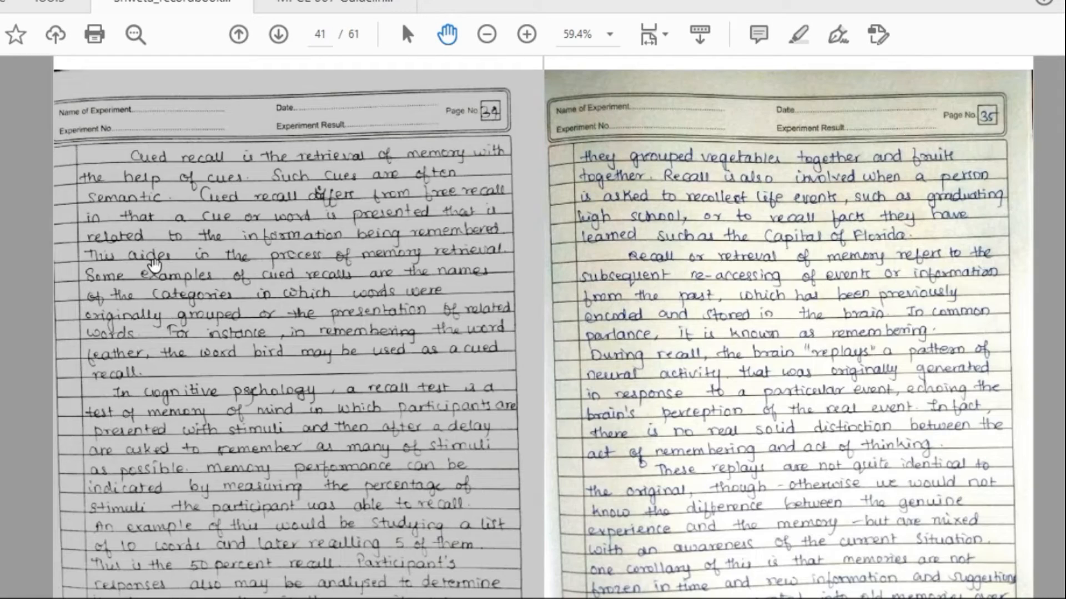
click(278, 35)
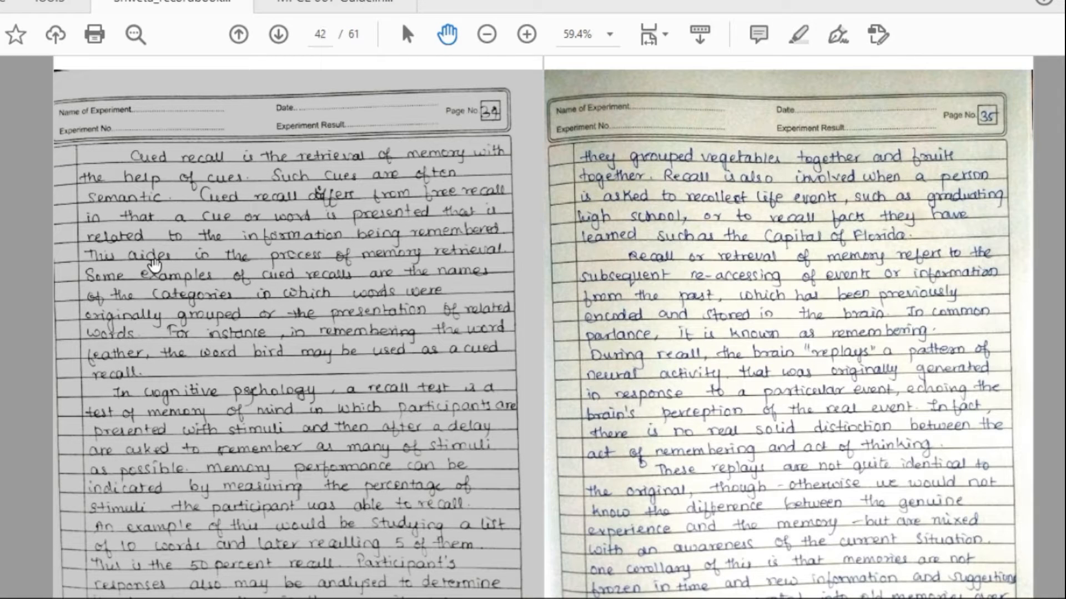
click(278, 34)
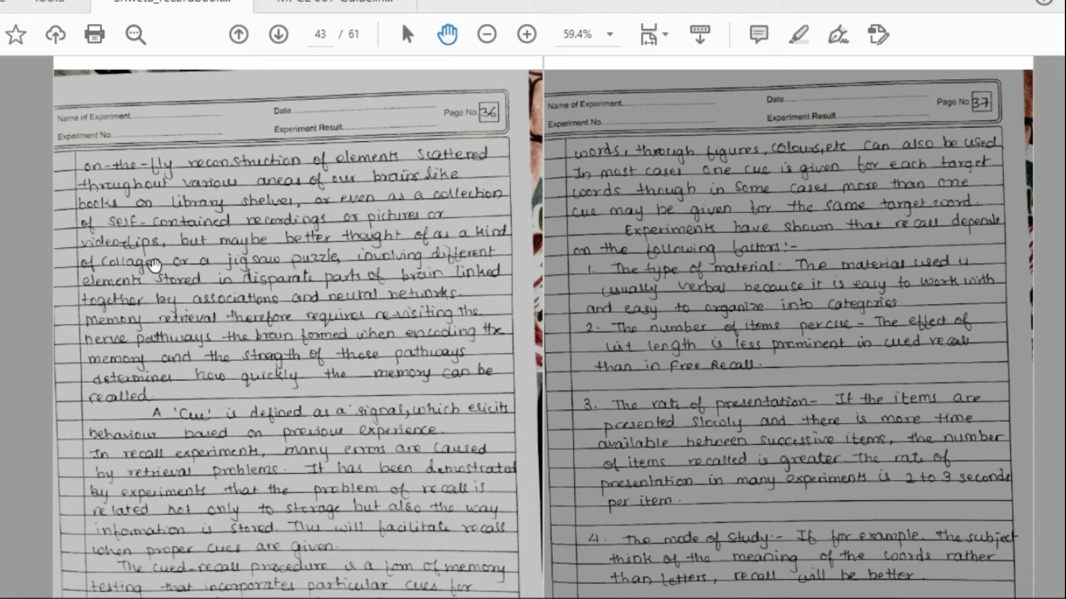
click(278, 34)
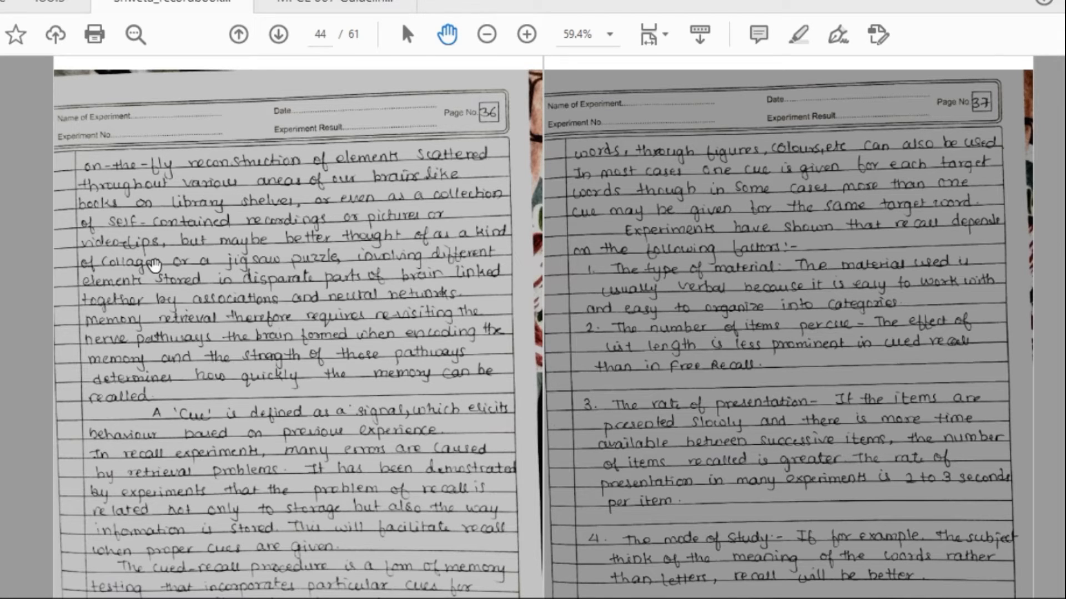
click(278, 35)
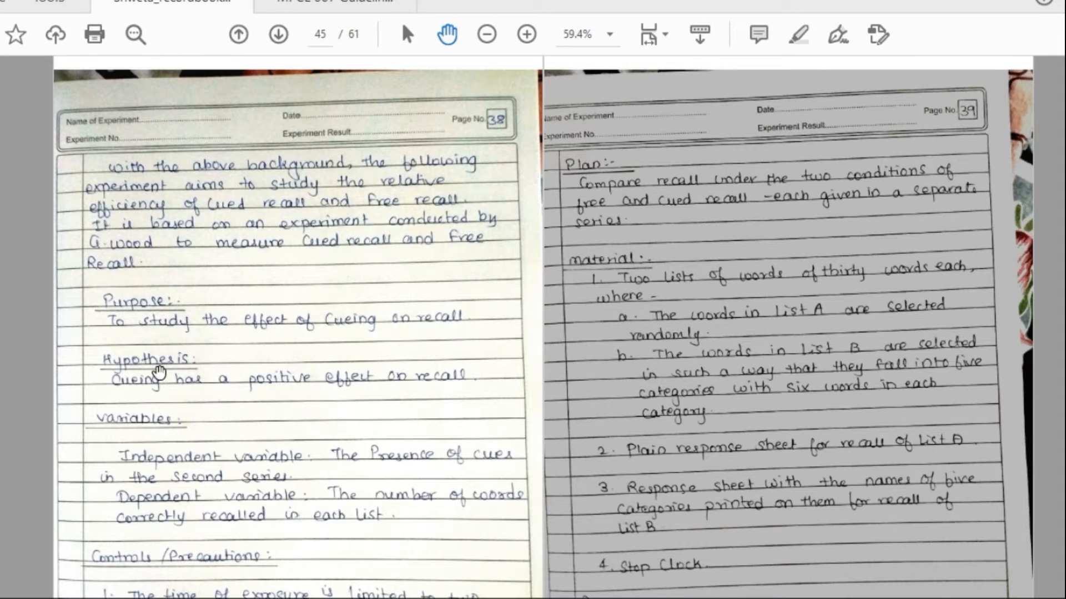
mouse_move(307, 588)
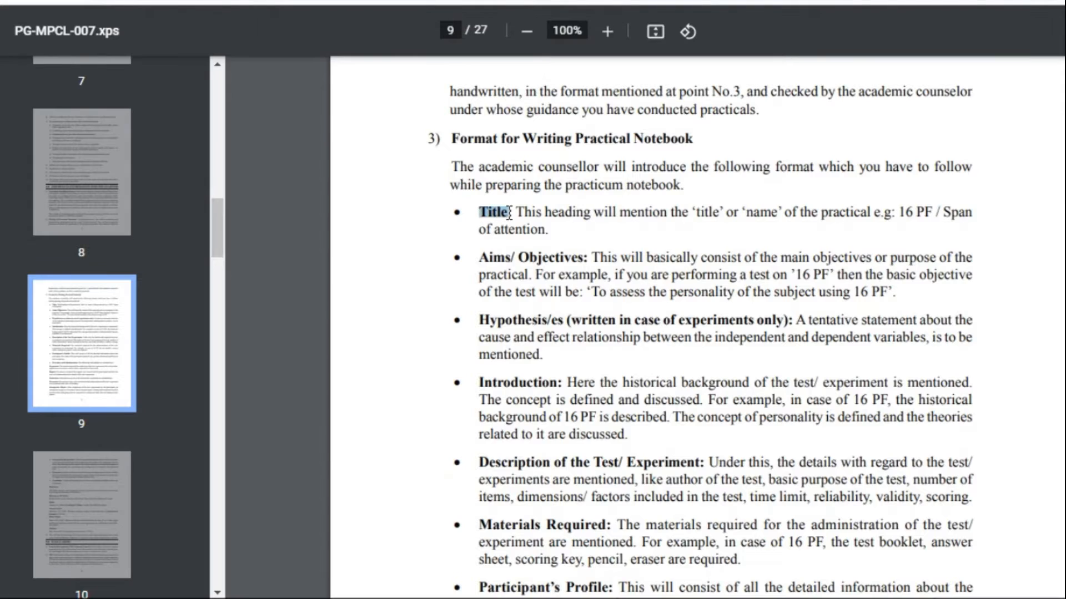
- Return to the Chrome handbook tab at page 9, Format for Writing Practical Notebook
double_click(532, 256)
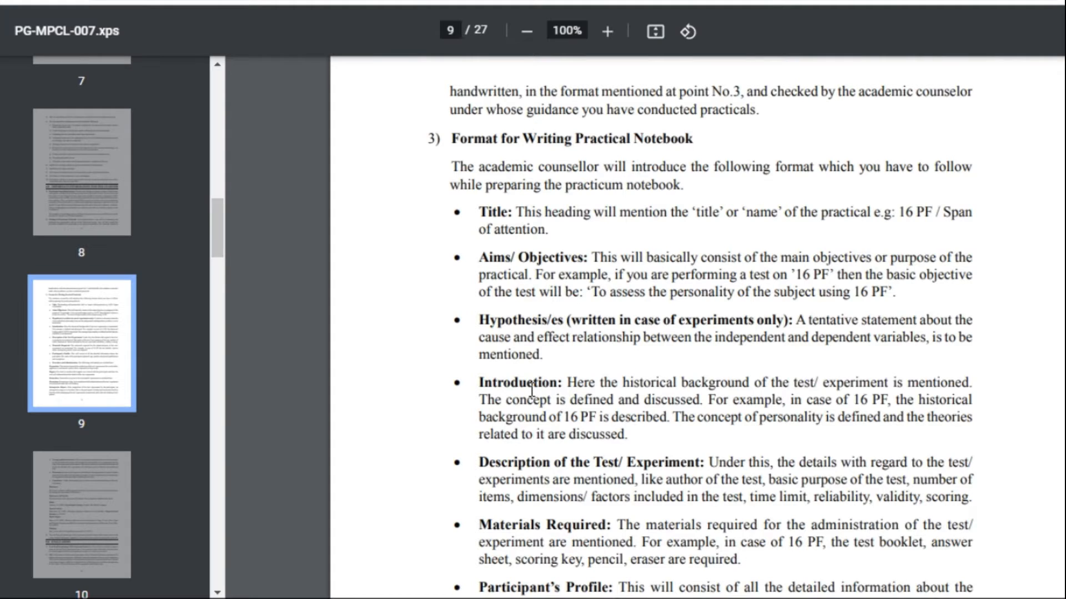
mouse_move(872, 214)
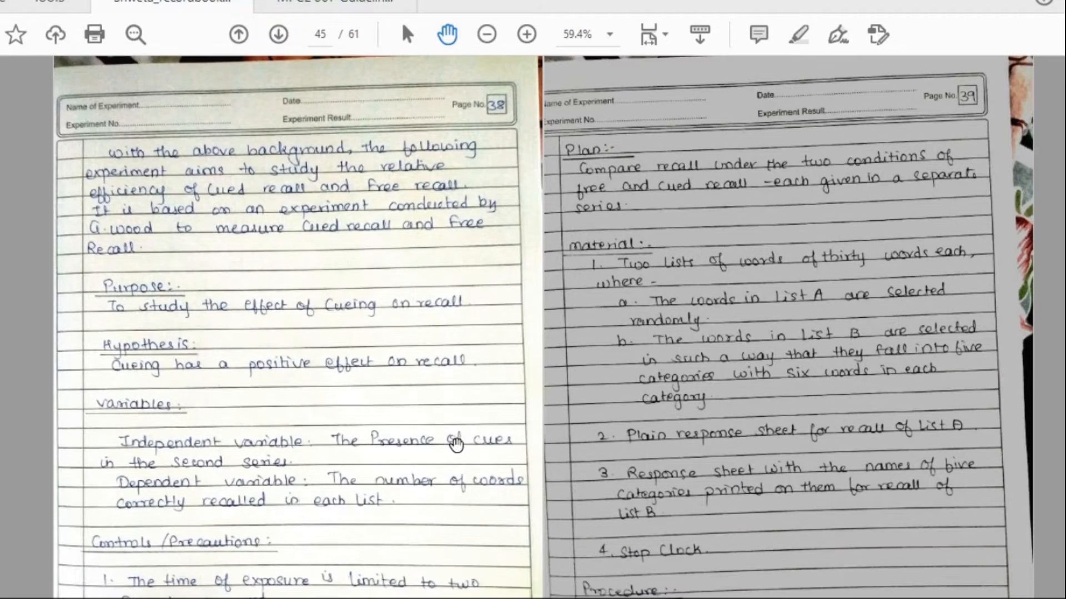
- Scroll down notebook page 45 to show Controls/Precautions and the start of Procedure
scroll(down, 3)
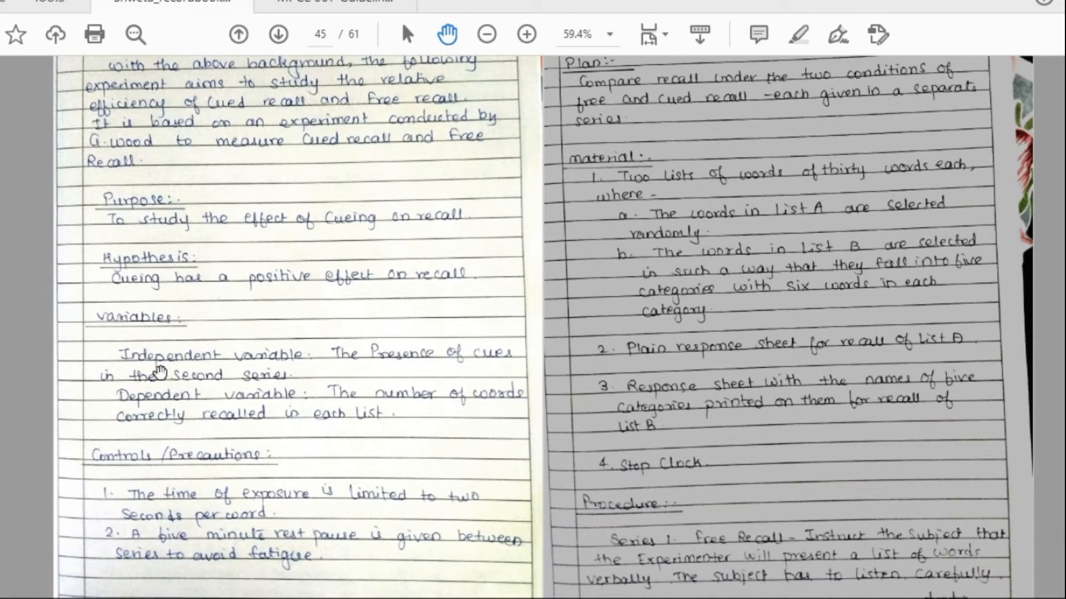
mouse_move(320, 423)
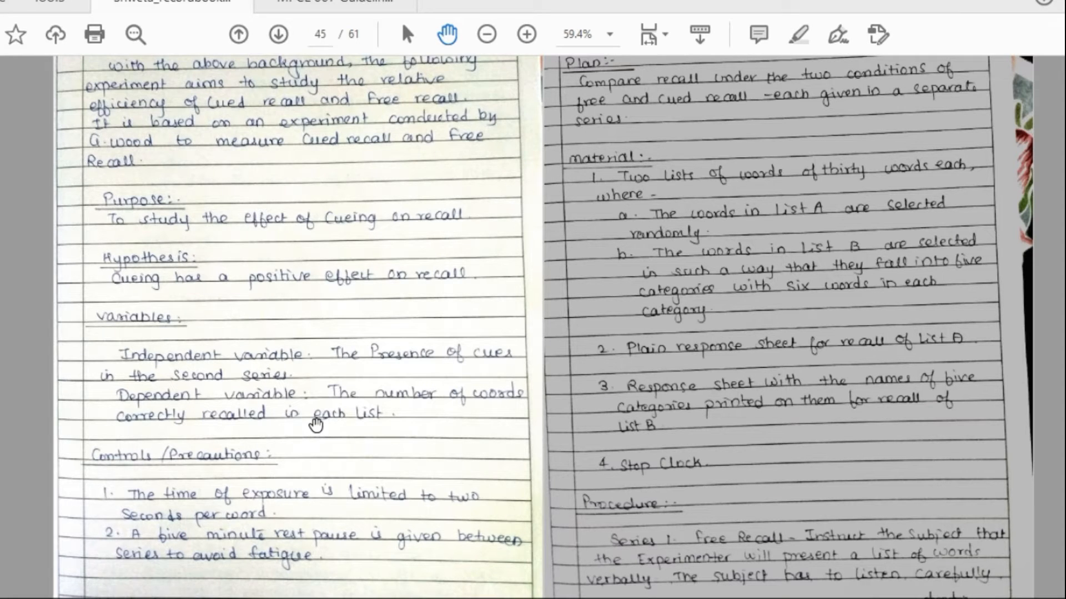
mouse_move(575, 347)
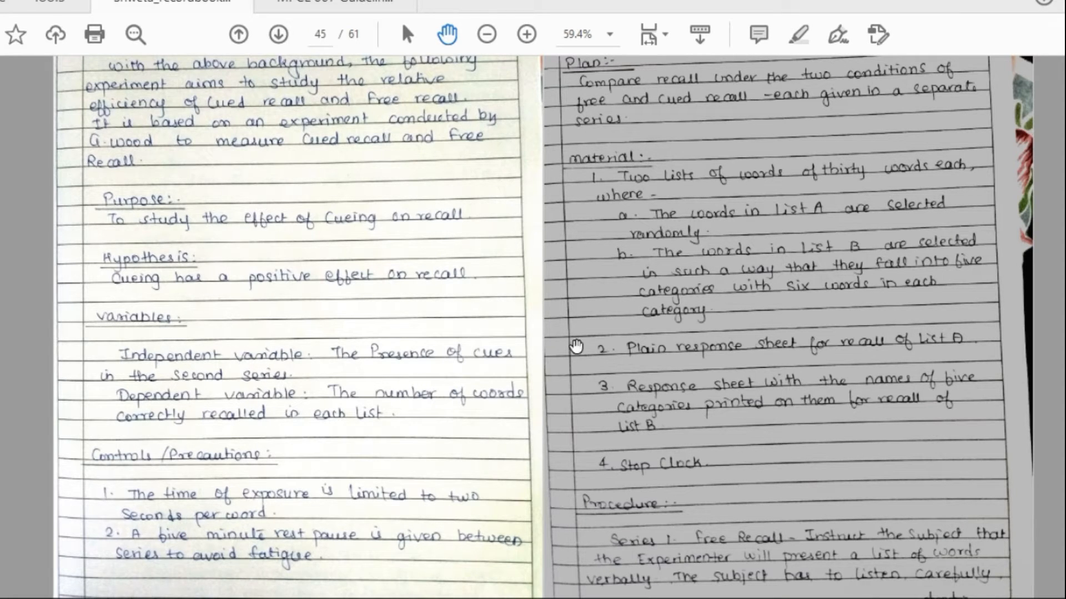
mouse_move(574, 346)
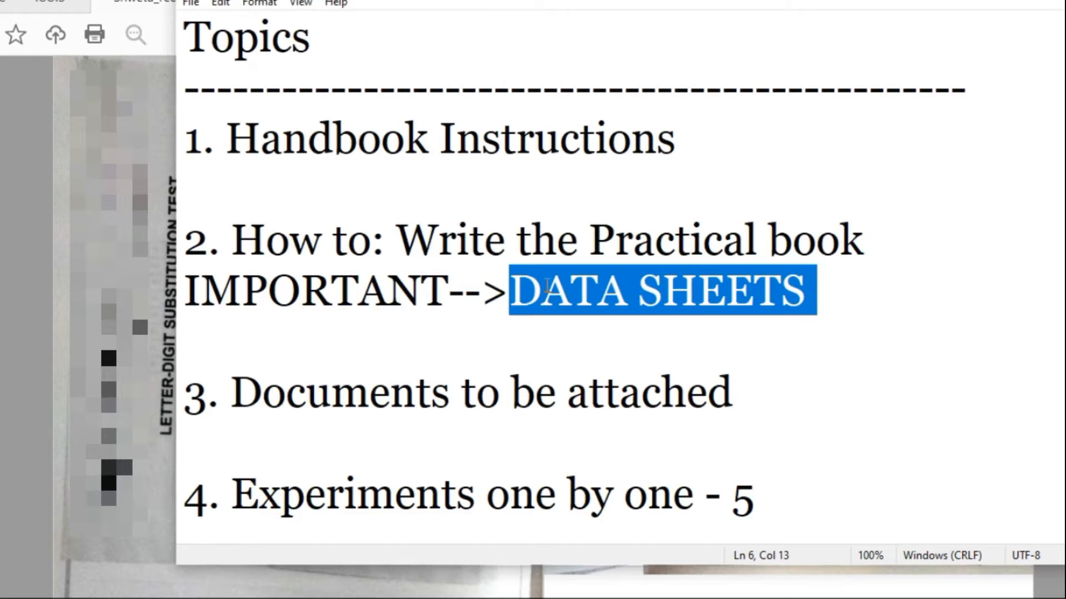
- Clear the DATA SHEETS highlight and place the cursor after it in the Notepad topics list
click(555, 290)
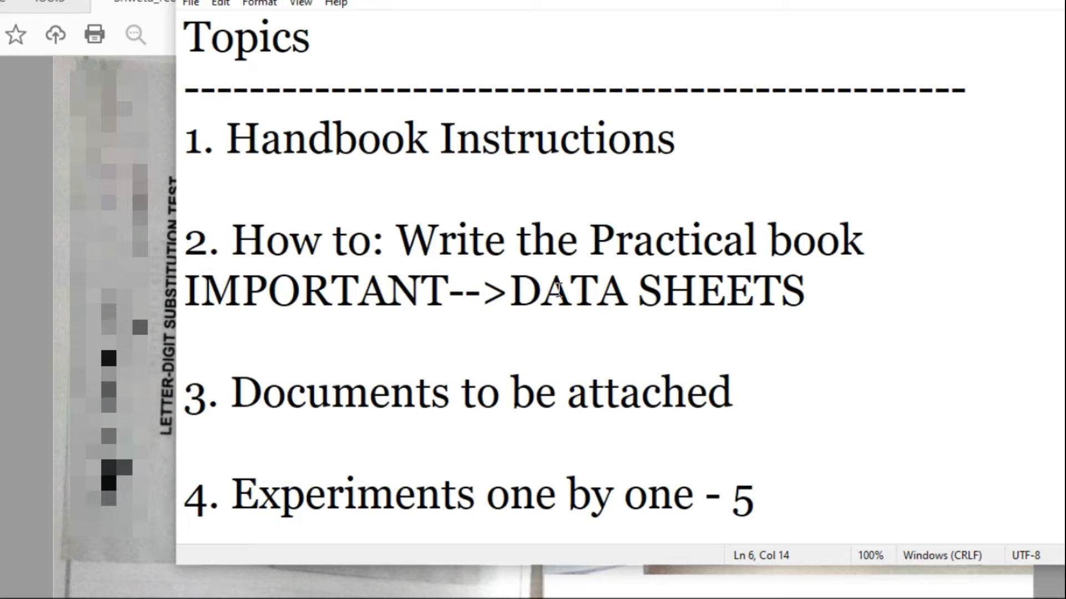
click(537, 291)
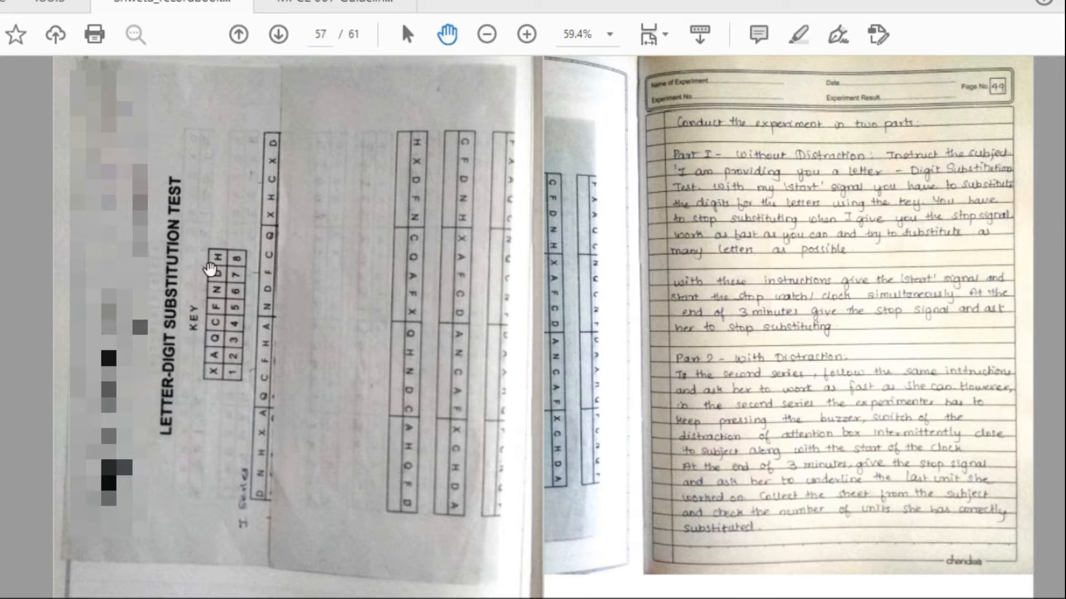
mouse_move(369, 441)
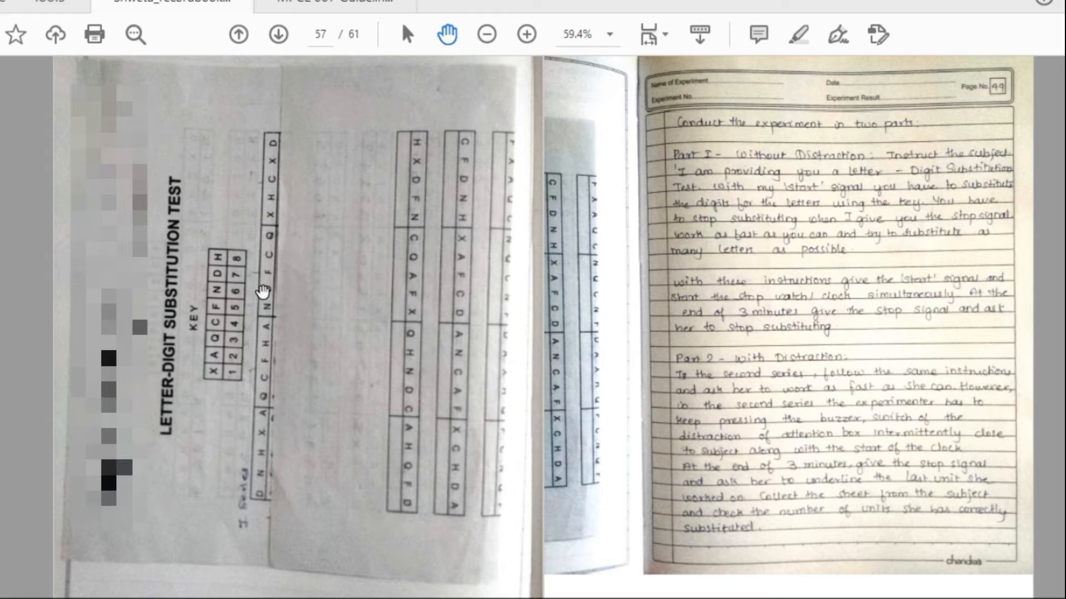
mouse_move(223, 287)
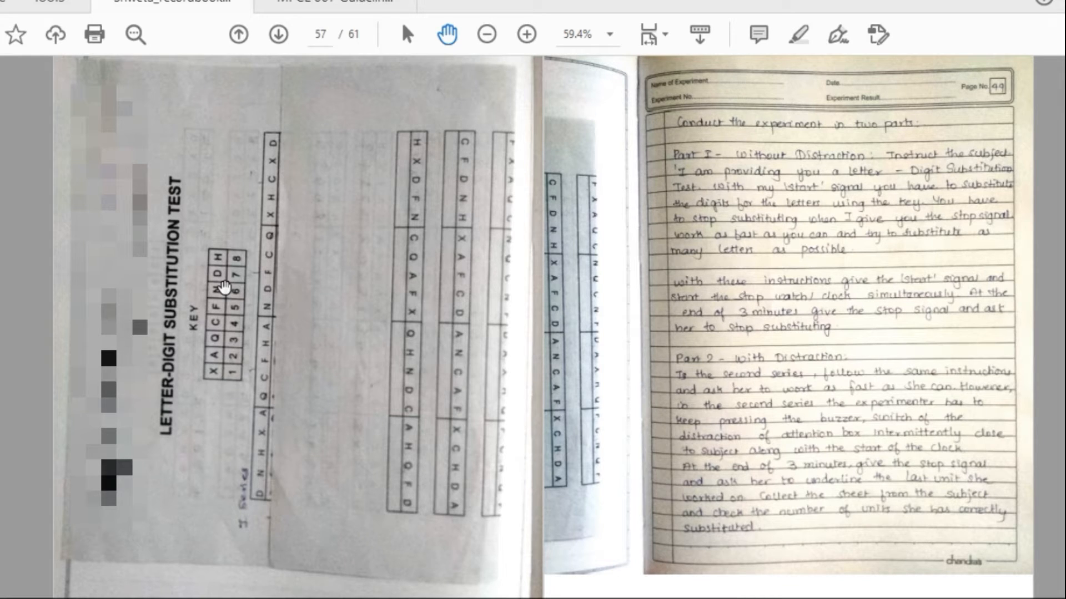
mouse_move(379, 224)
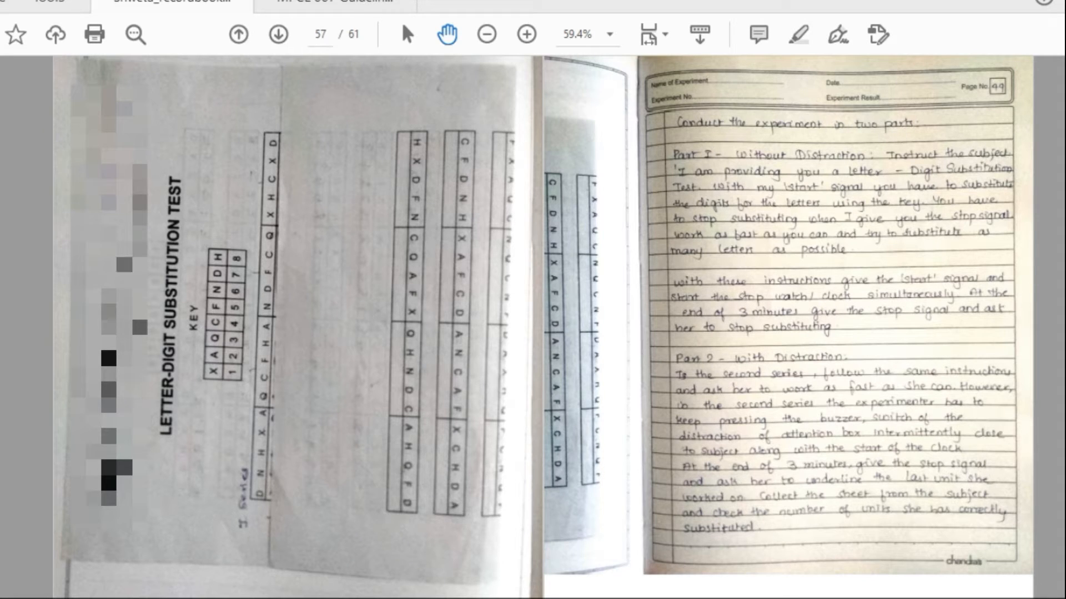
mouse_move(755, 338)
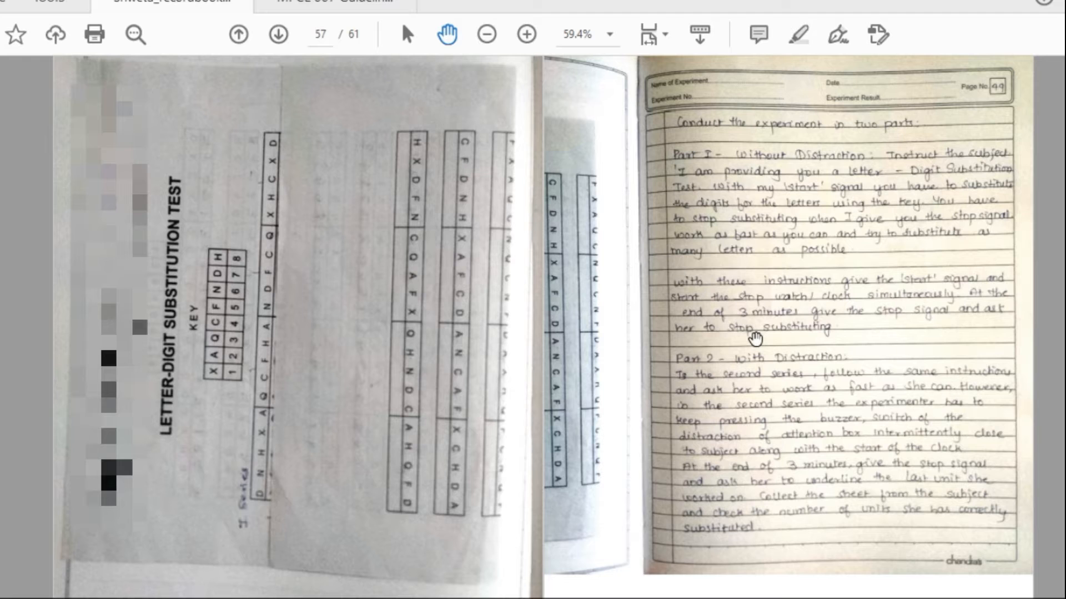
mouse_move(788, 354)
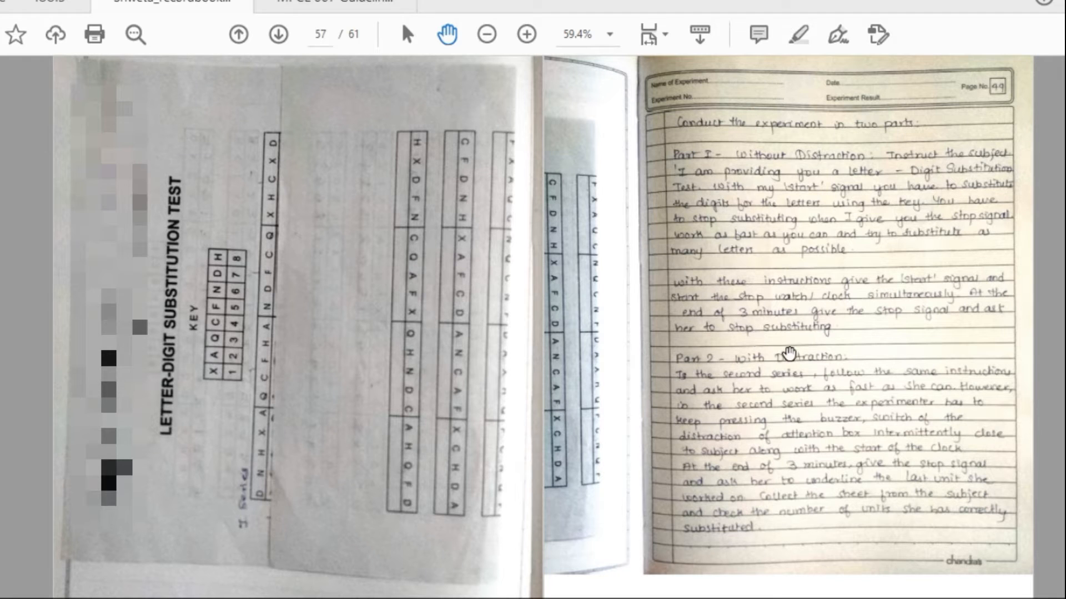
- Page forward from 57 to 59 to the letter-digit substitution results table and analysis notes
click(278, 34)
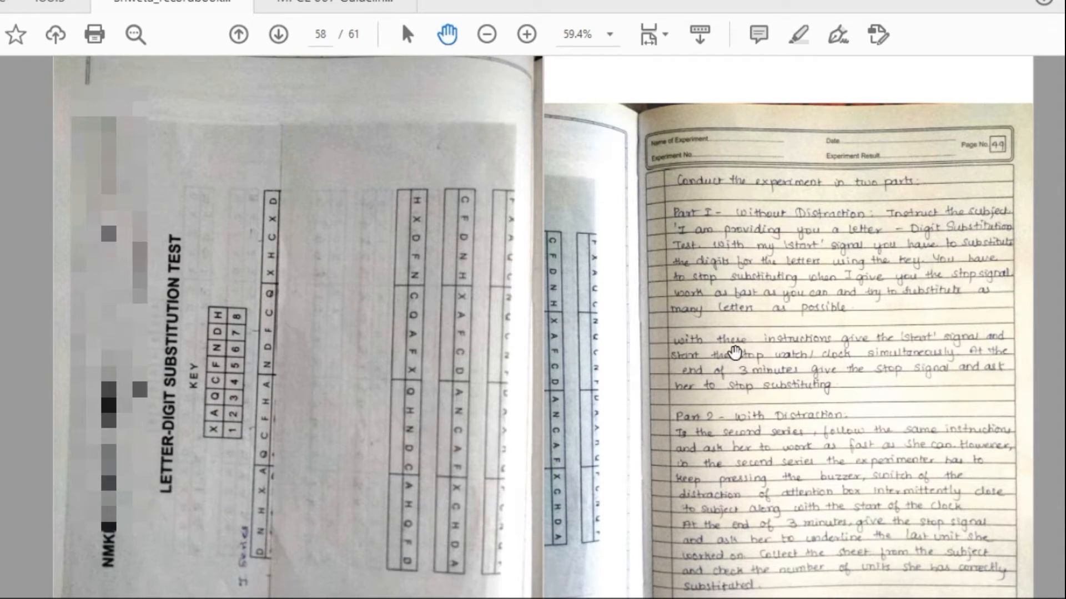
click(277, 35)
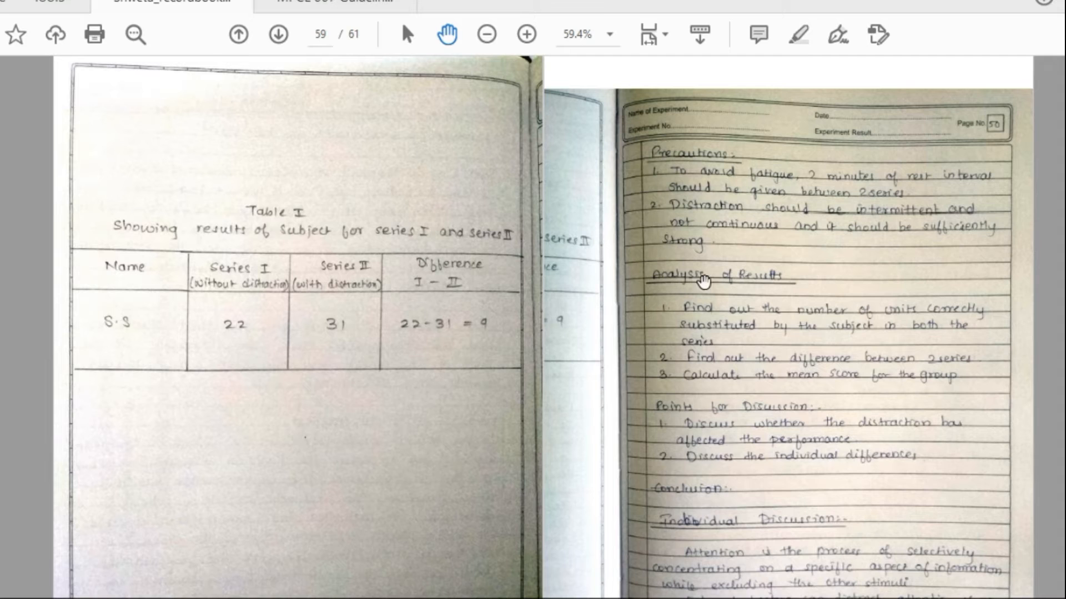
mouse_move(834, 284)
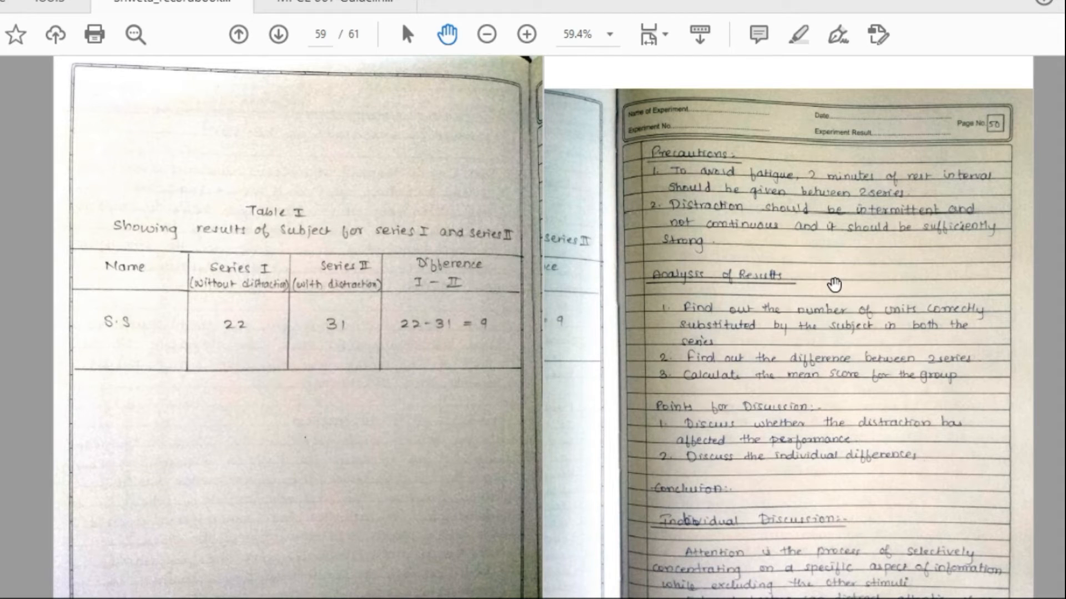
mouse_move(826, 283)
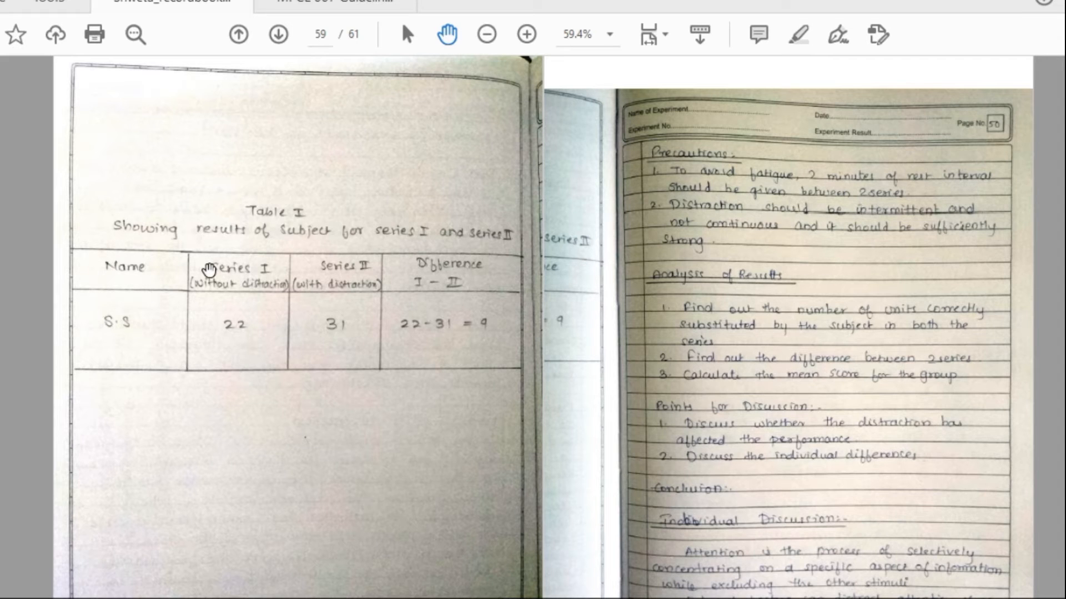
mouse_move(215, 335)
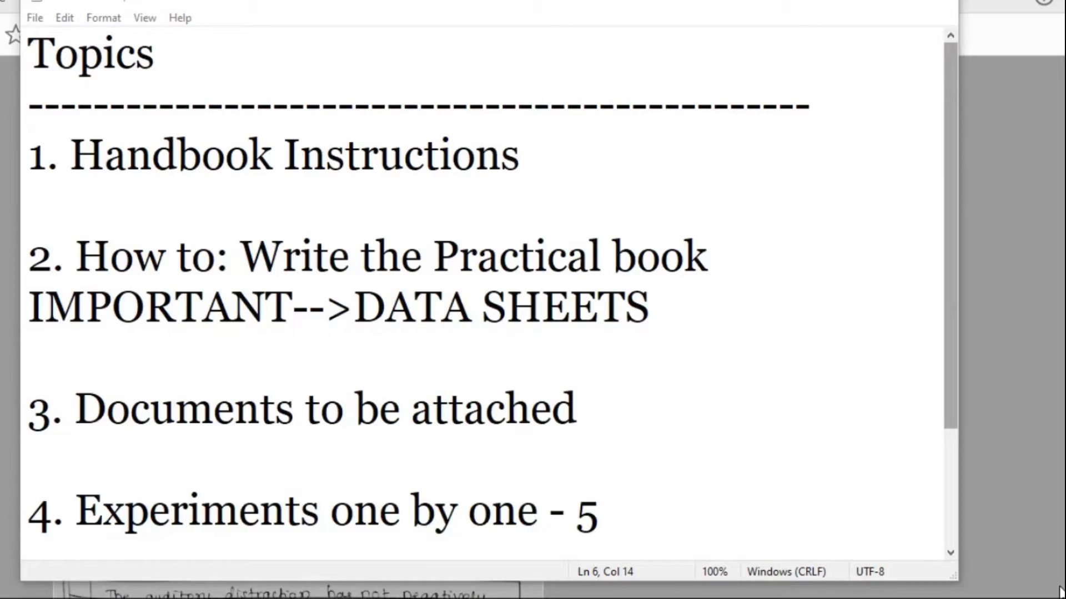
- Highlight DATA SHEETS in Notepad, then bring up Sheet-1.pdf among the data sheet PDFs in Acrobat Reader
click(353, 307)
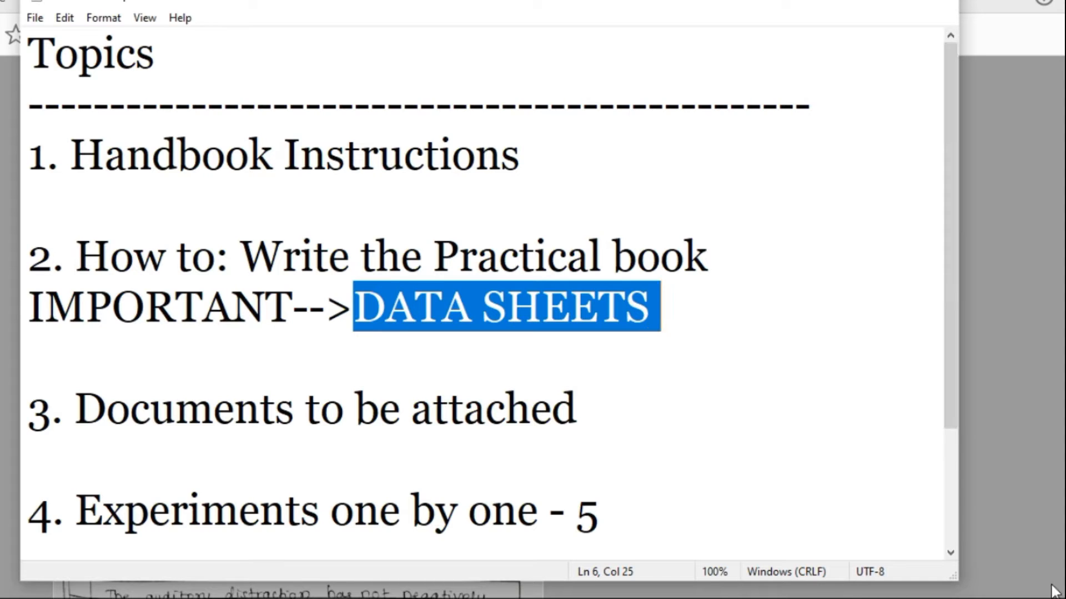
click(523, 442)
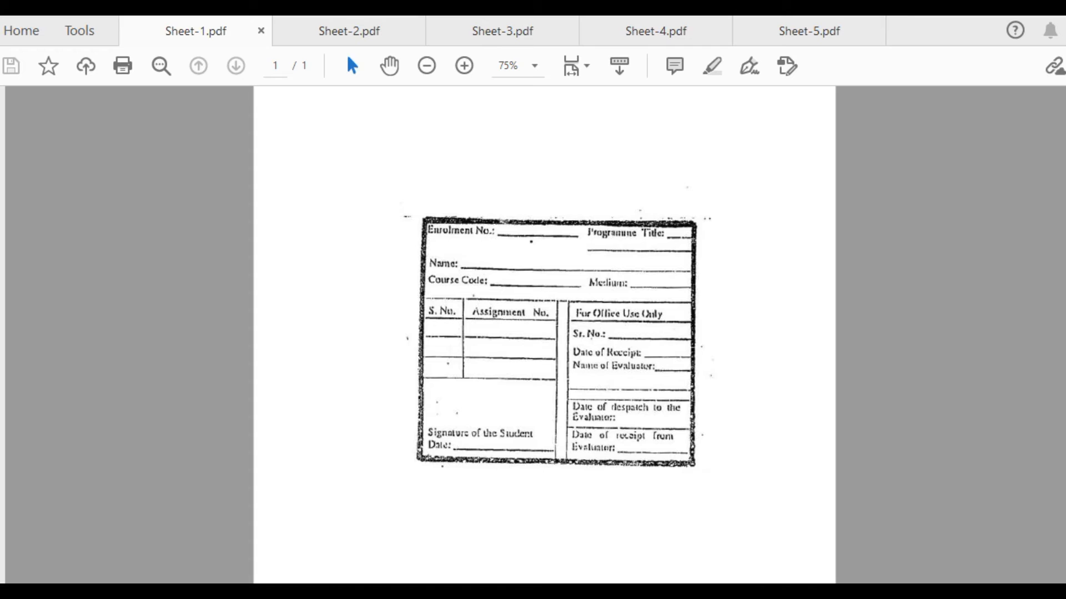
mouse_move(790, 52)
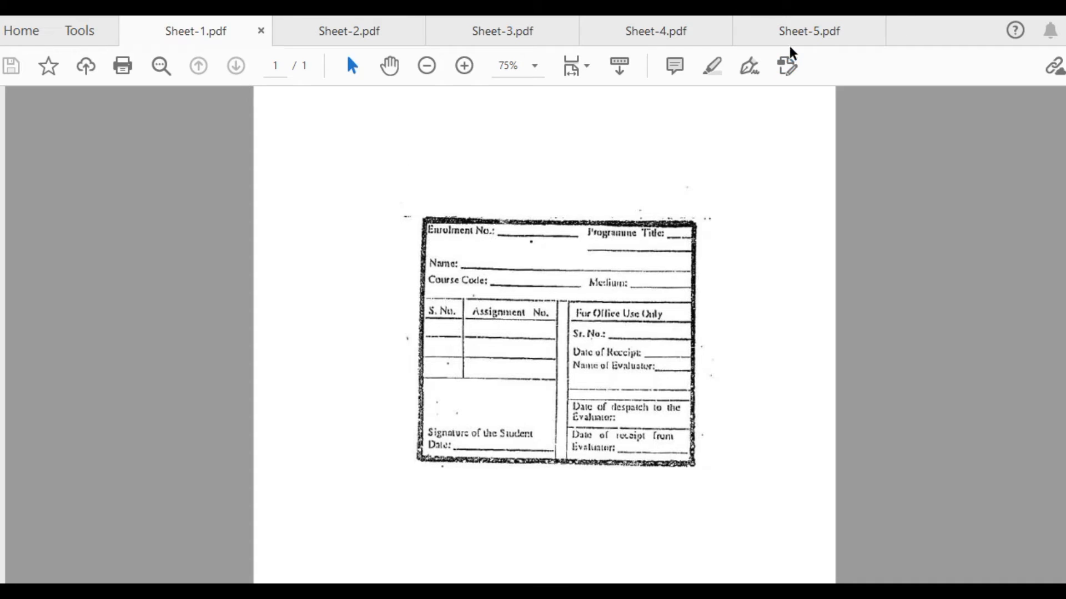
mouse_move(740, 53)
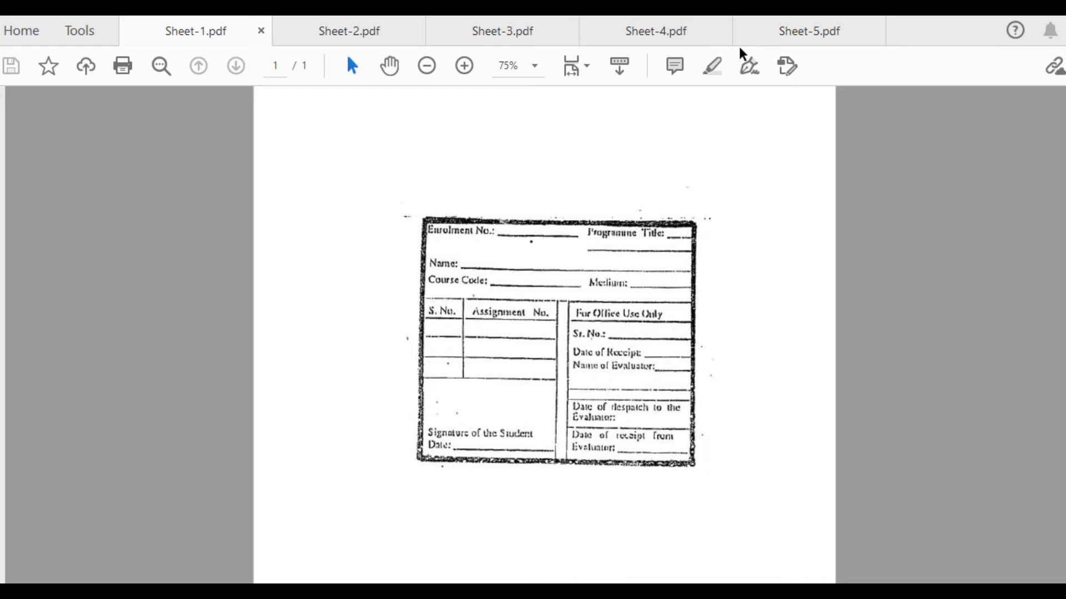
mouse_move(720, 54)
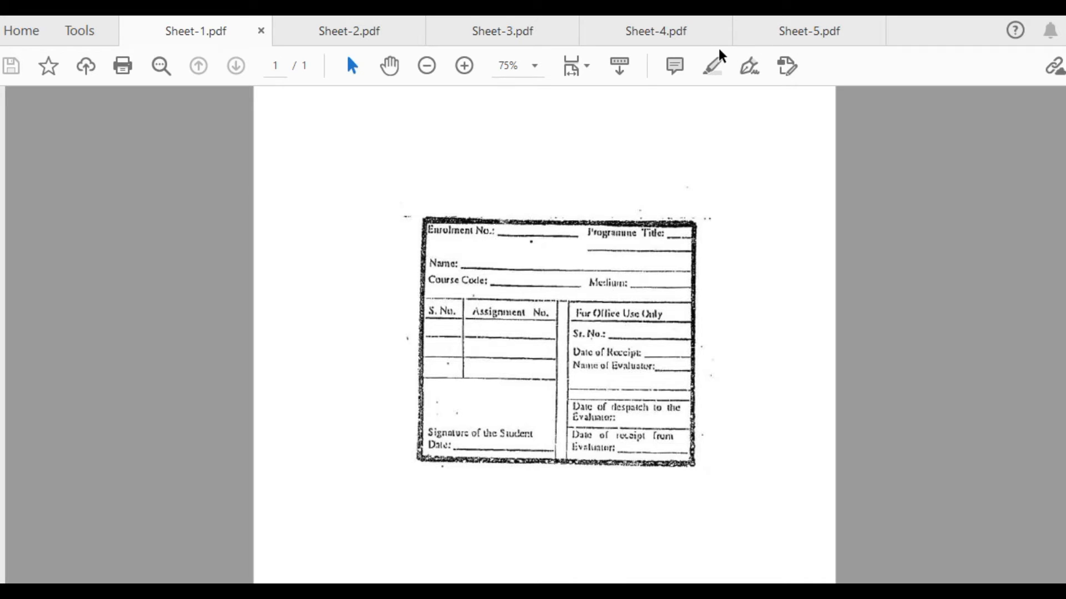
mouse_move(250, 48)
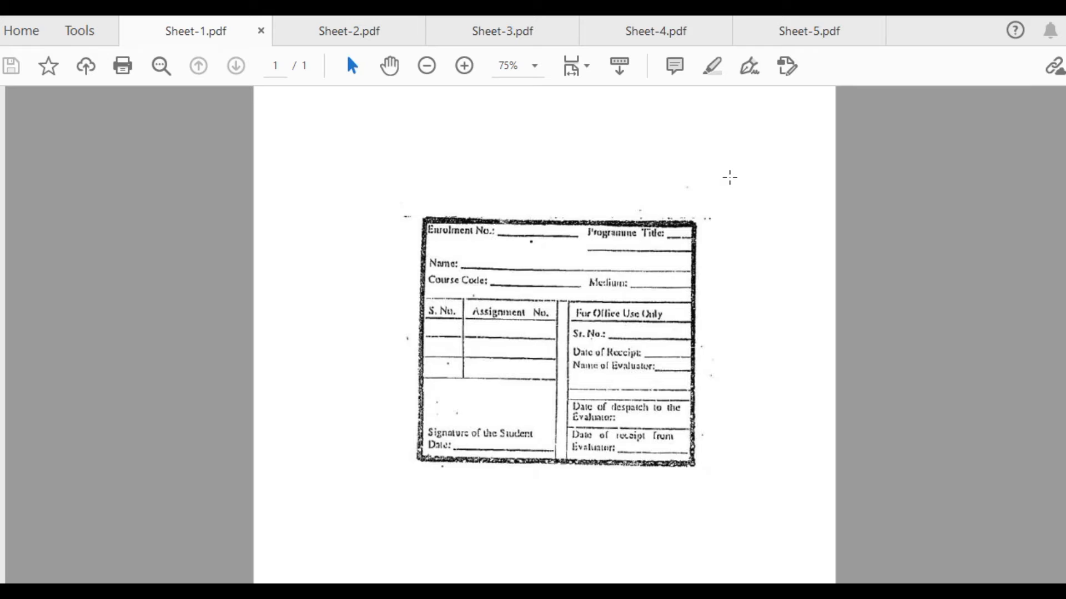
mouse_move(679, 193)
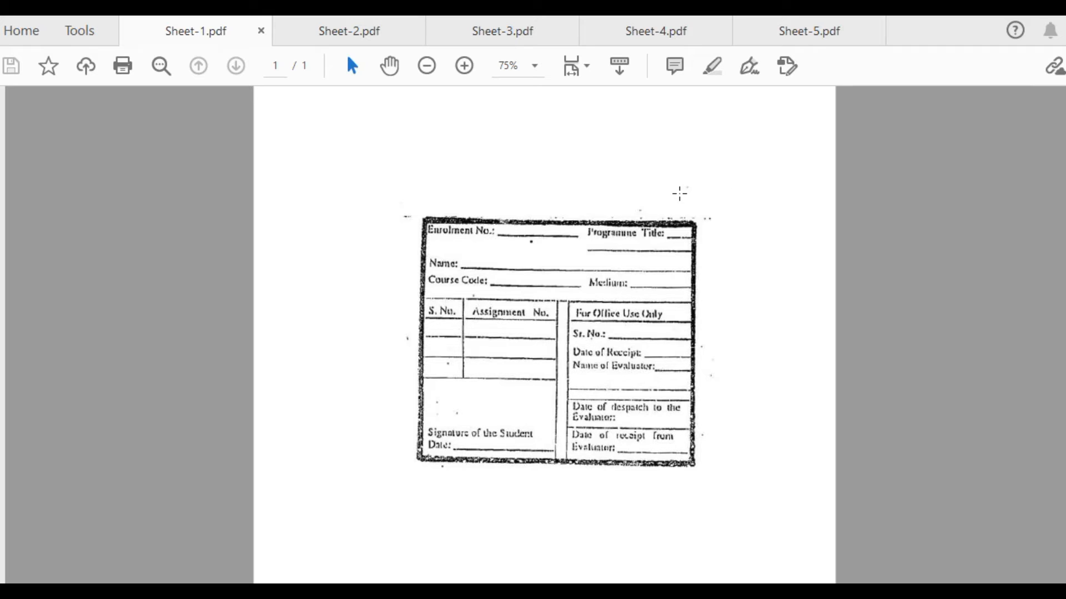
mouse_move(388, 394)
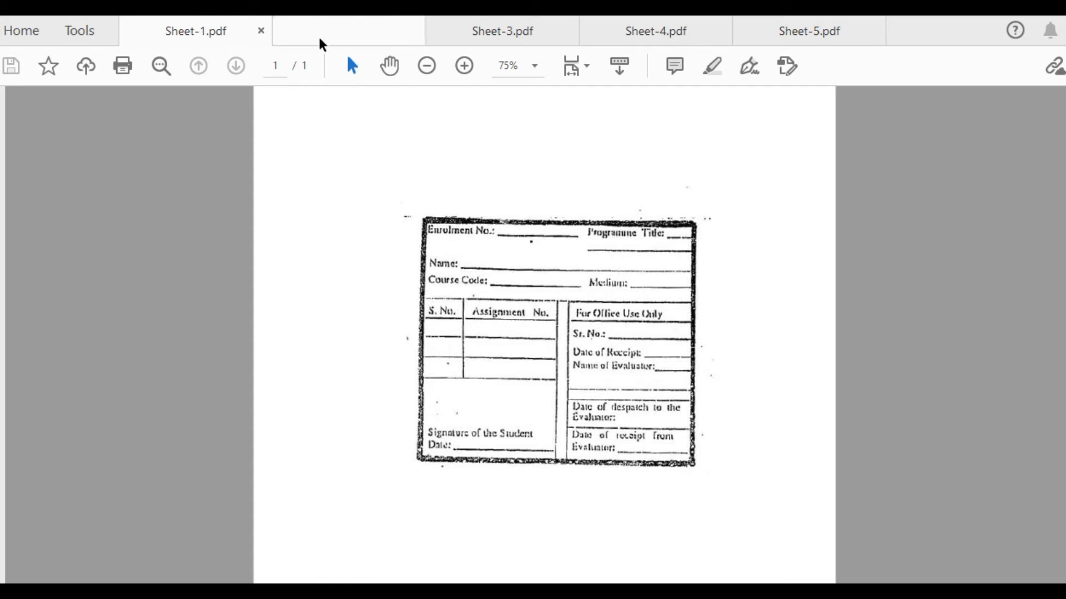
- Switch from the Sheet-1.pdf assignment cover form to the Sheet-2.pdf tab
click(348, 31)
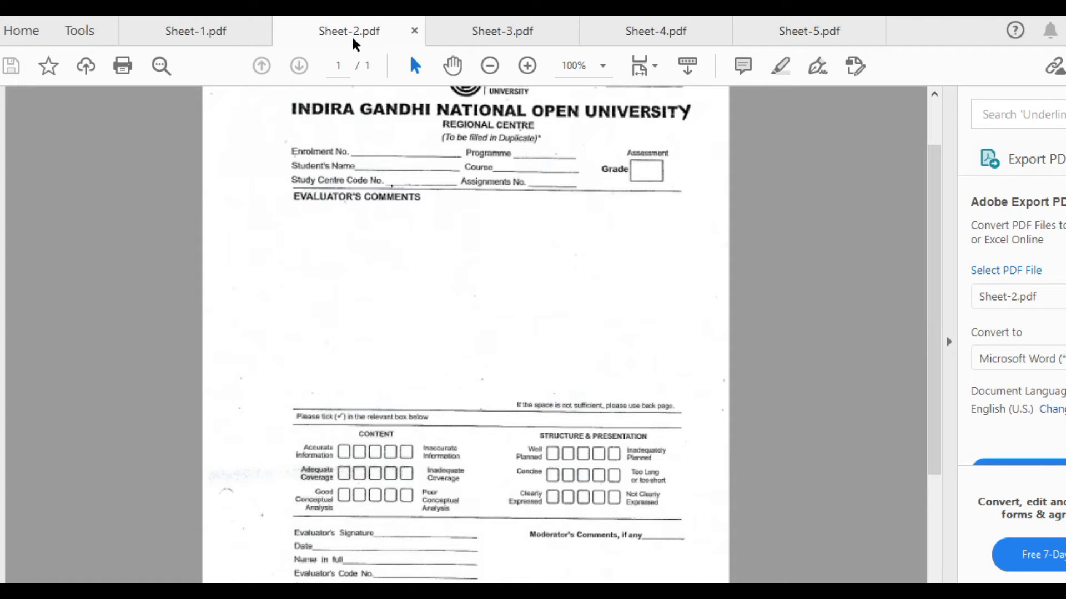
mouse_move(348, 45)
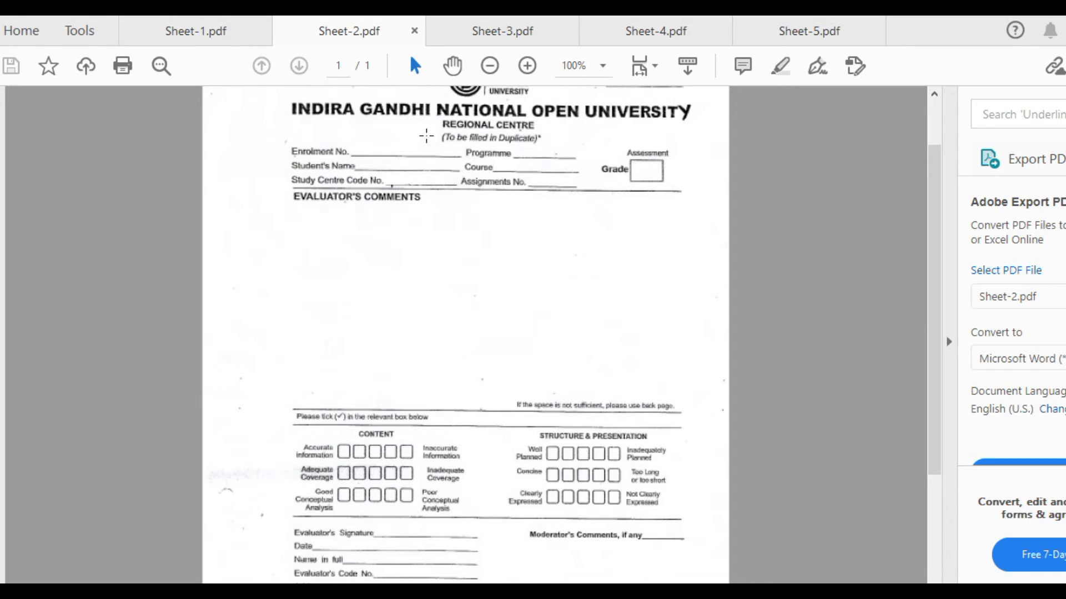
mouse_move(489, 382)
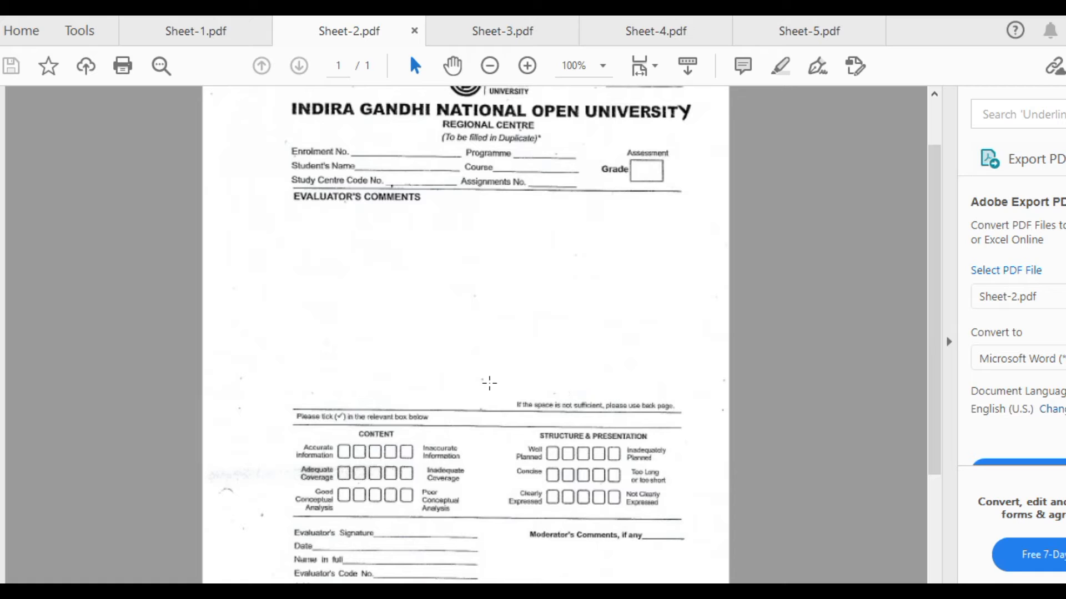
mouse_move(493, 167)
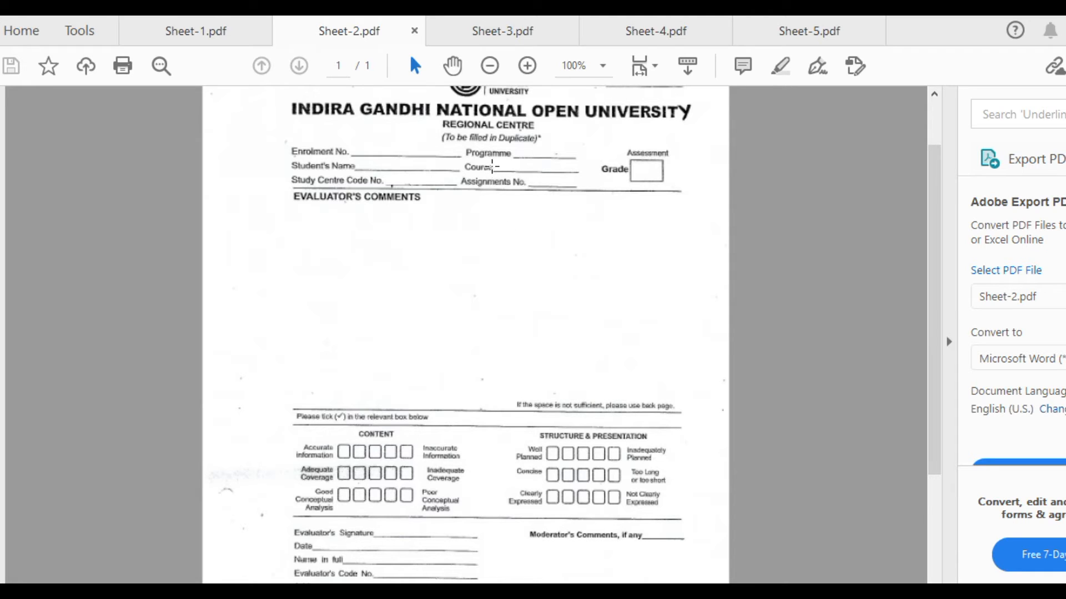
mouse_move(502, 31)
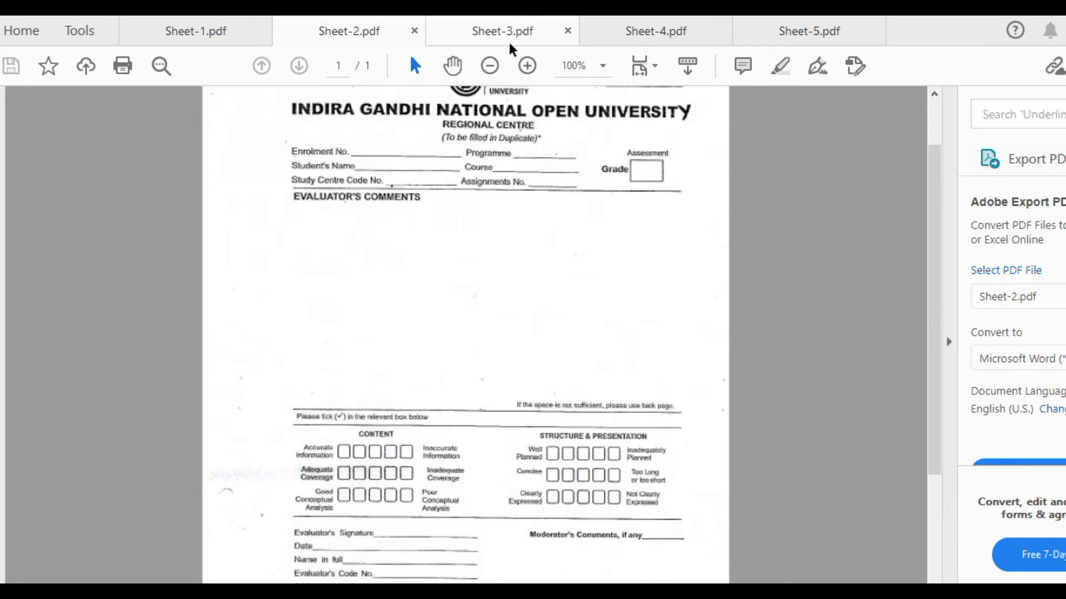
- Switch from the Sheet-2.pdf evaluator's comments form to the Sheet-3.pdf tab
click(502, 31)
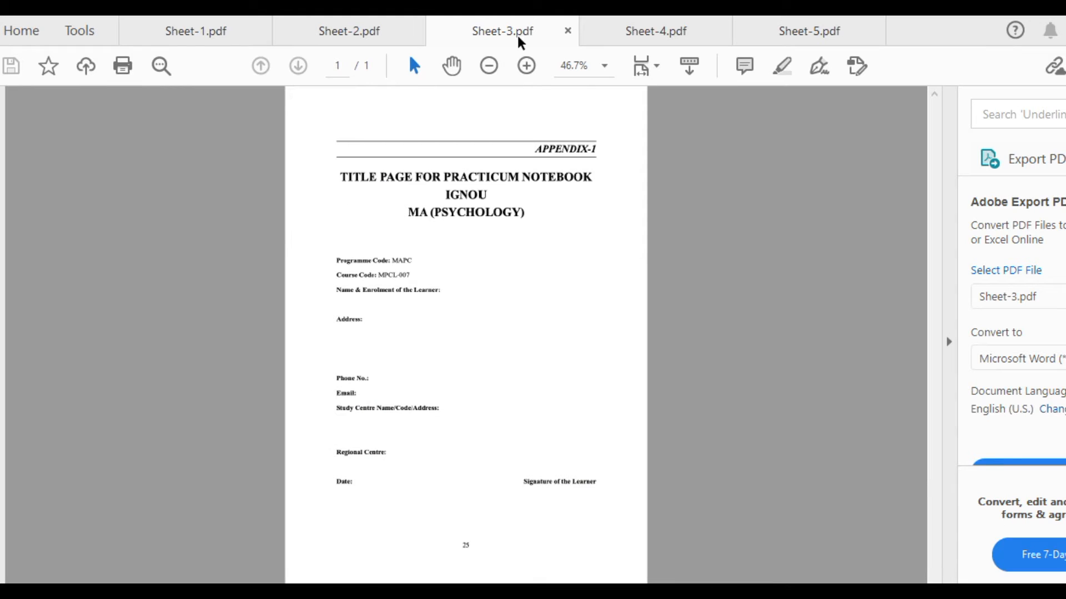
mouse_move(809, 31)
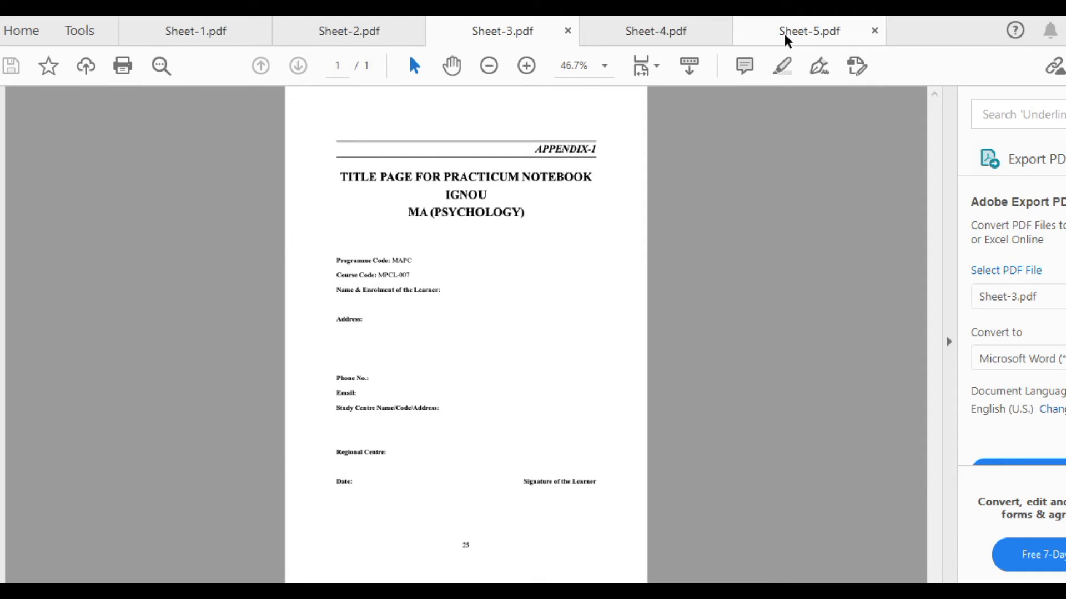
mouse_move(527, 66)
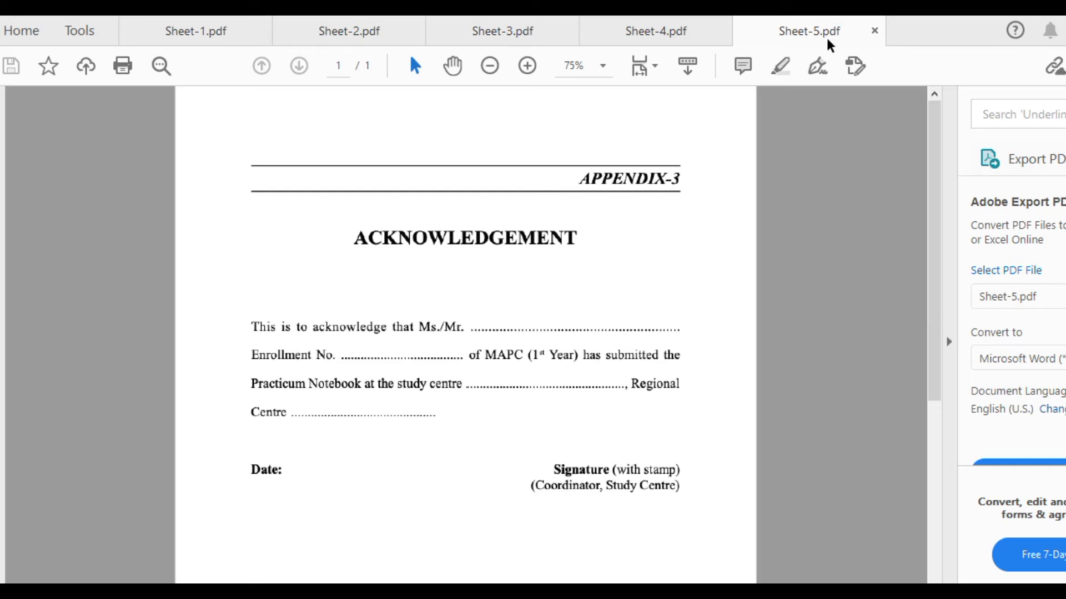
mouse_move(729, 310)
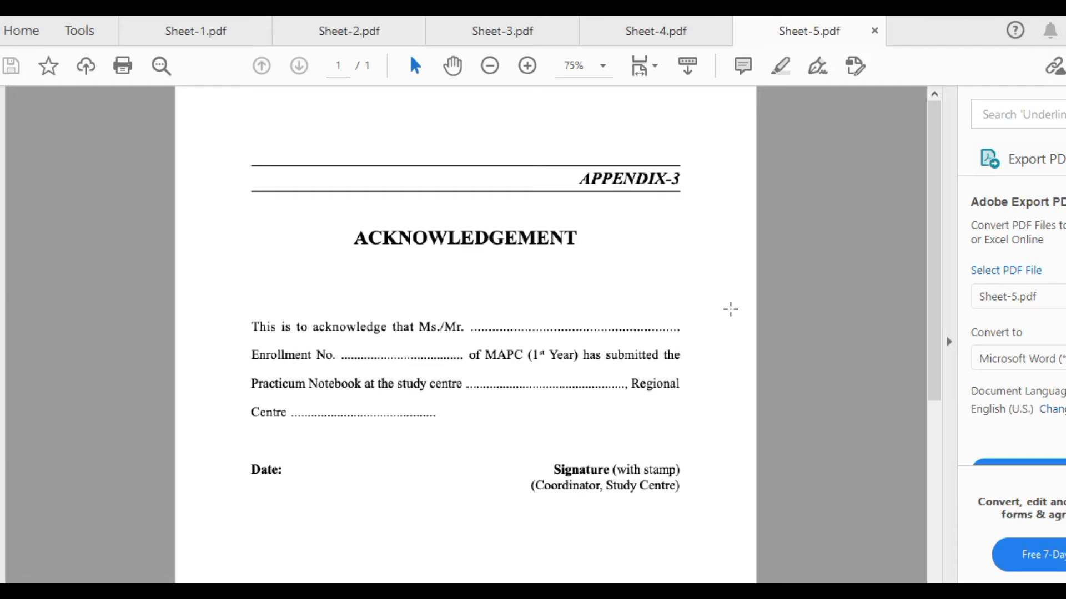
mouse_move(891, 427)
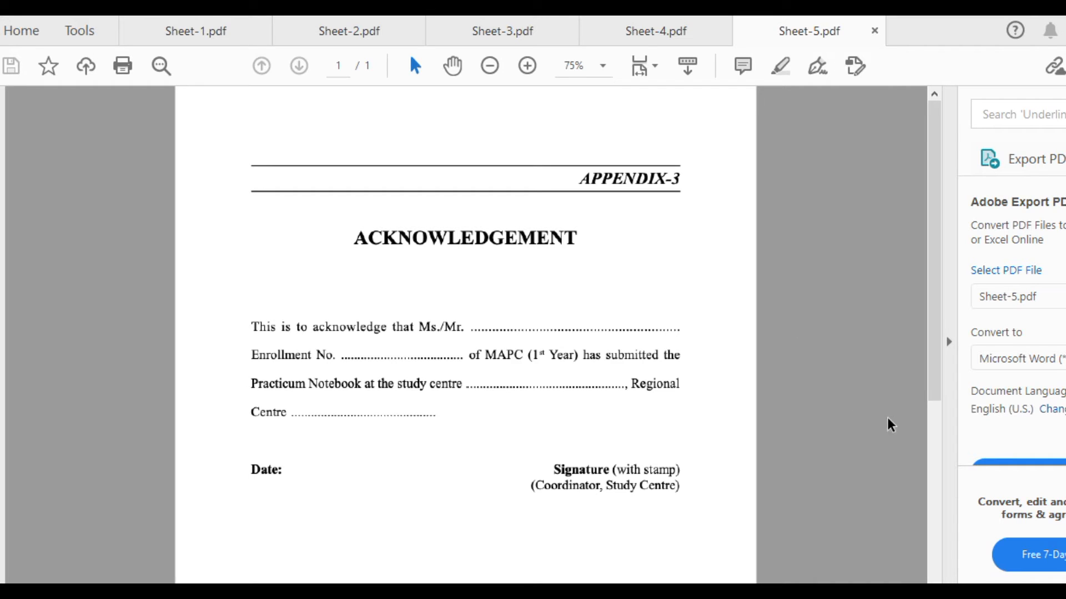
mouse_move(1017, 19)
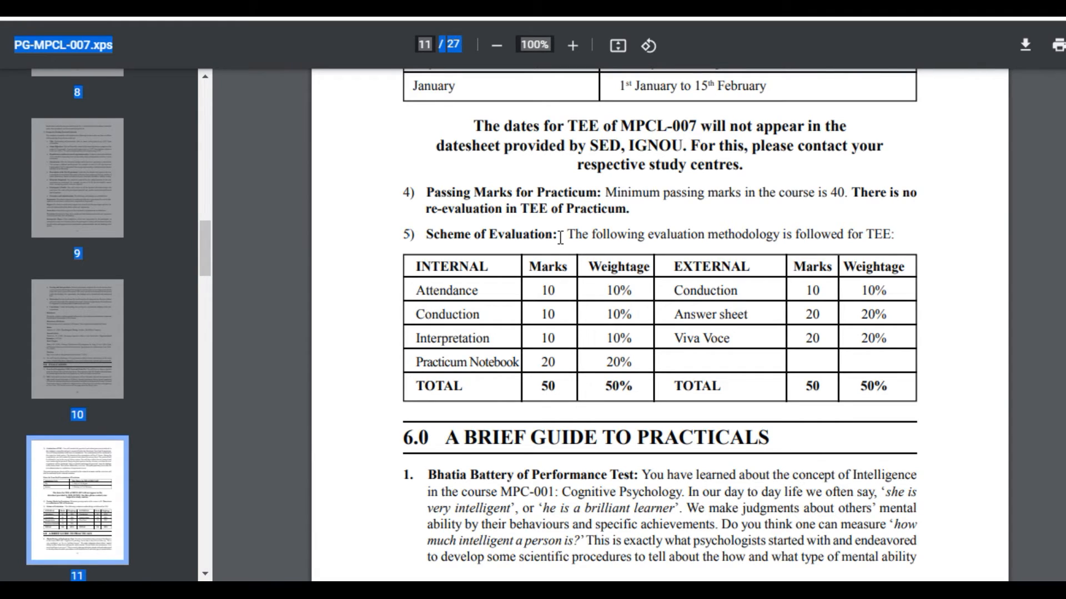
mouse_move(420, 367)
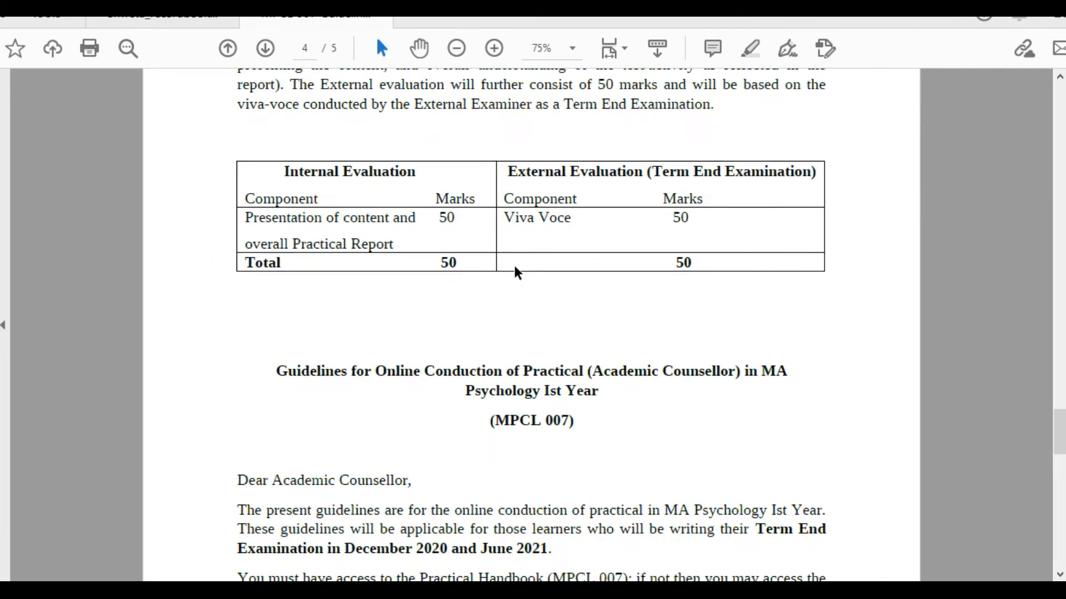
- Highlight the external Answer sheet component in the page 11 Scheme of Evaluation table
click(492, 48)
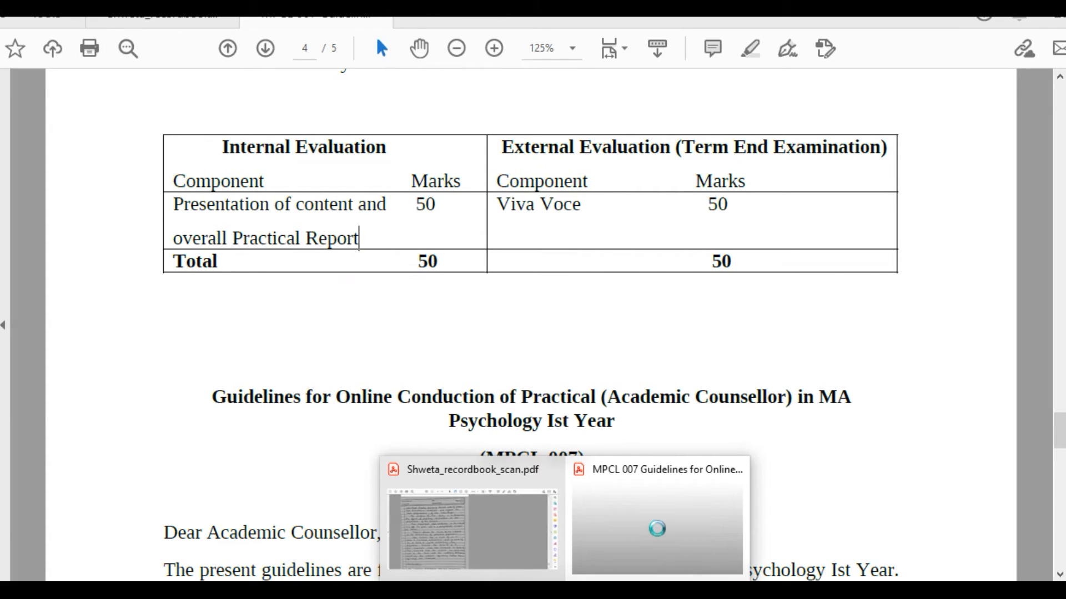
click(470, 521)
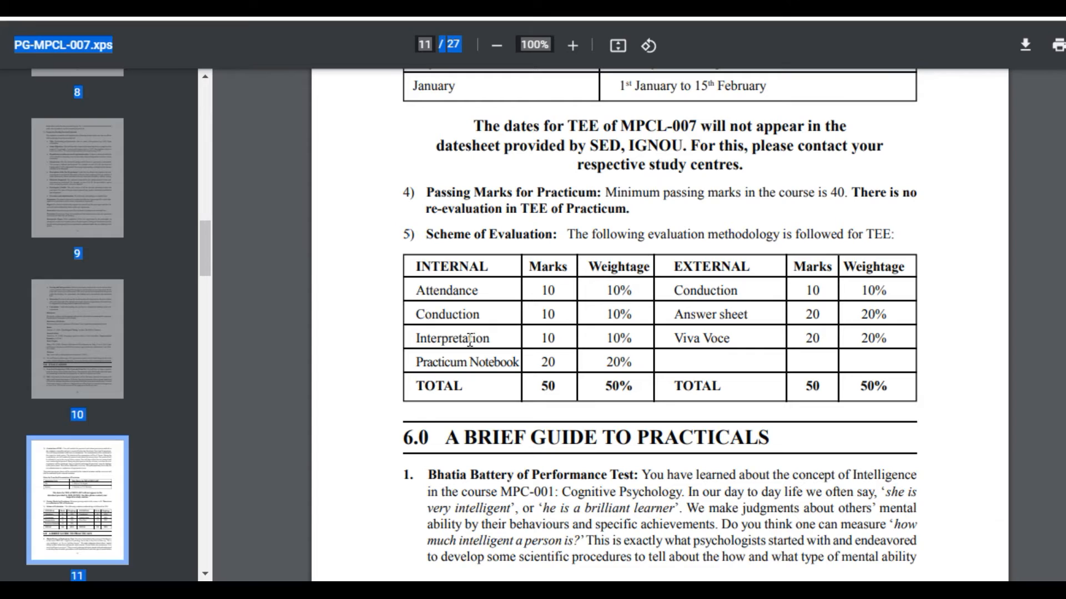
mouse_move(492, 367)
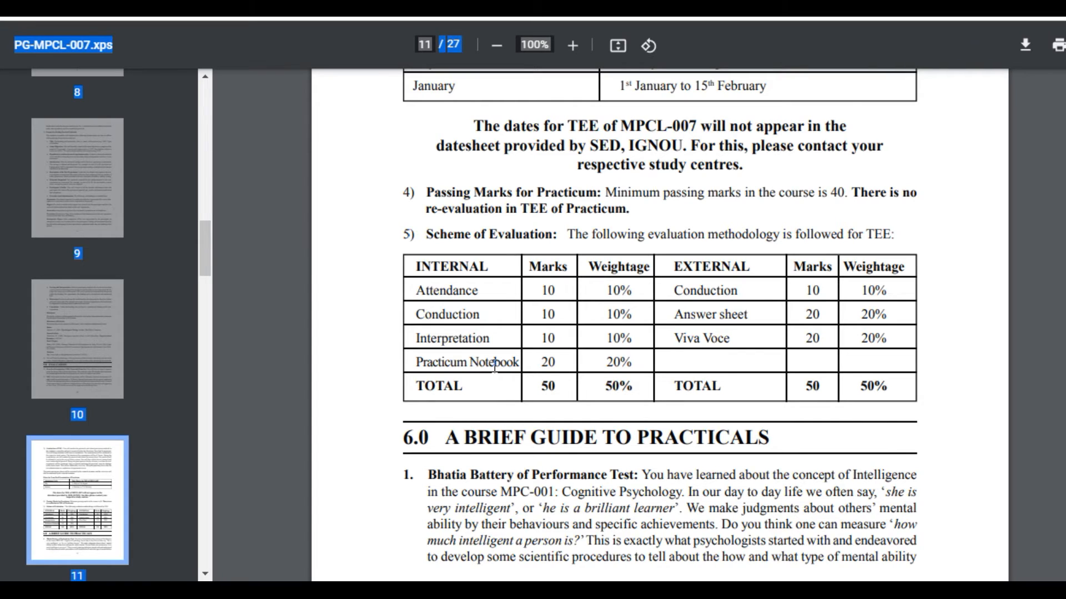
mouse_move(720, 290)
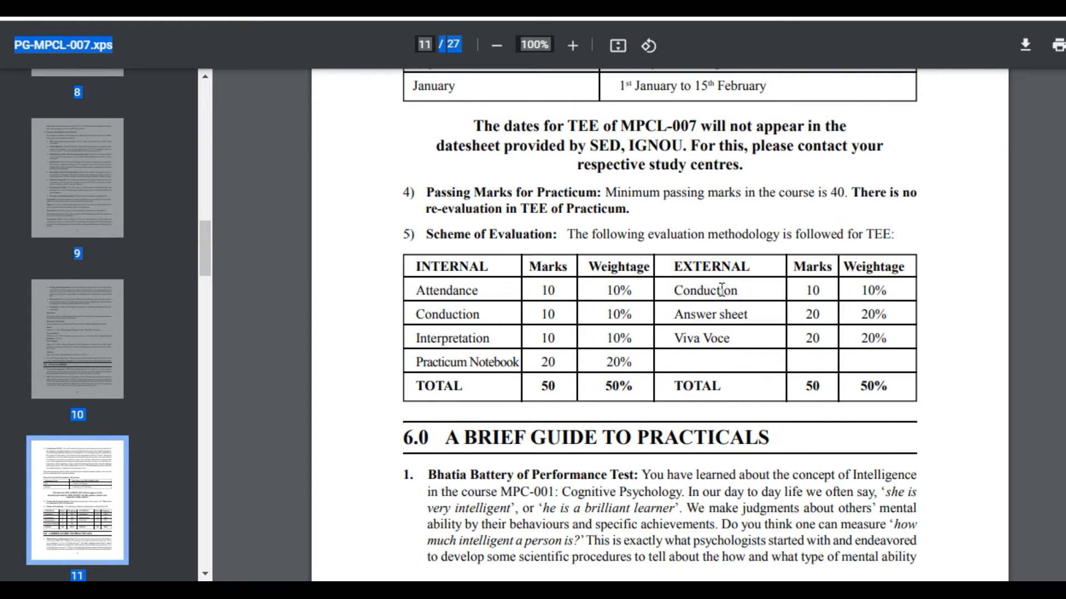
double_click(704, 289)
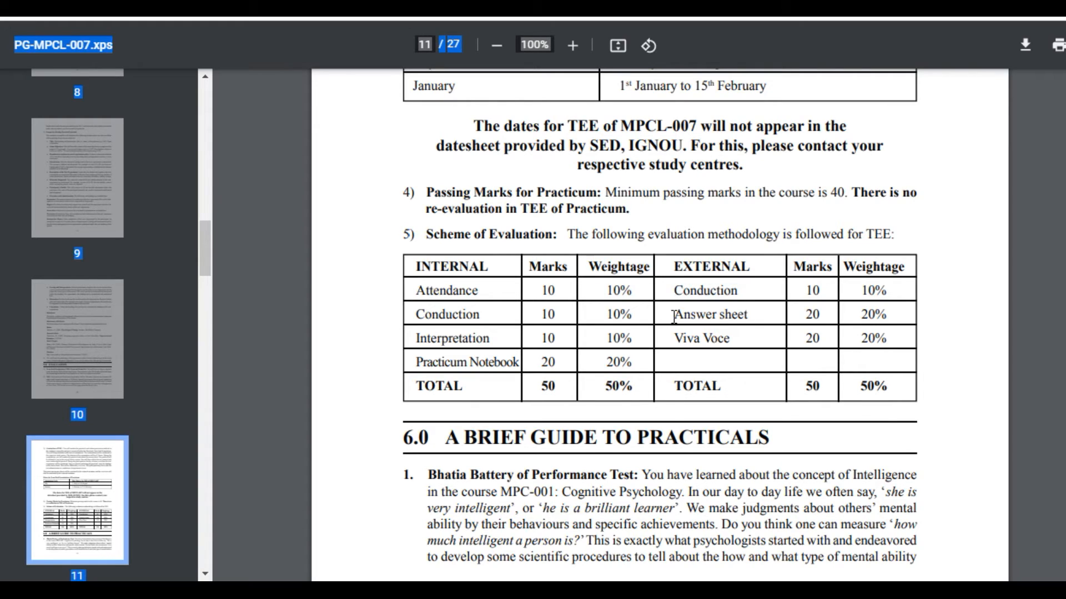
double_click(709, 314)
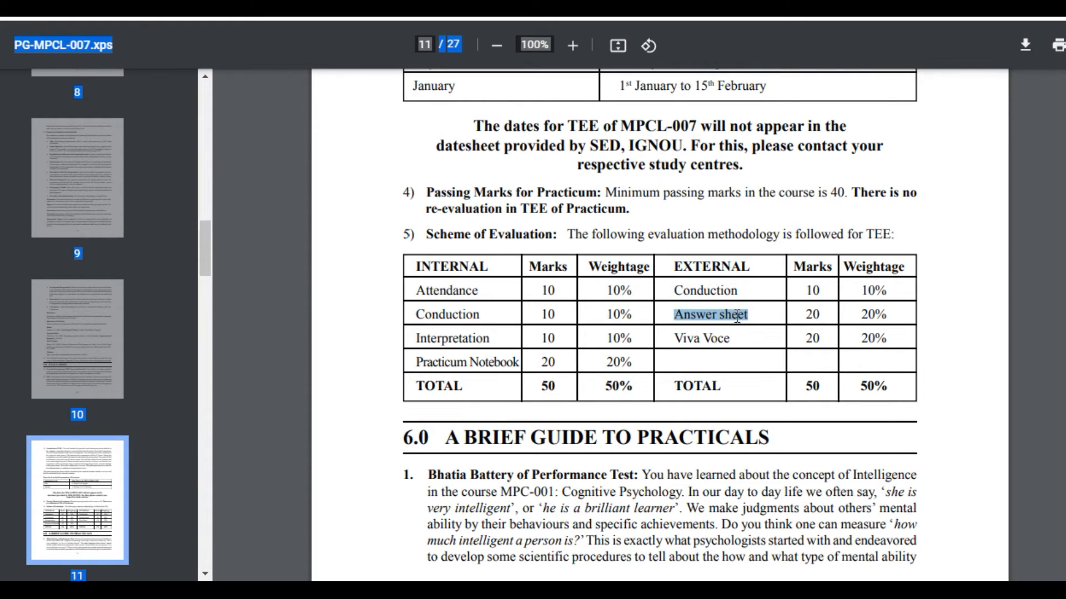
mouse_move(880, 435)
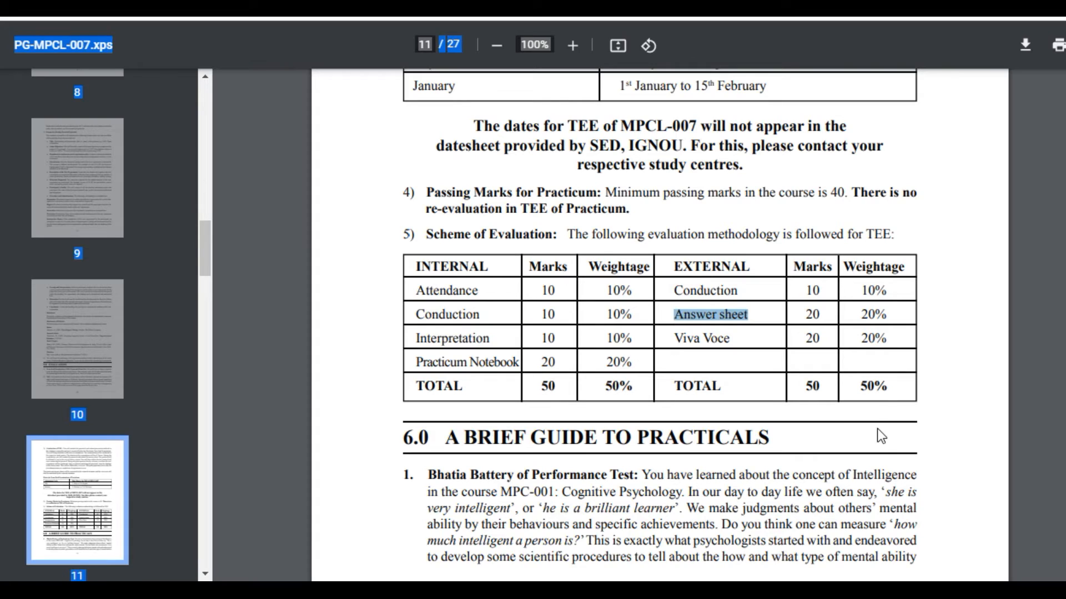
mouse_move(894, 336)
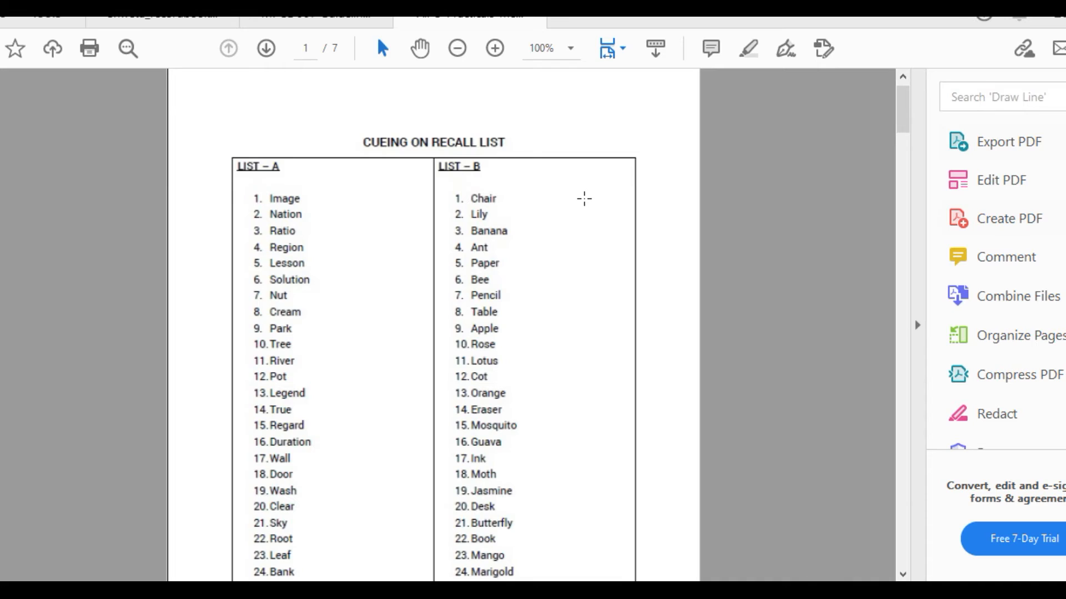
mouse_move(591, 188)
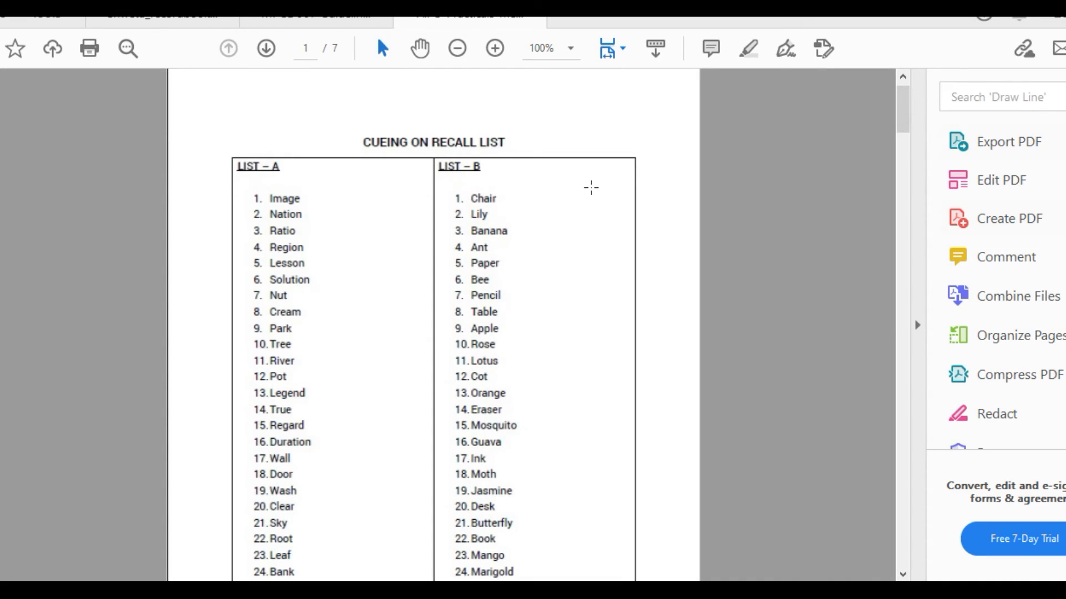
mouse_move(353, 134)
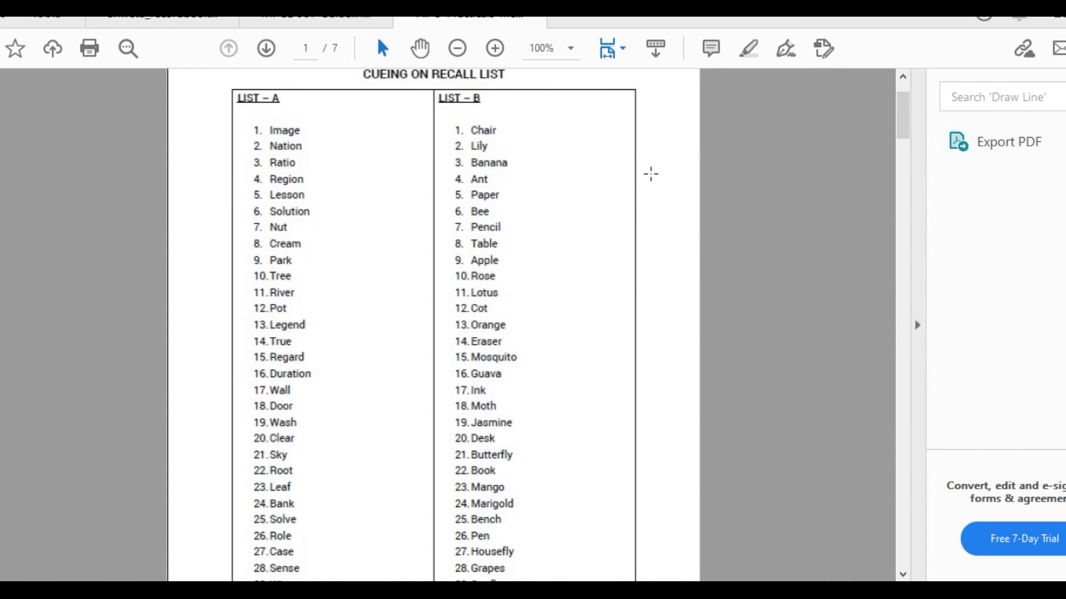
- Scroll down past the cueing recall lists on page 1 of the practicals PDF
click(1007, 140)
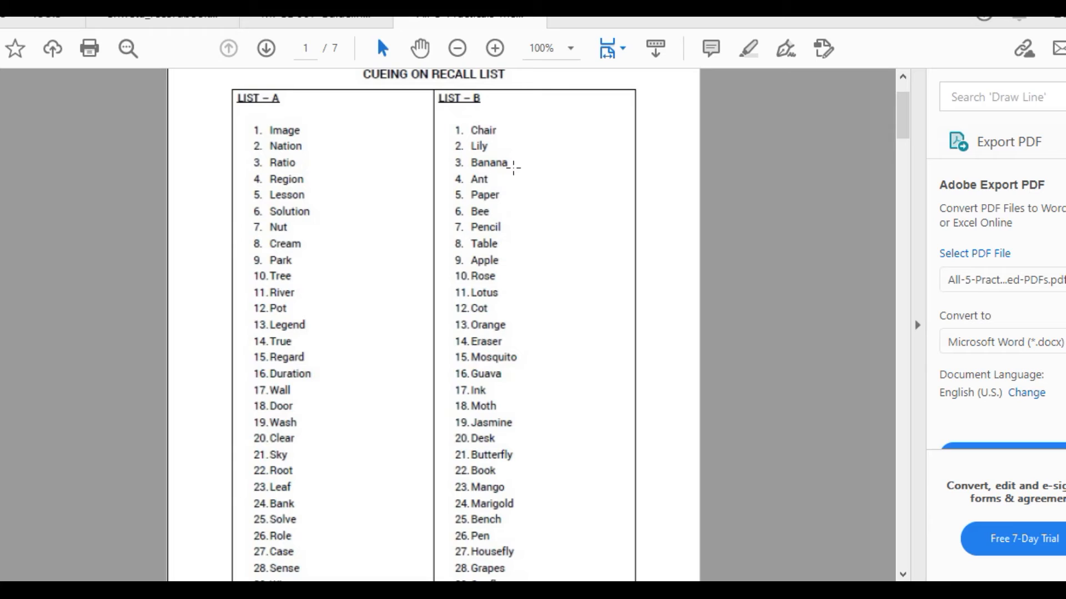
mouse_move(503, 172)
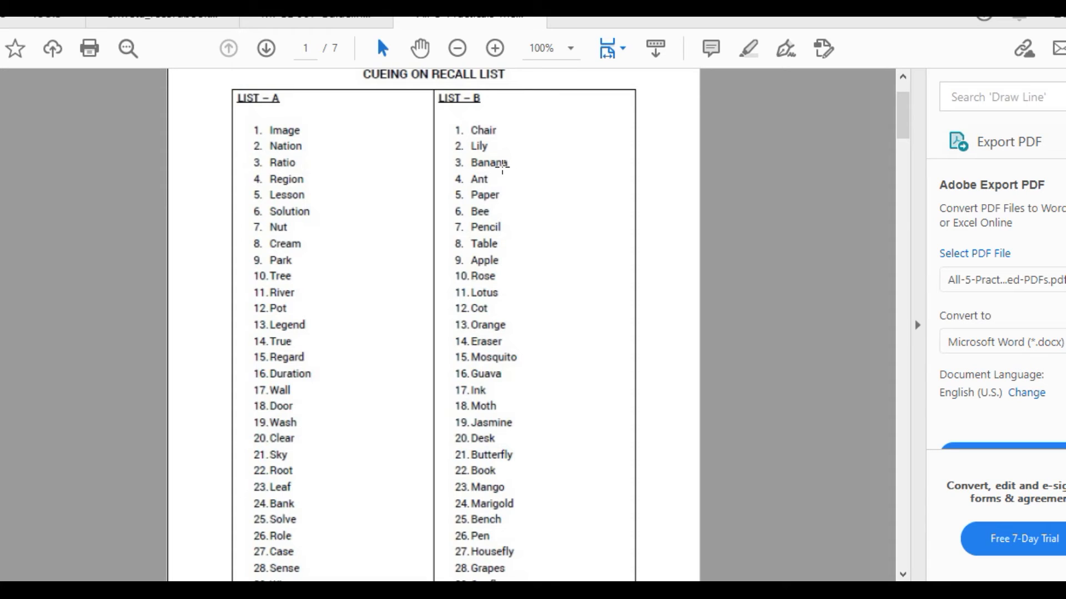
mouse_move(234, 125)
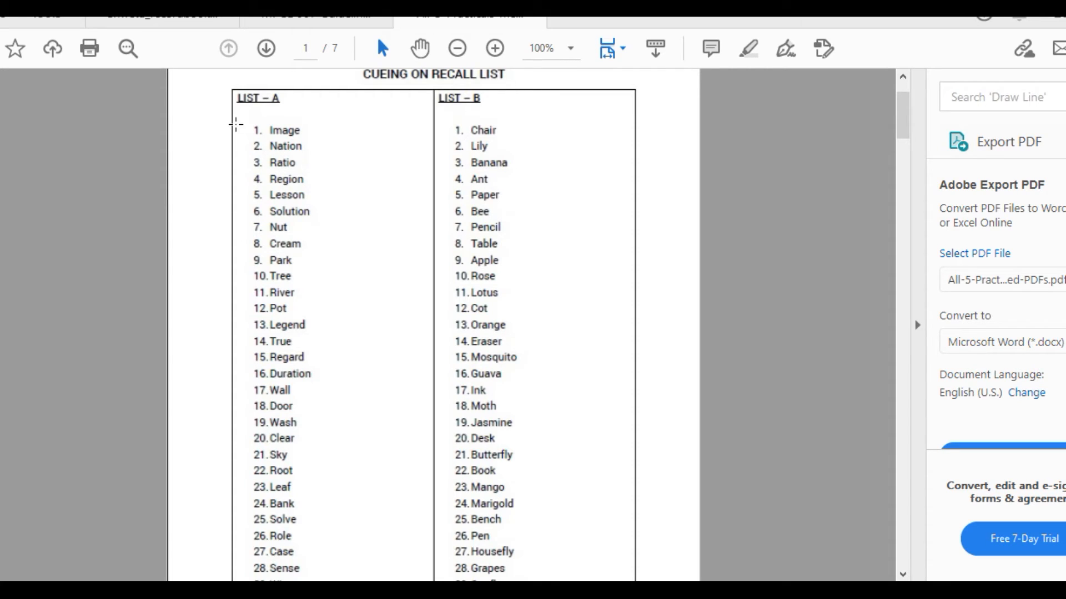
mouse_move(298, 135)
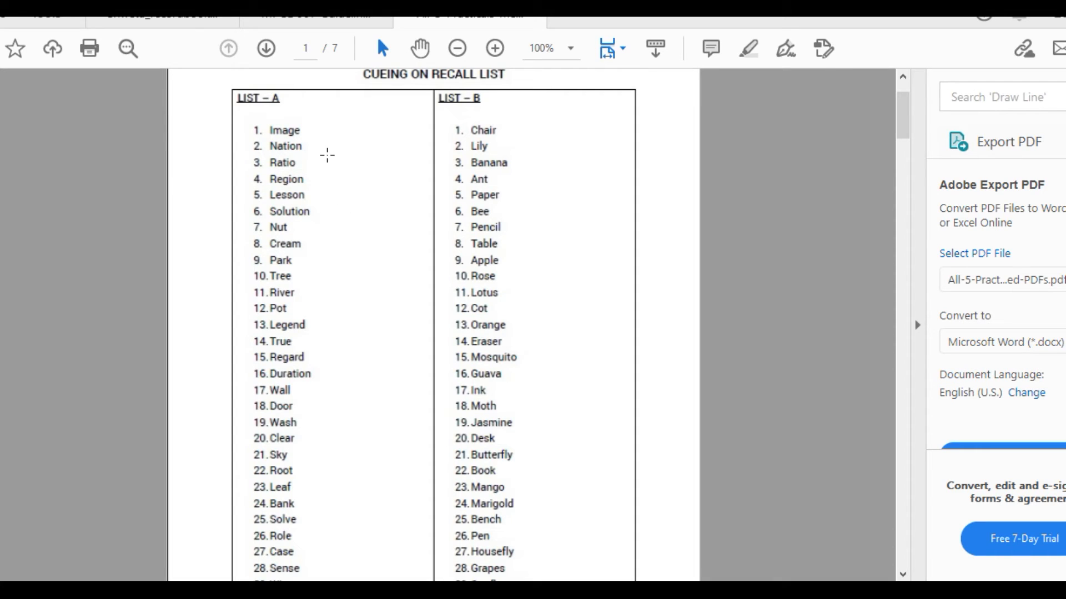
mouse_move(349, 222)
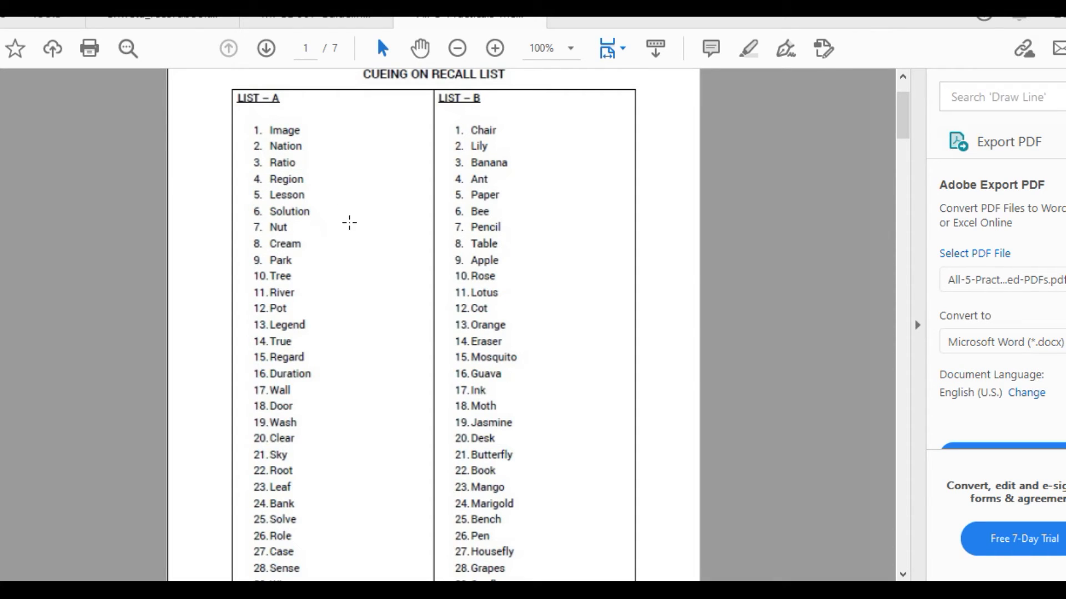
scroll(down, 3)
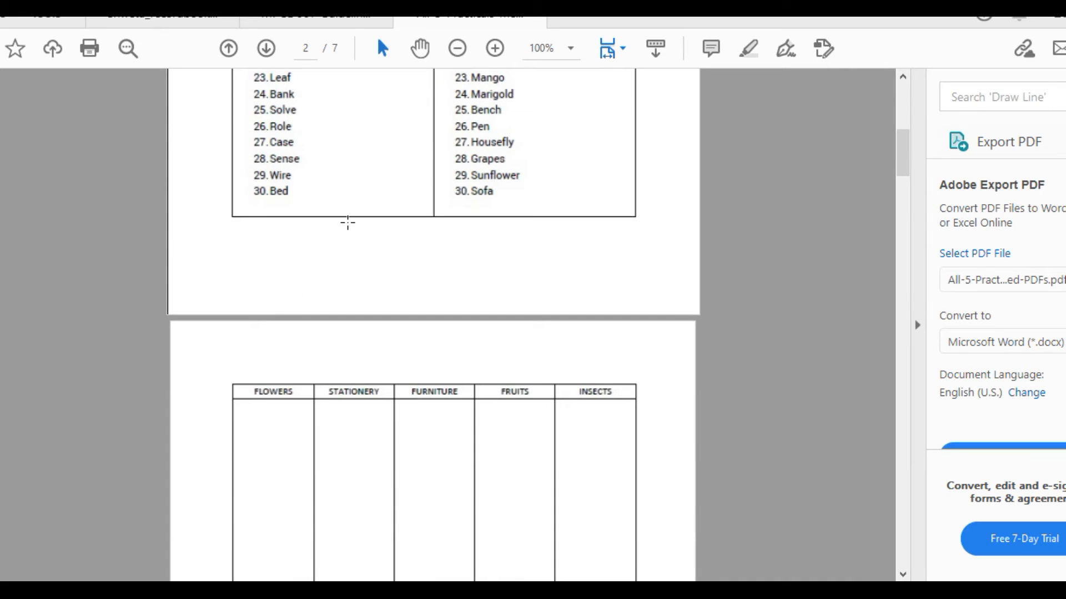
scroll(down, 3)
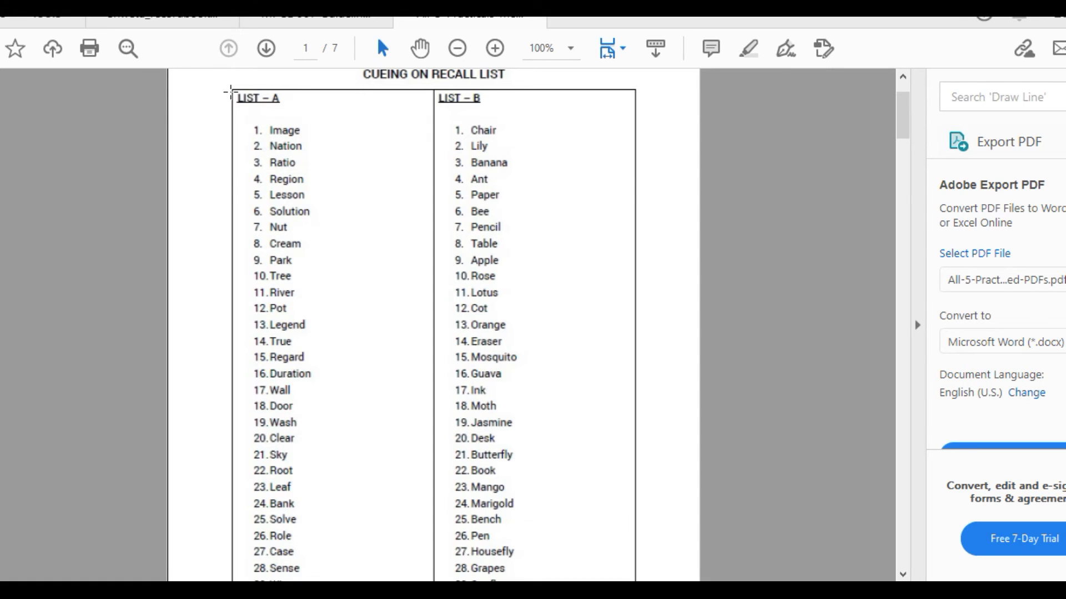
click(265, 47)
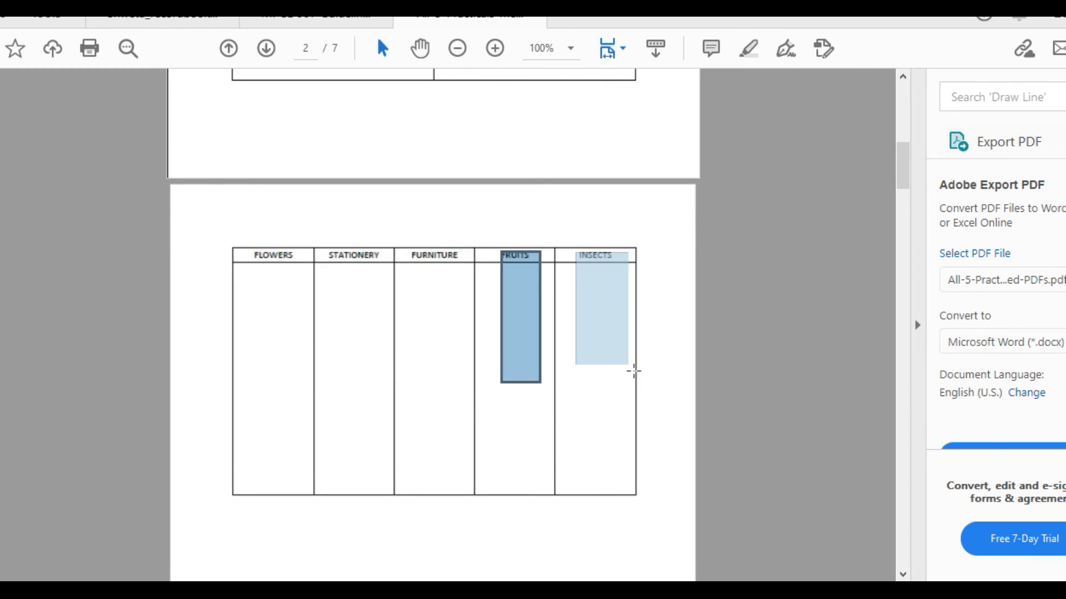
scroll(down, 3)
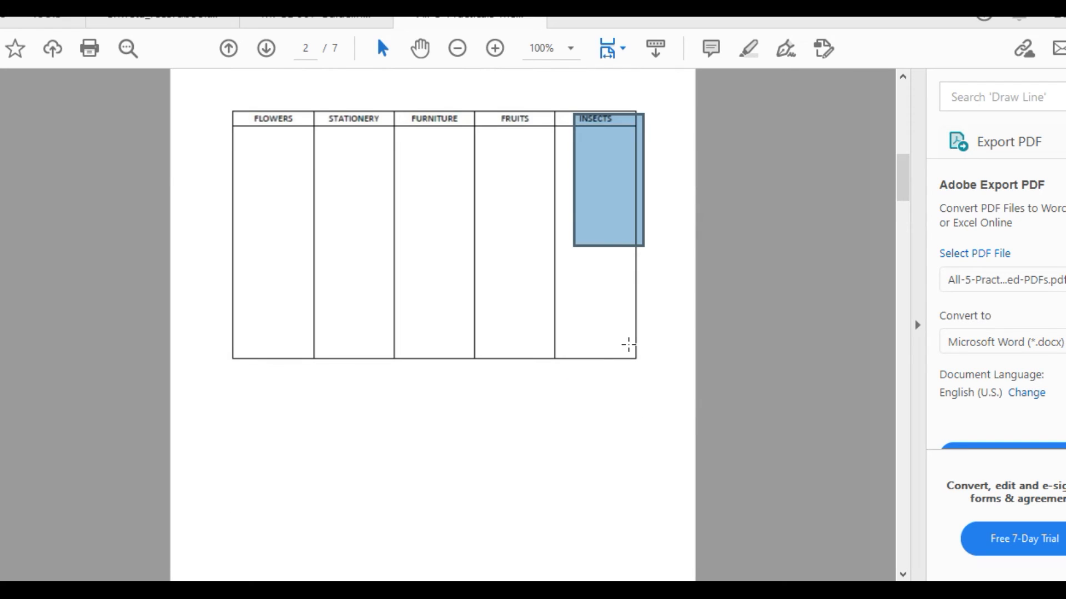
click(227, 48)
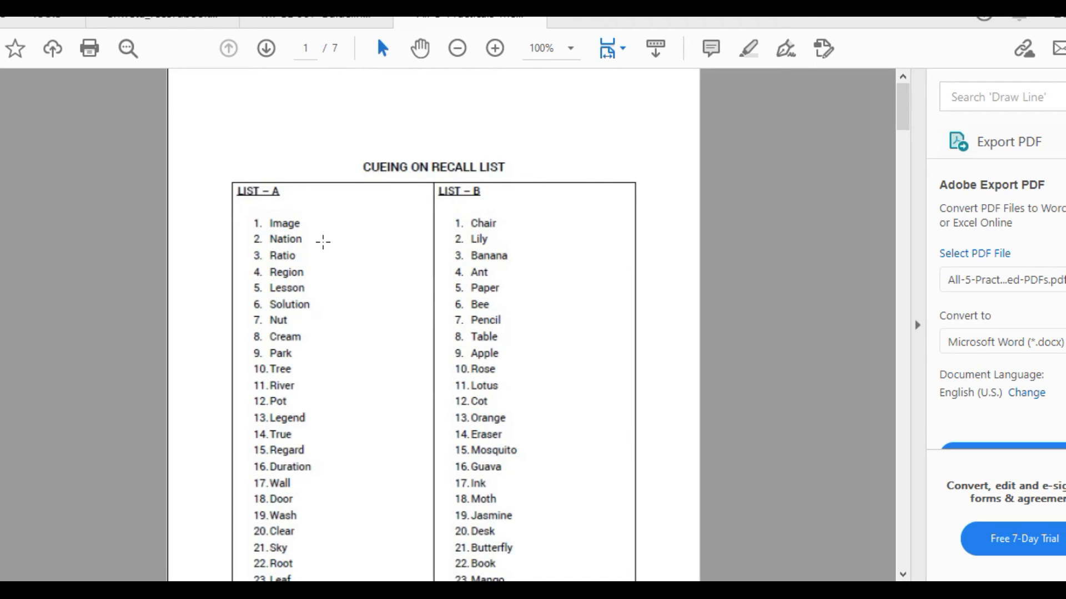
- Reach the page 2 table headed Flowers, Stationery, Furniture, Fruits, Insects
scroll(up, 3)
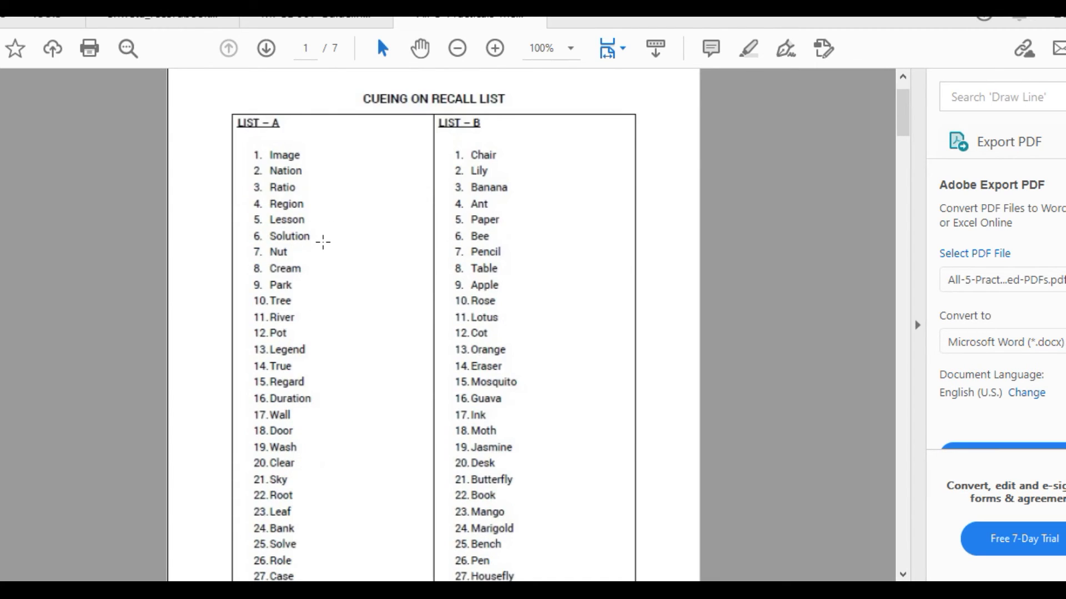
scroll(down, 3)
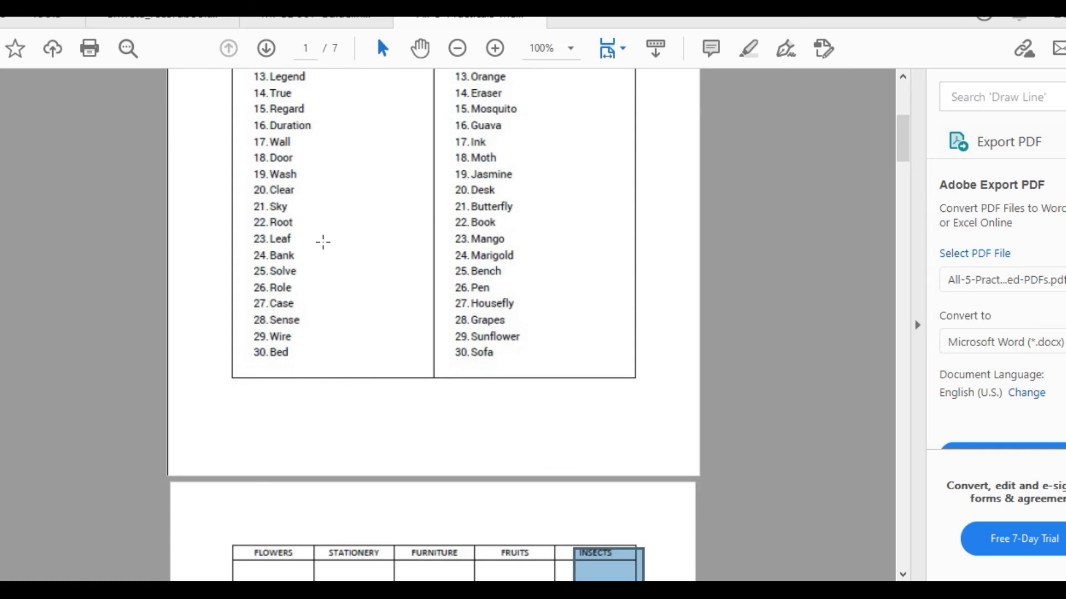
mouse_move(326, 288)
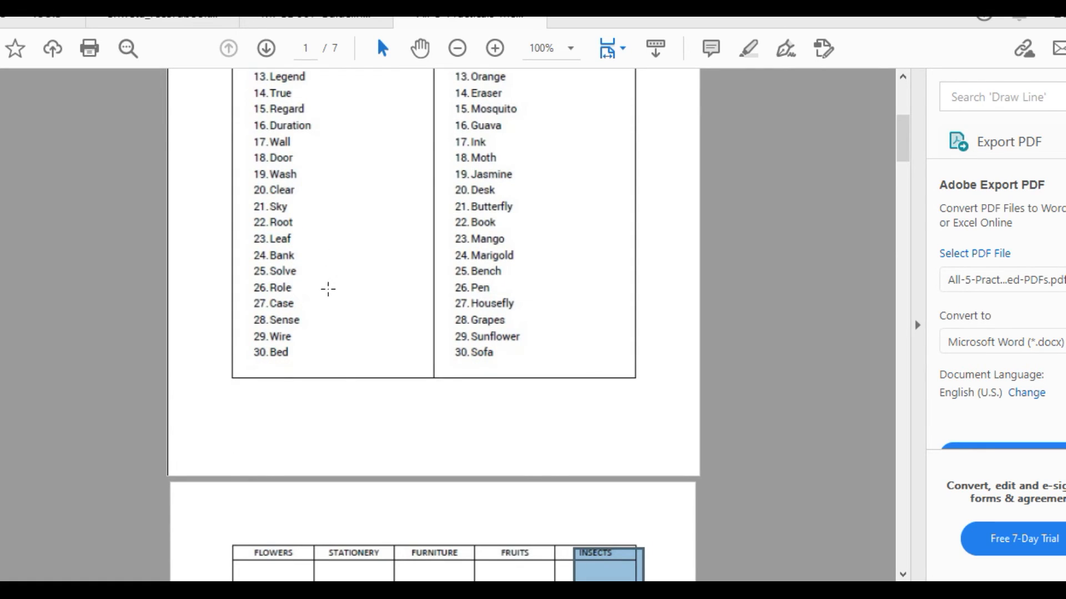
scroll(down, 3)
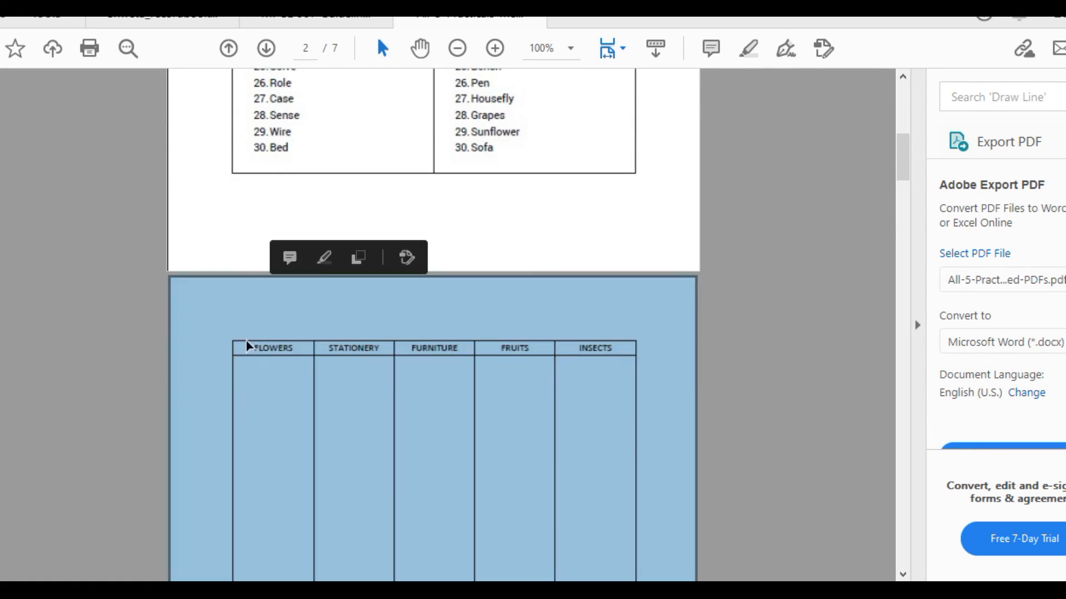
click(275, 347)
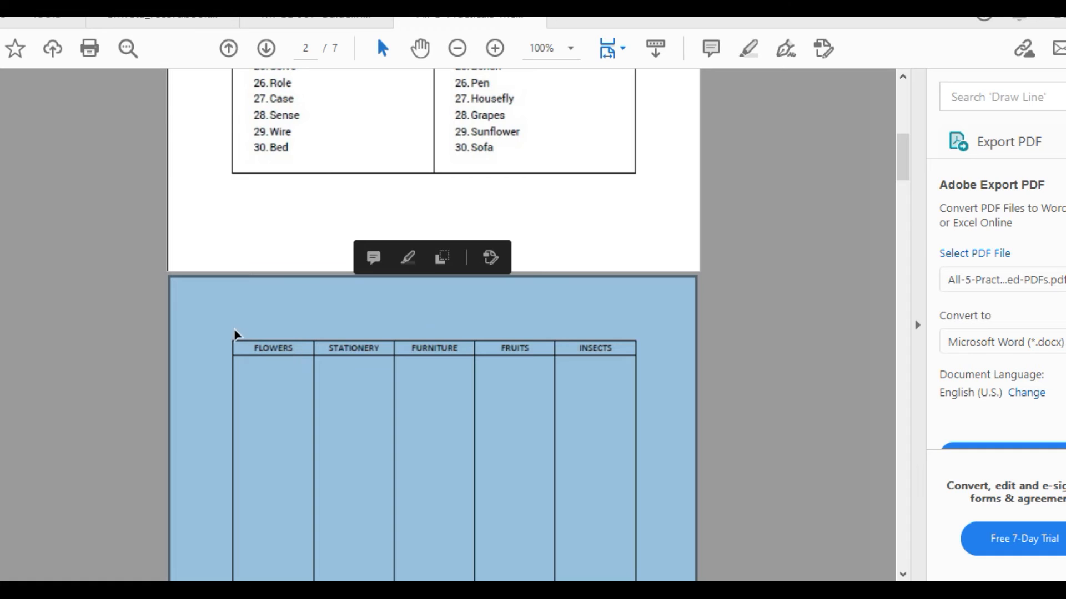
scroll(down, 3)
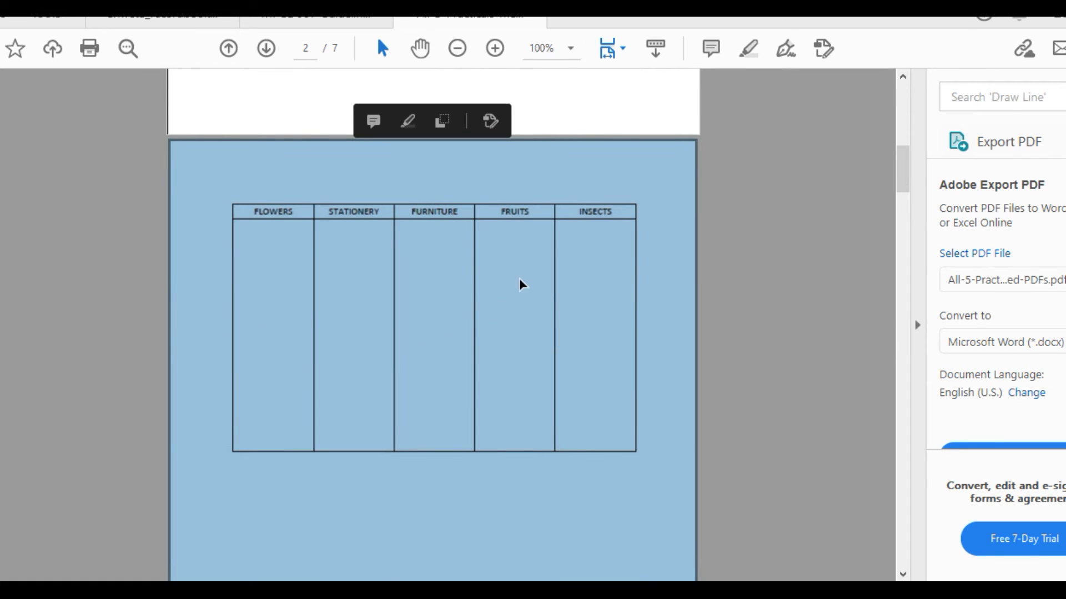
- Scroll through the page 3 attention sheet's KEY and letter-block rows, ending on page 4
click(265, 48)
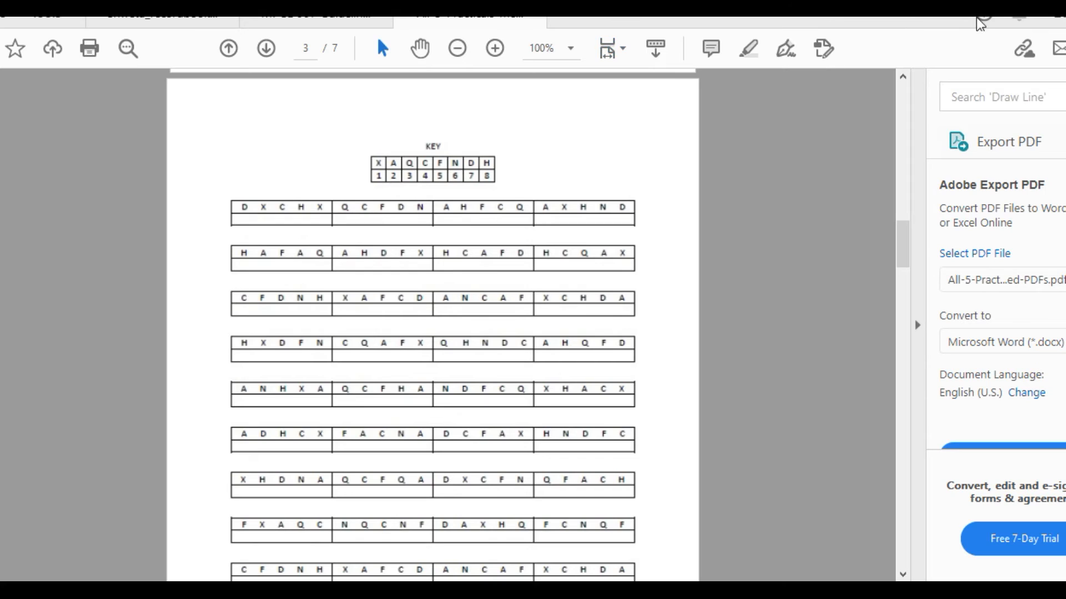
mouse_move(486, 208)
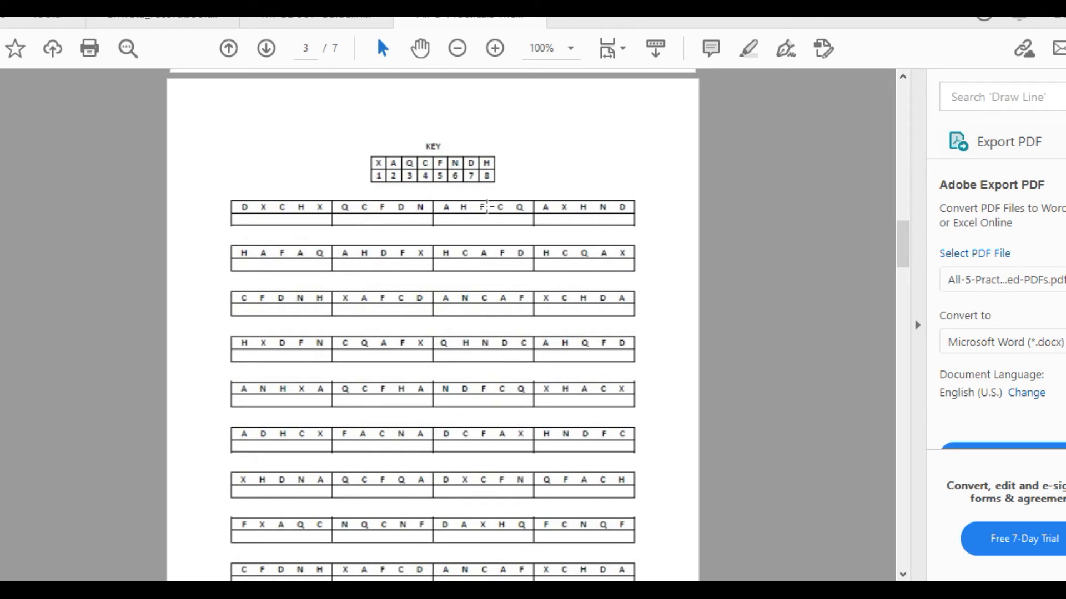
mouse_move(382, 264)
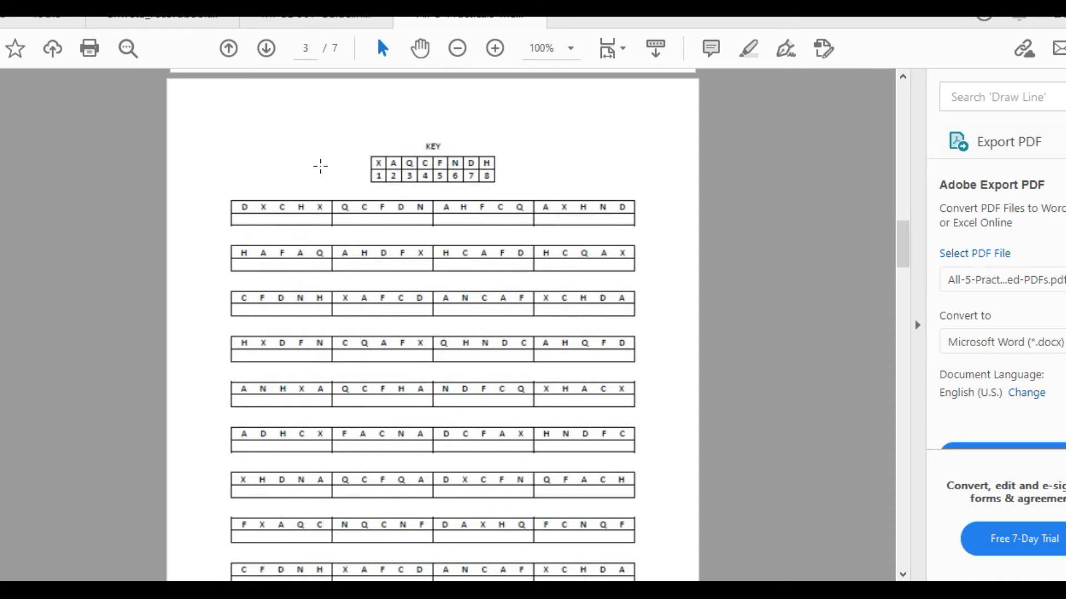
mouse_move(241, 205)
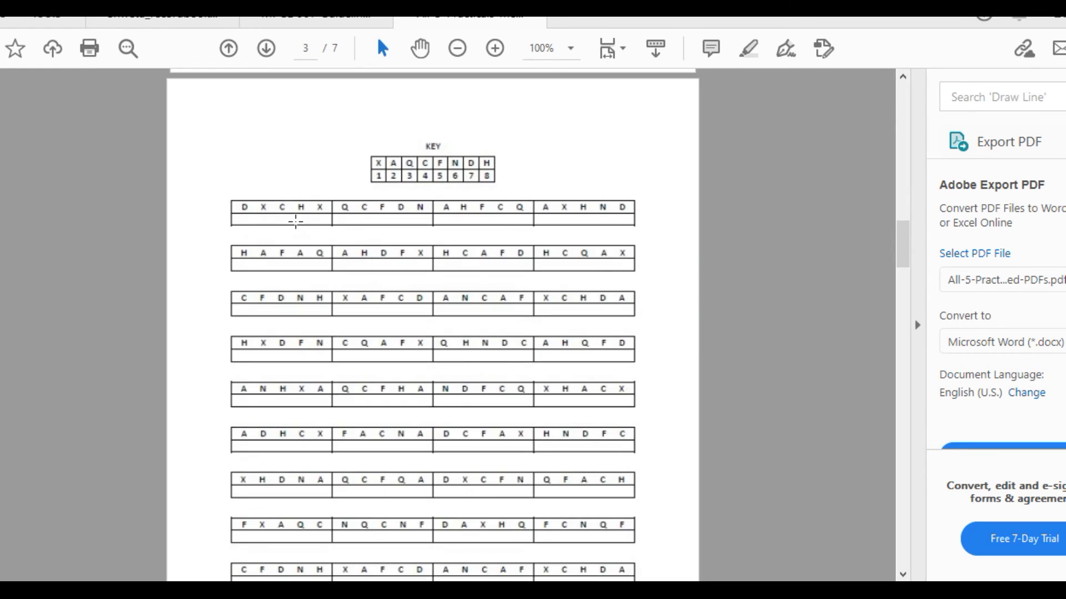
mouse_move(359, 220)
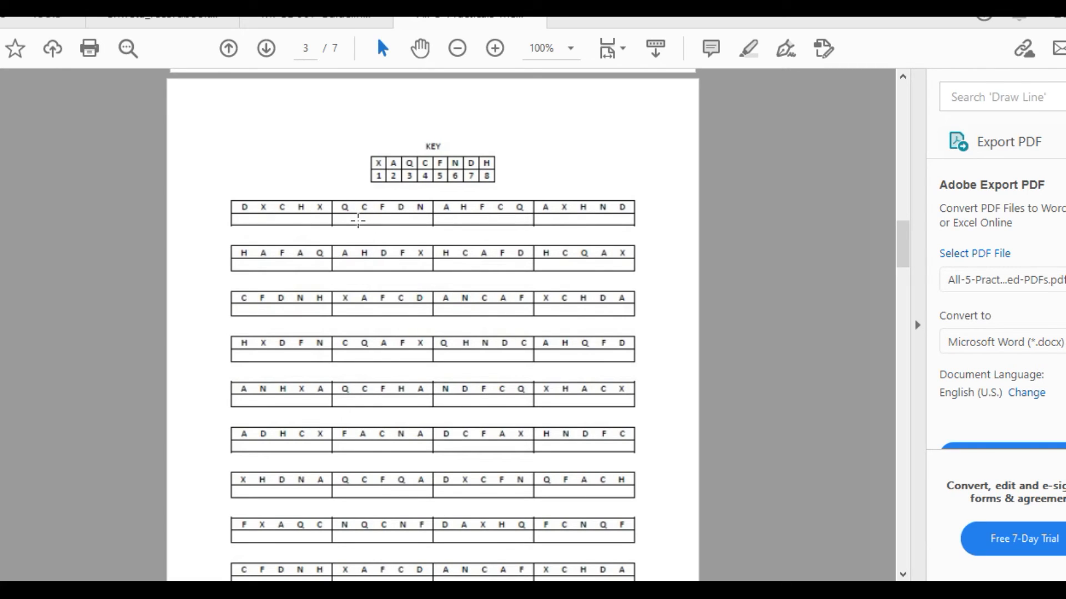
scroll(down, 3)
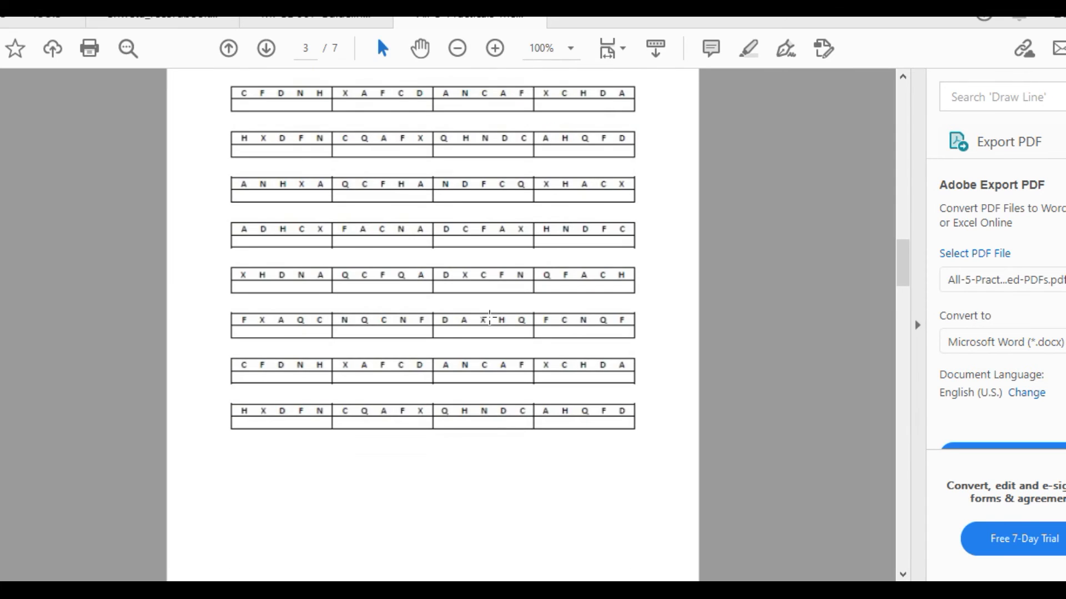
scroll(down, 3)
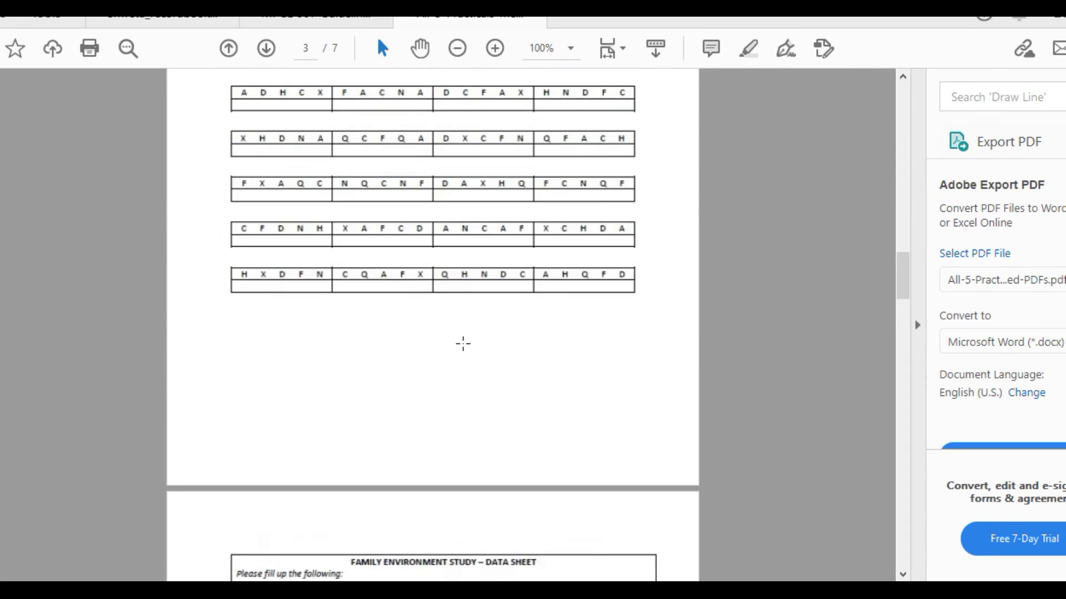
scroll(up, 3)
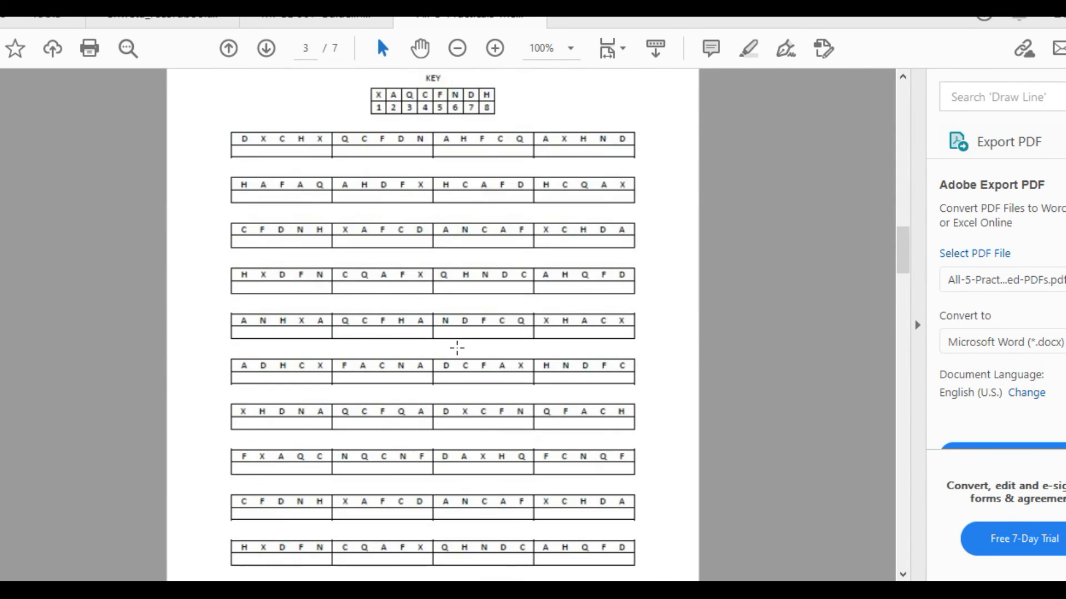
mouse_move(441, 349)
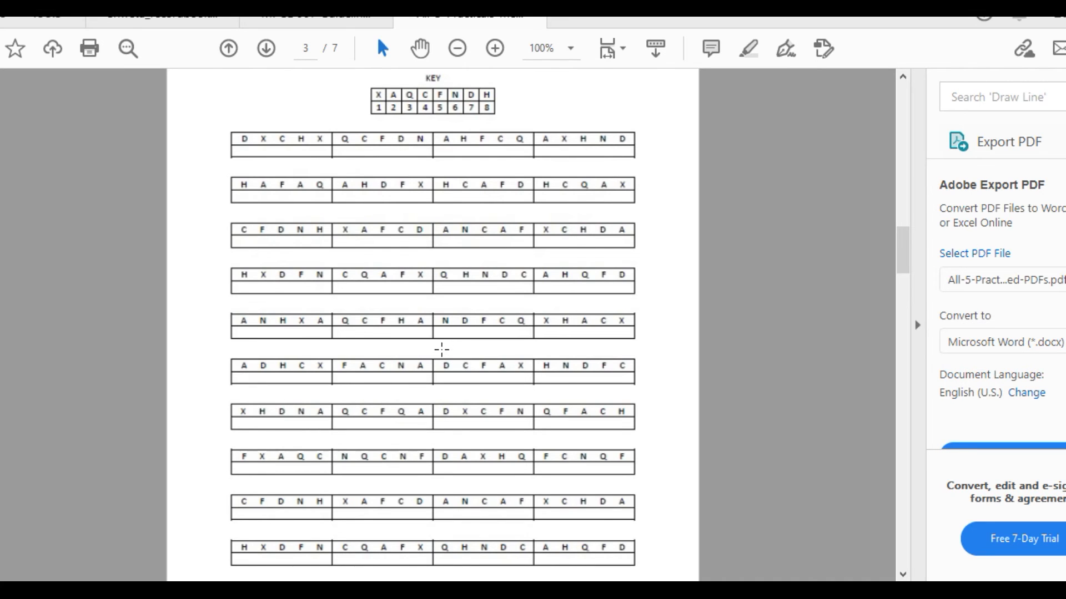
scroll(down, 3)
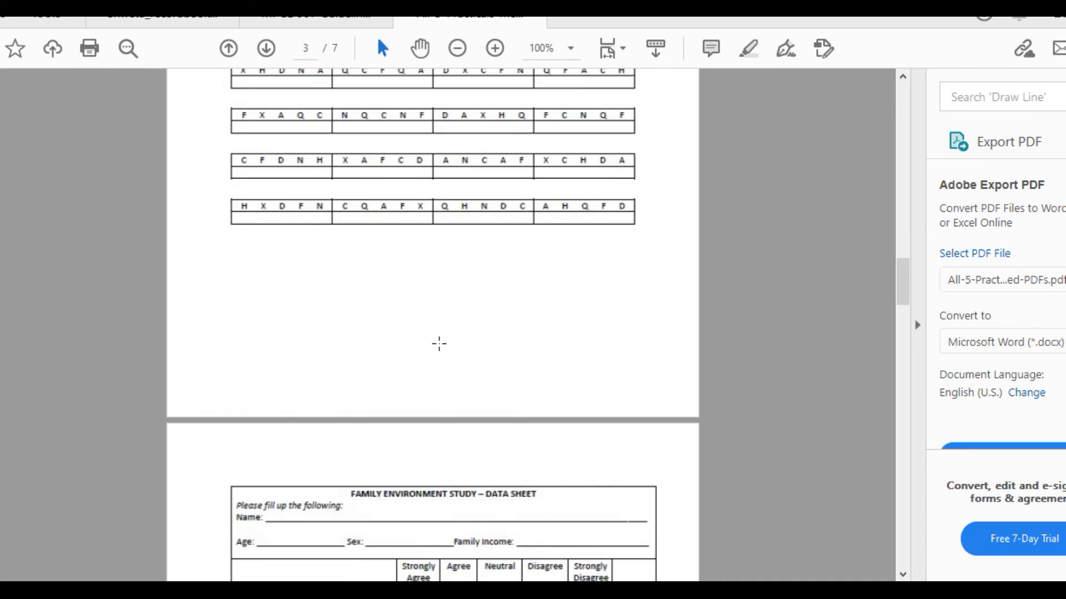
scroll(up, 3)
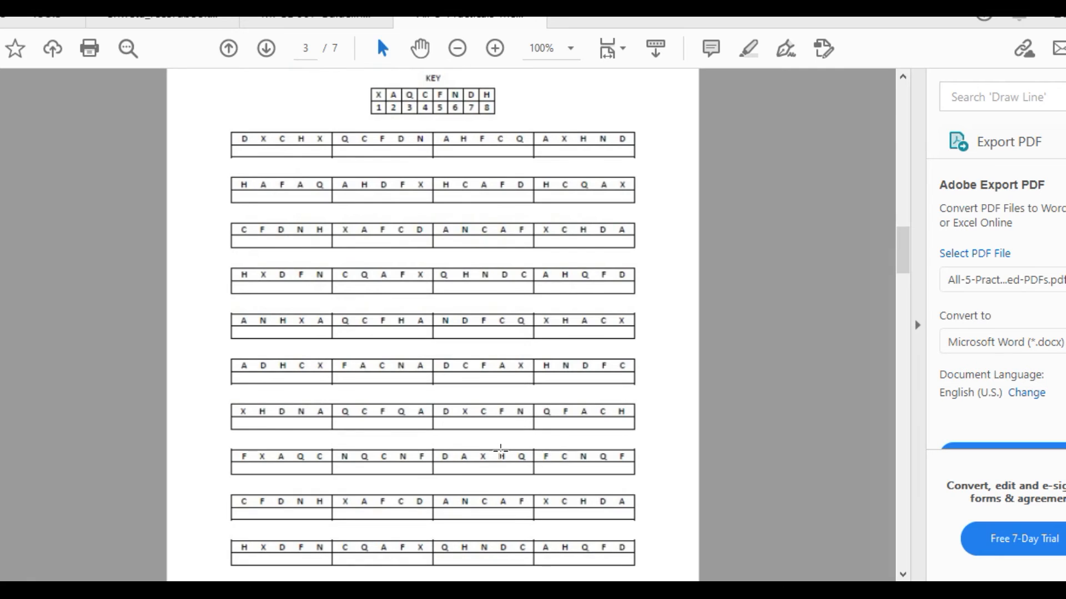
scroll(down, 3)
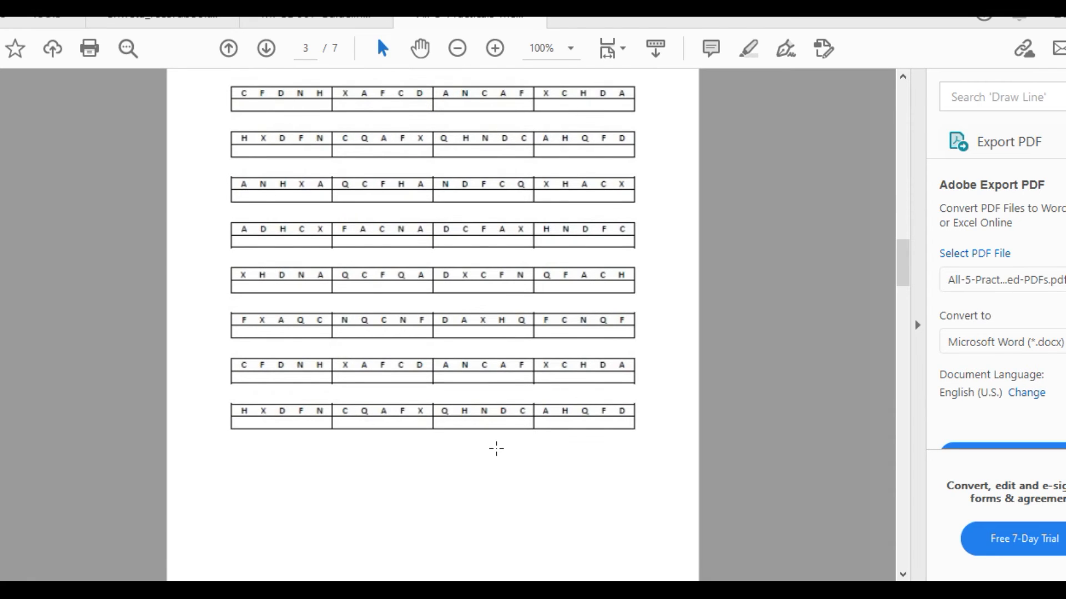
click(265, 48)
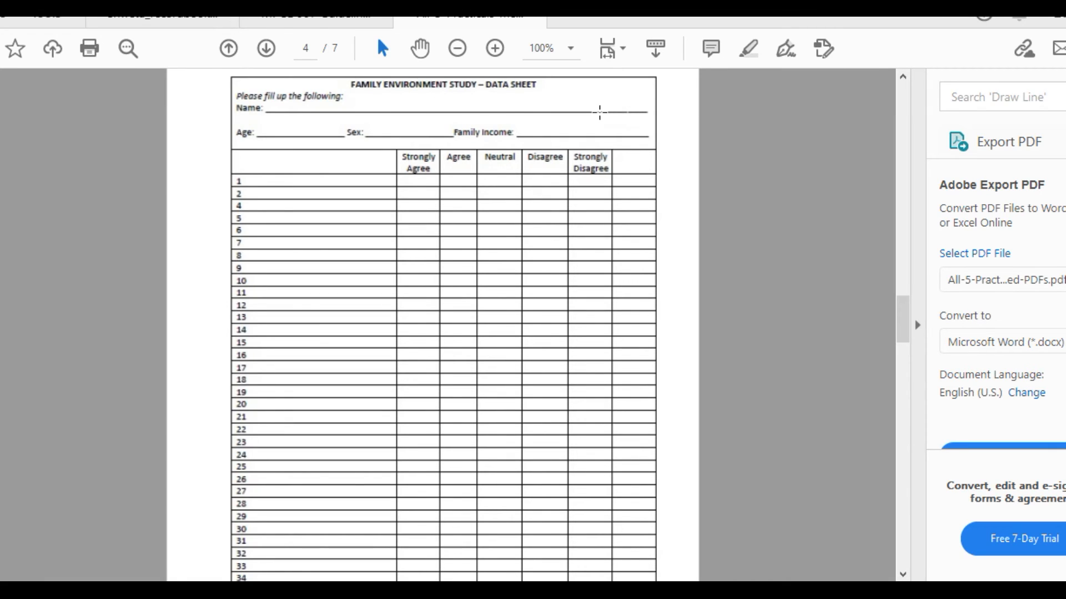
mouse_move(338, 81)
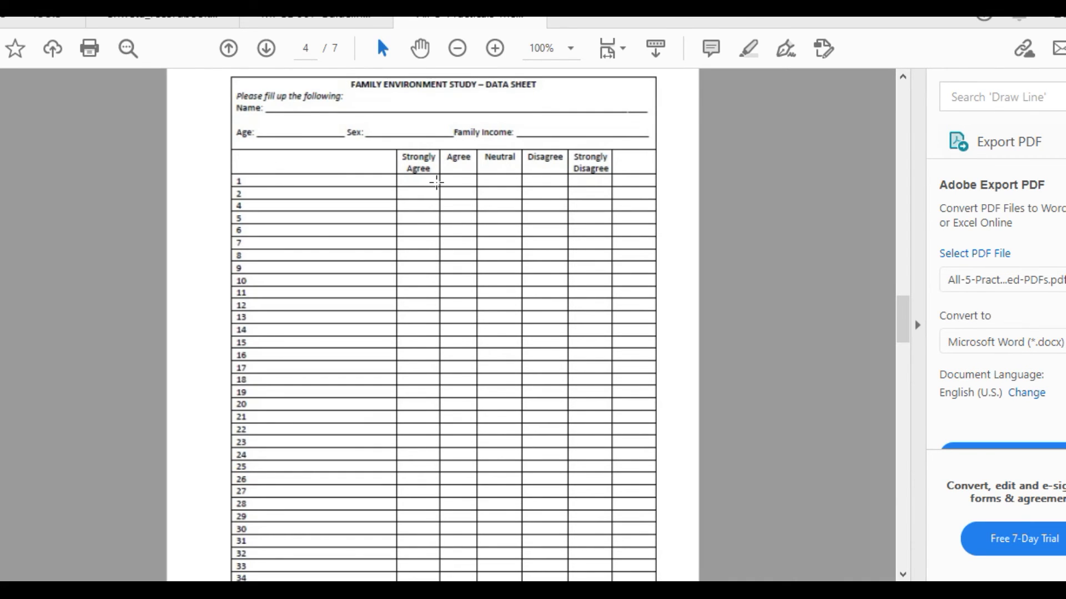
- Review the first page of the Family Environment Study data sheet on page 4
scroll(down, 3)
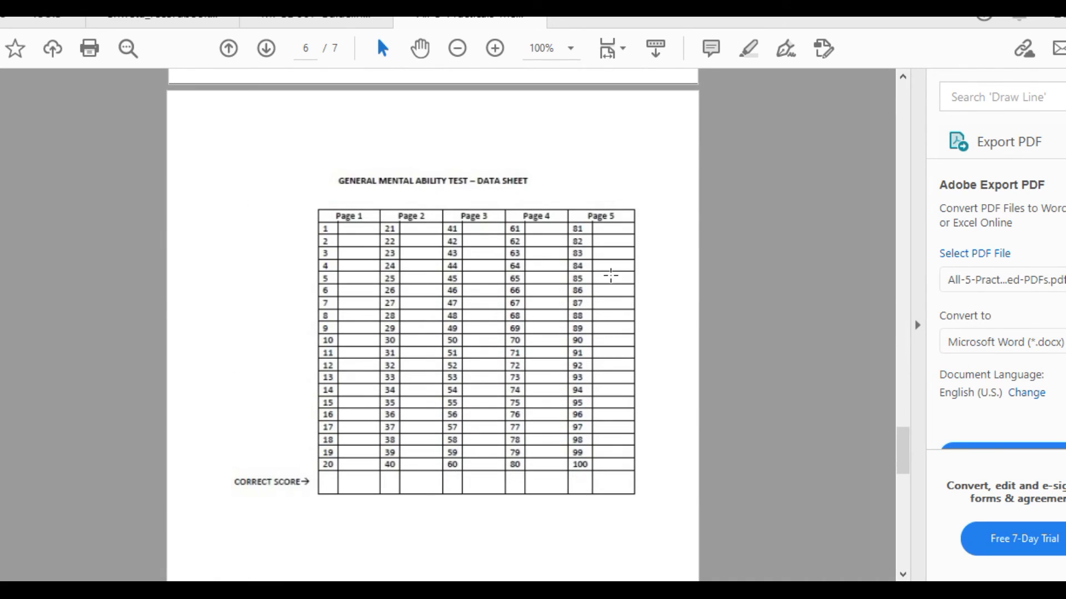
scroll(up, 3)
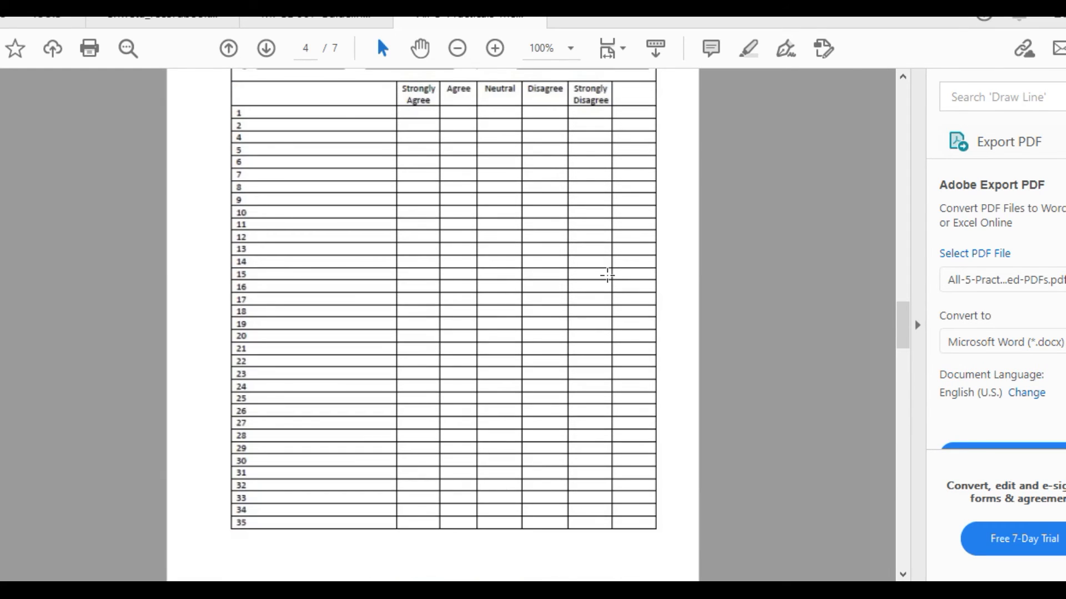
scroll(up, 3)
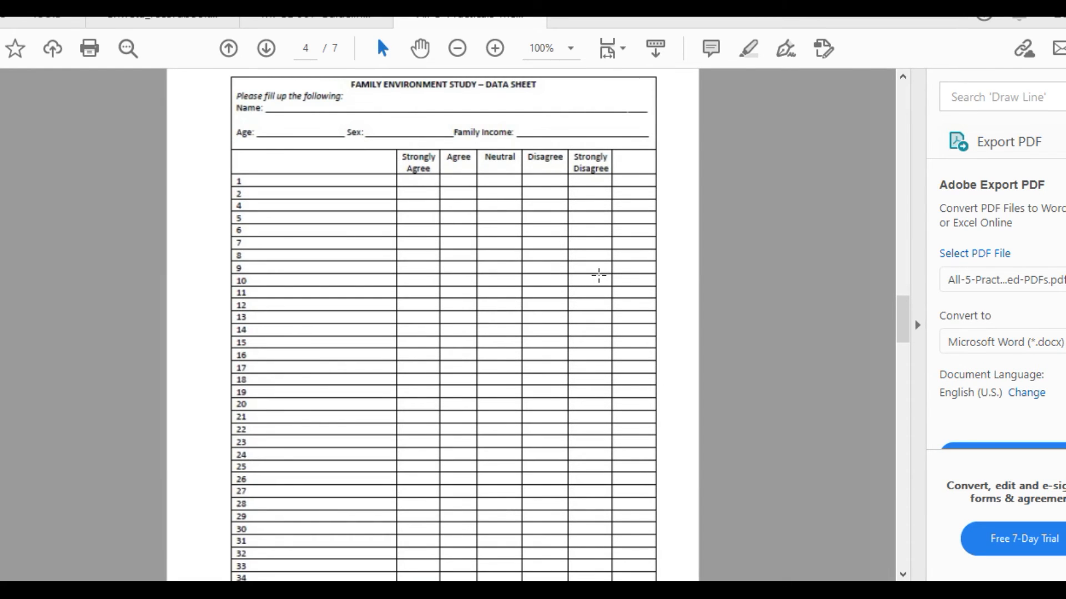
mouse_move(587, 273)
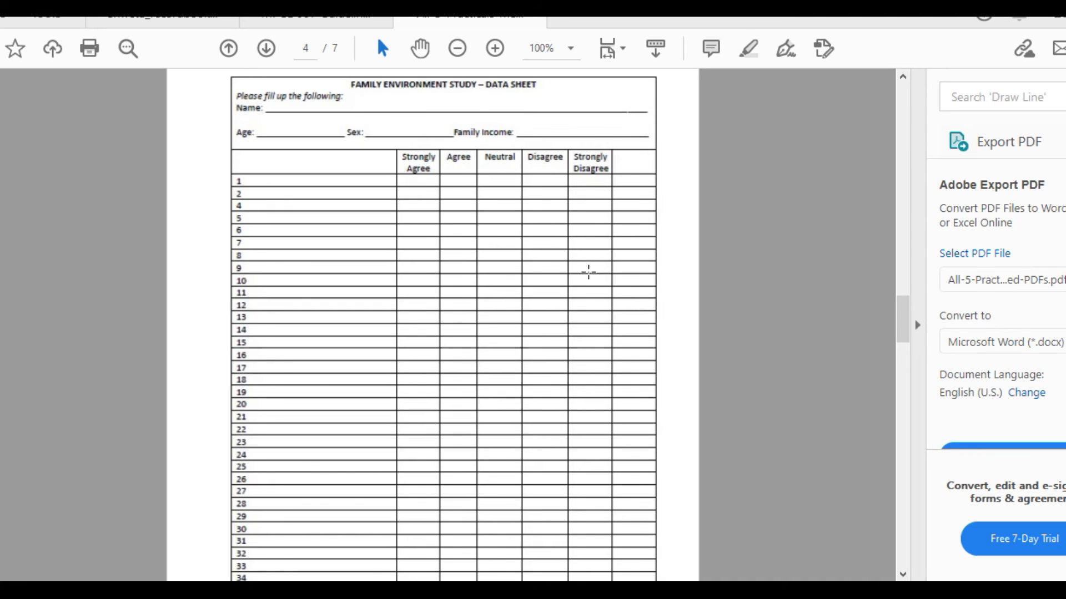
mouse_move(580, 273)
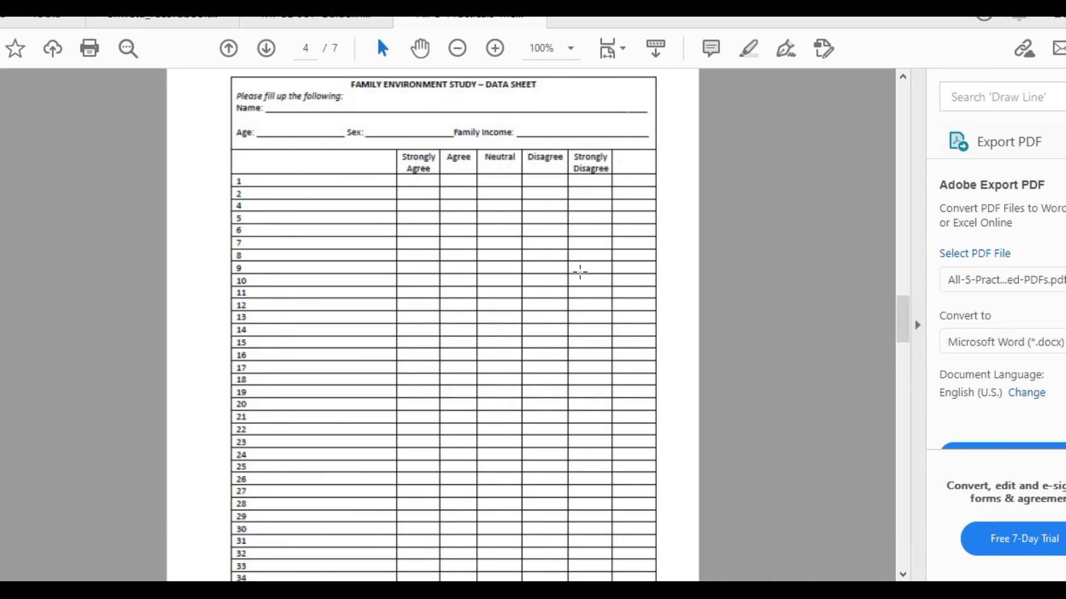
scroll(down, 3)
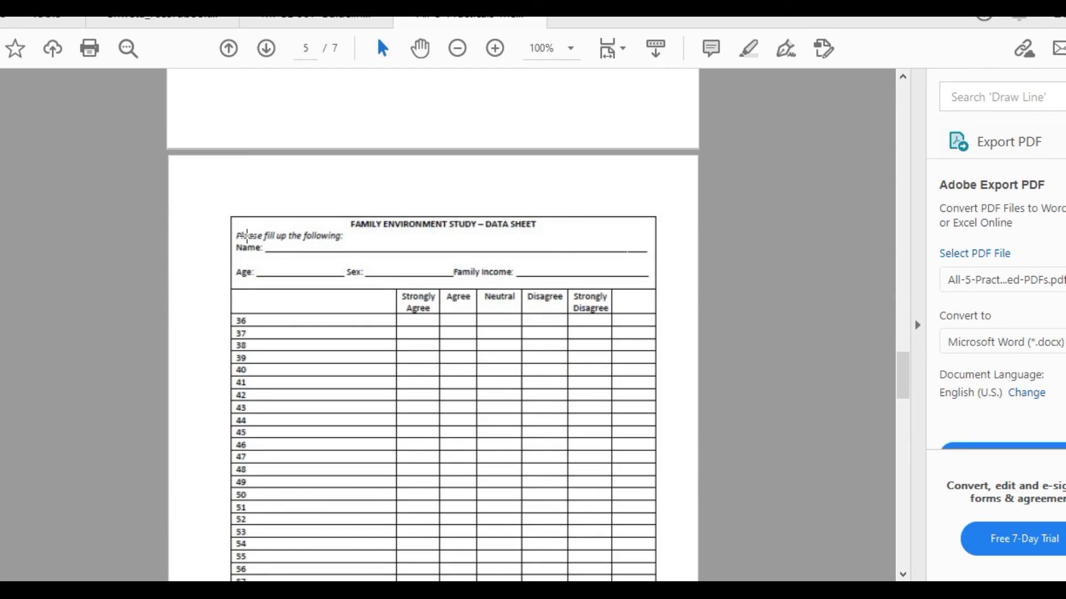
scroll(up, 3)
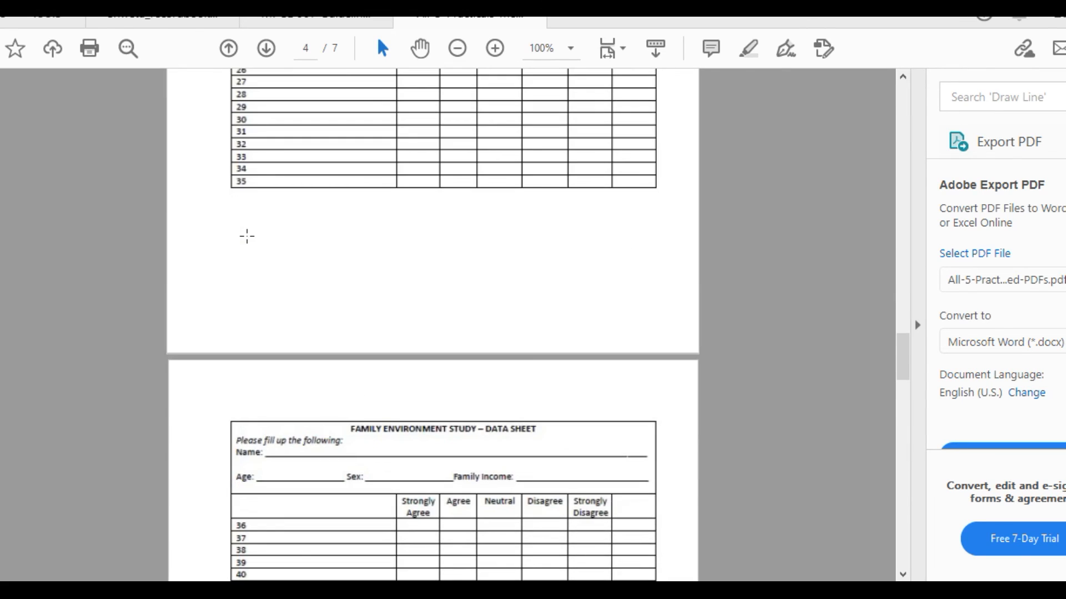
scroll(down, 3)
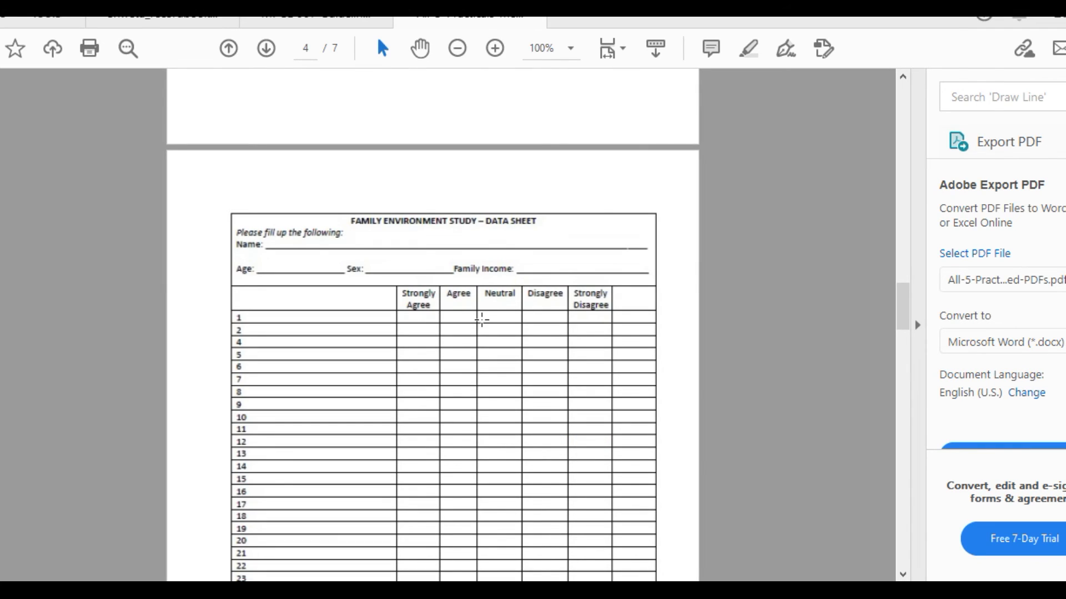
mouse_move(473, 339)
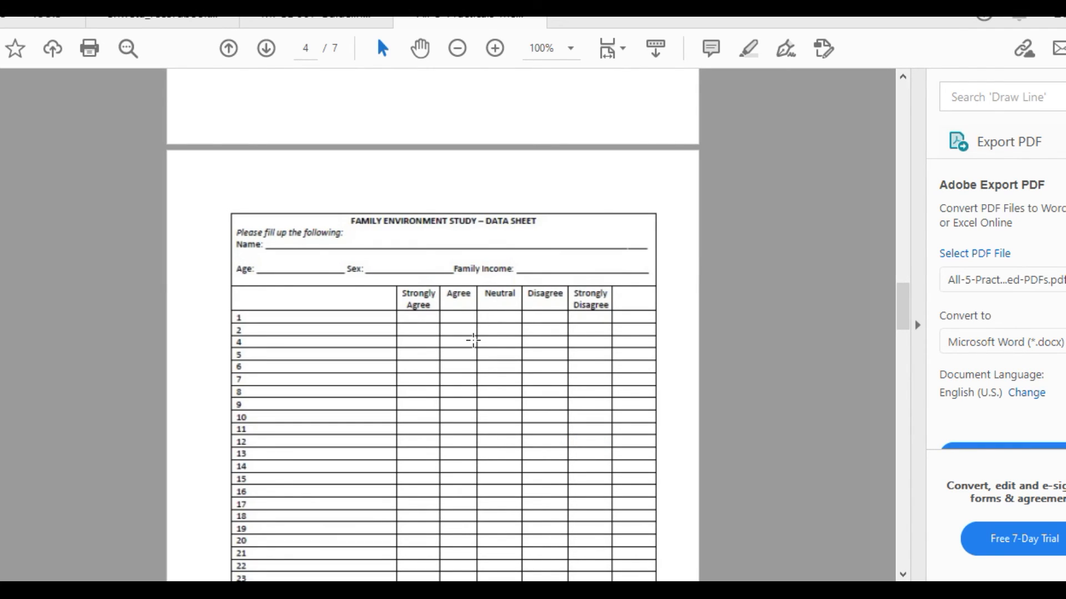
mouse_move(466, 331)
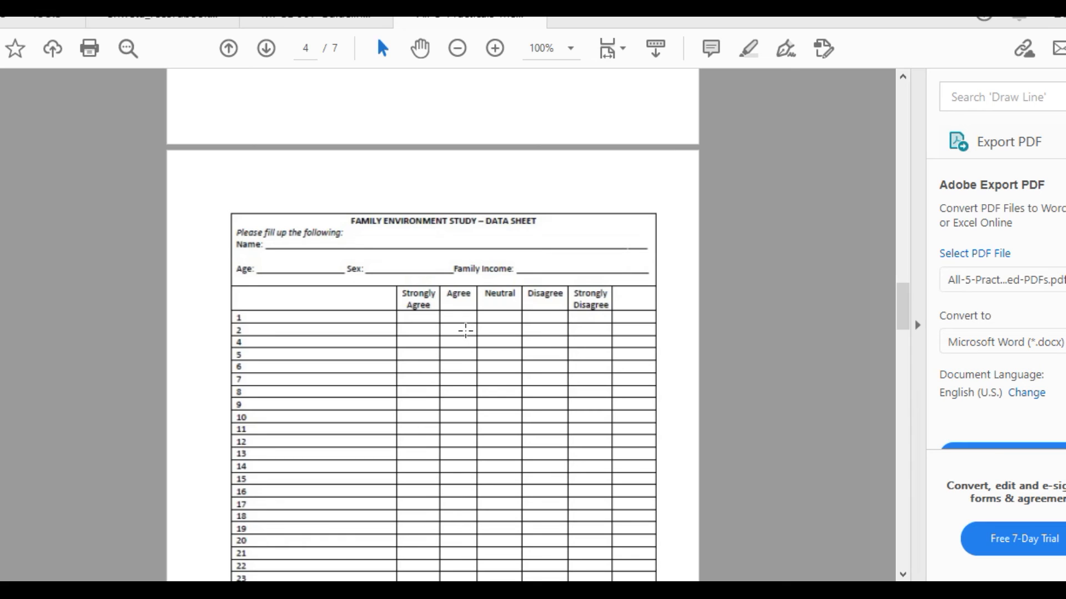
- Scroll through items 36 to 69 on page 5, arriving at the page 6 GMA sheet
scroll(down, 3)
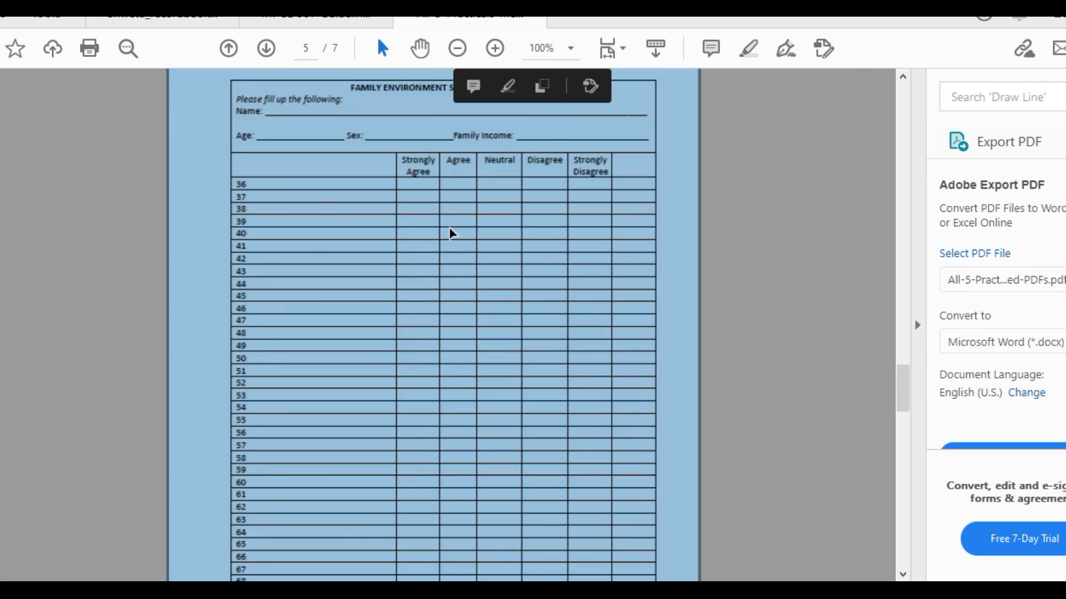
scroll(down, 3)
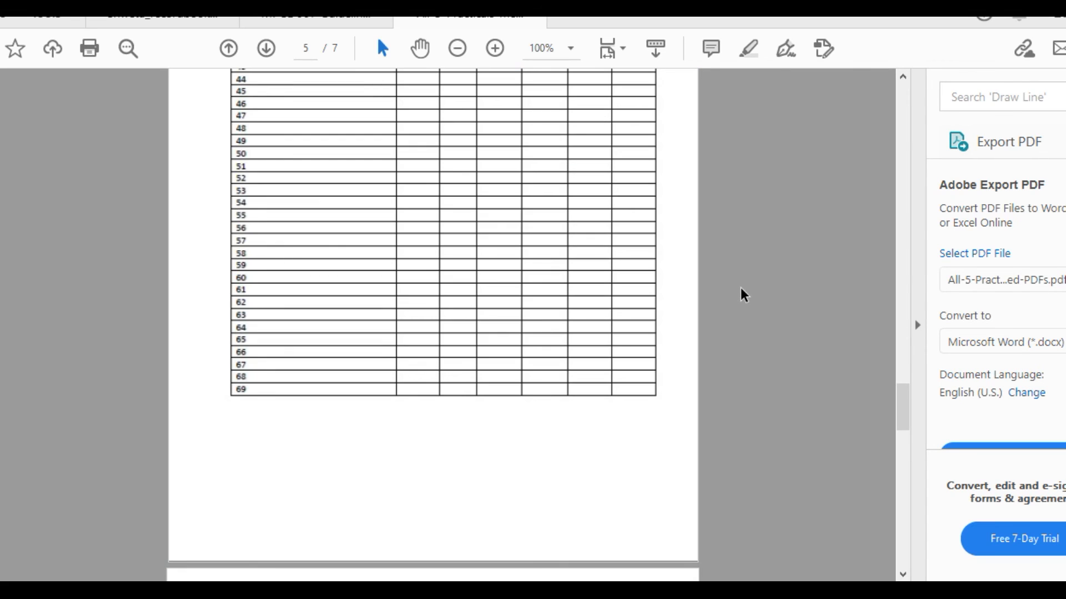
mouse_move(734, 294)
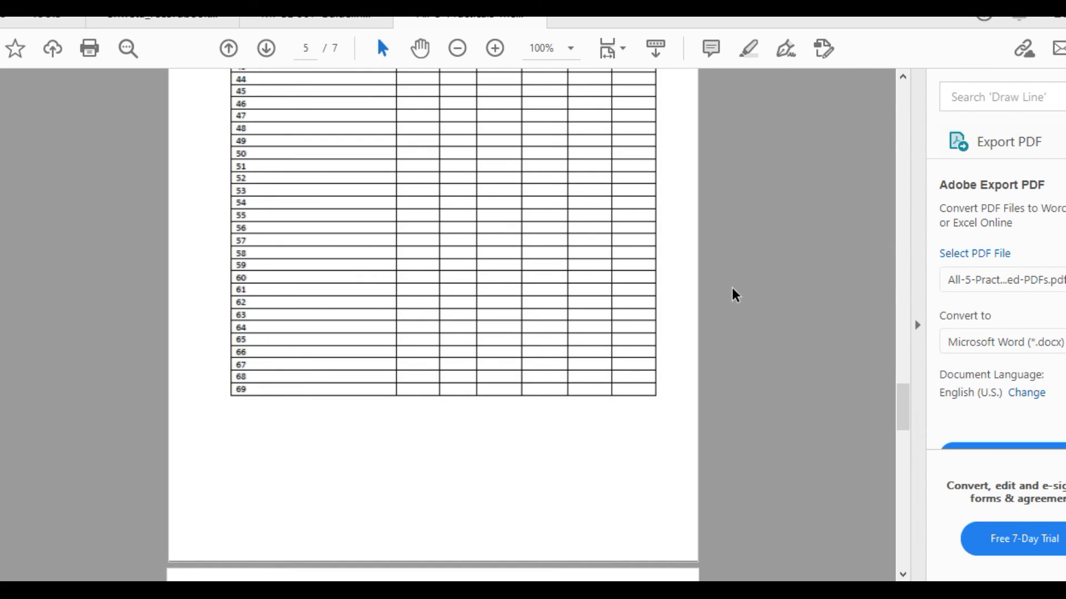
scroll(down, 3)
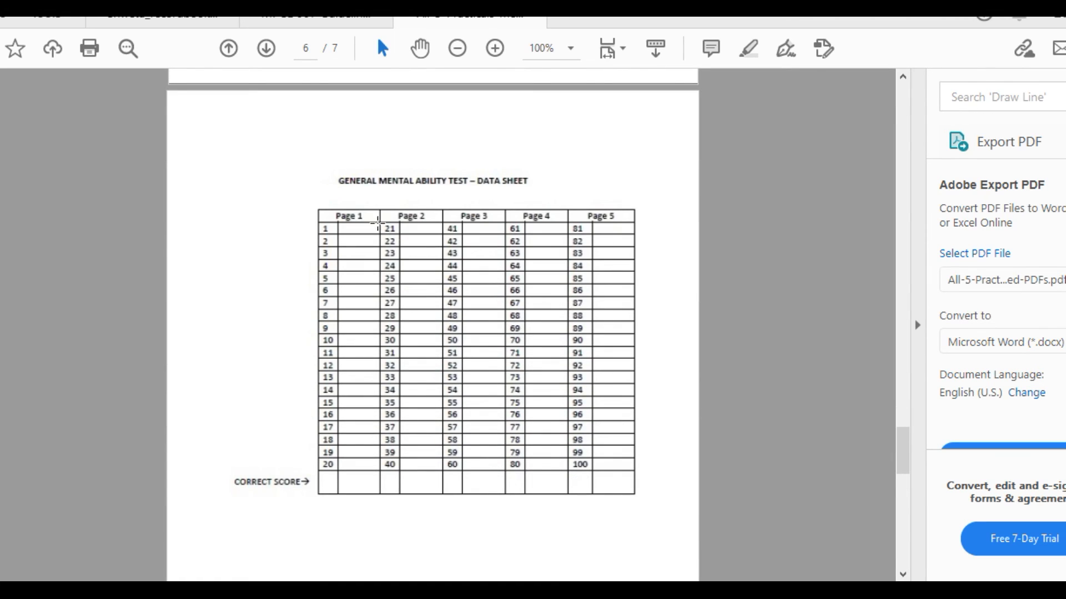
mouse_move(314, 181)
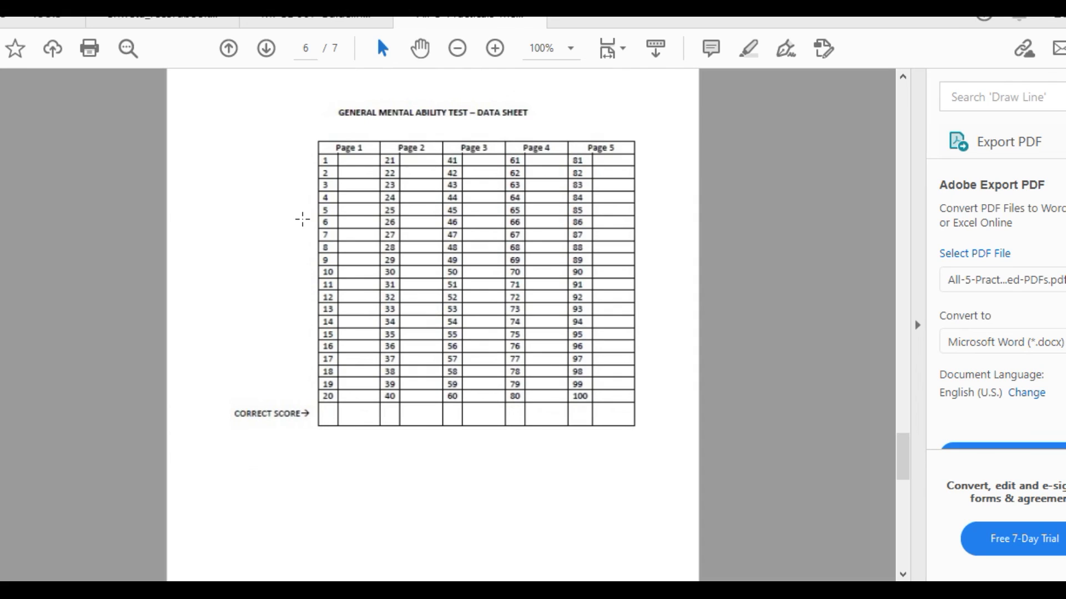
mouse_move(355, 157)
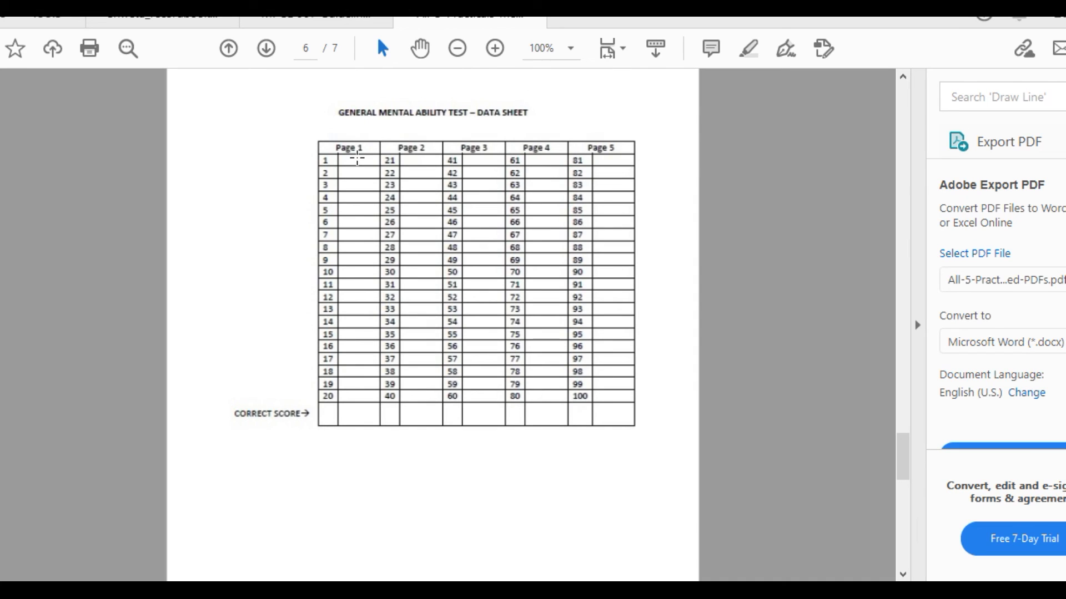
- Review the General Mental Ability Test answer grid and correct score row on page 6
scroll(down, 3)
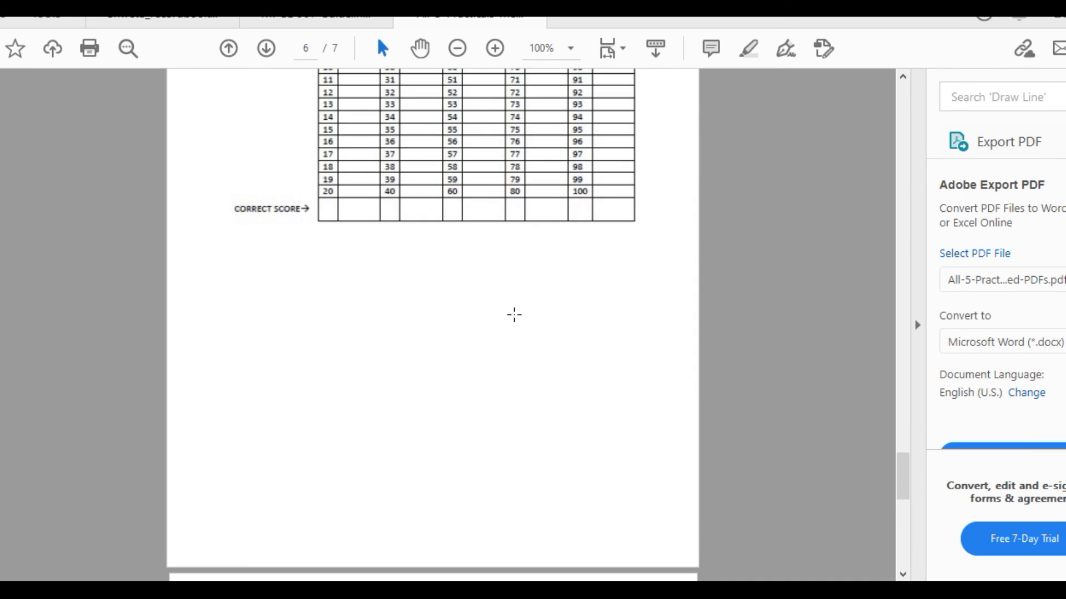
scroll(up, 3)
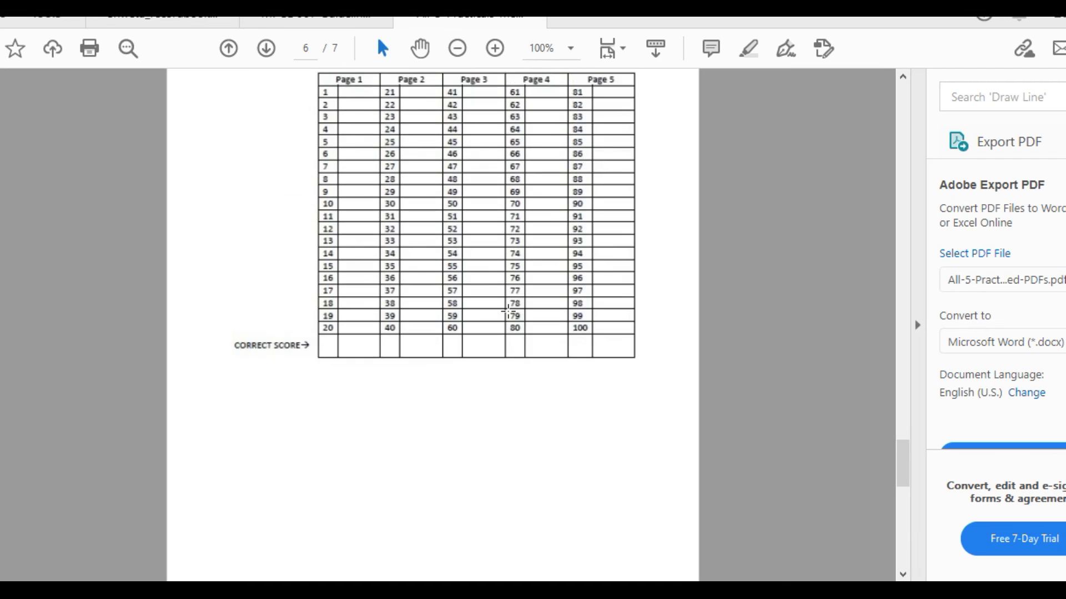
scroll(up, 3)
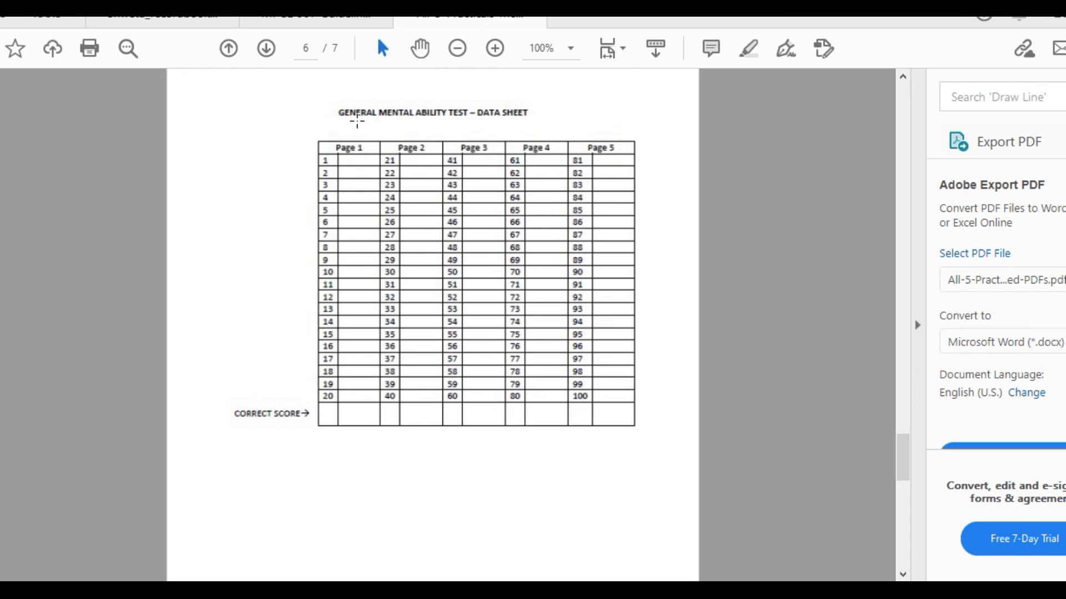
mouse_move(339, 119)
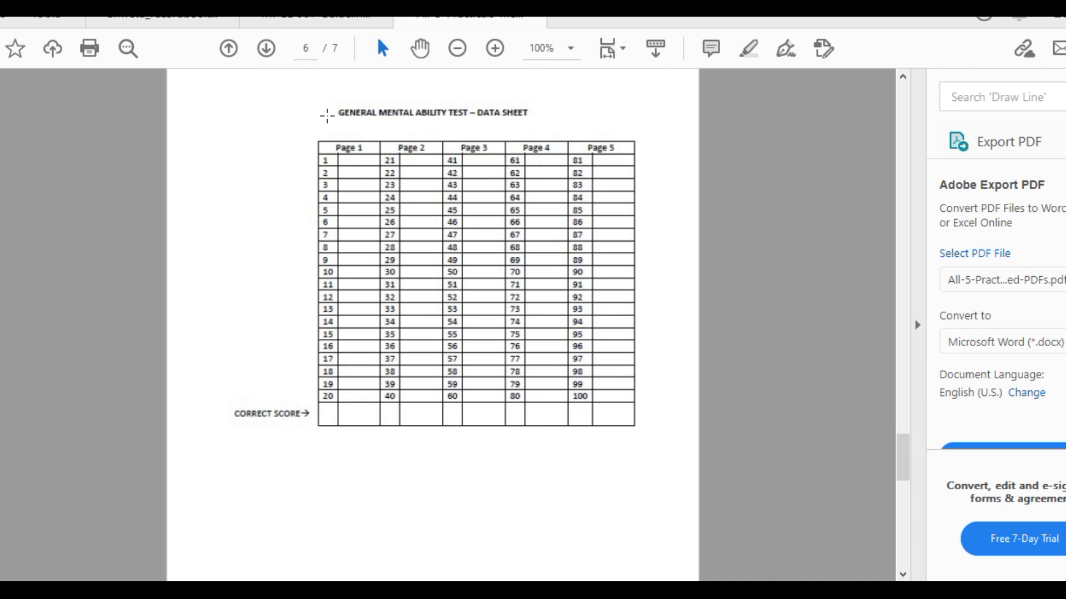
mouse_move(348, 158)
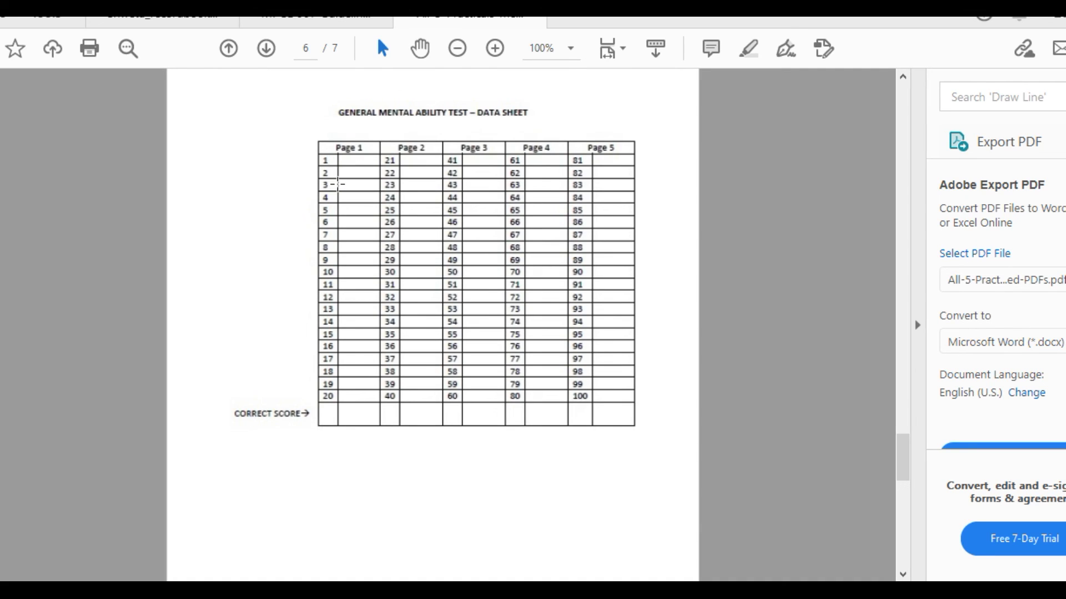
mouse_move(555, 413)
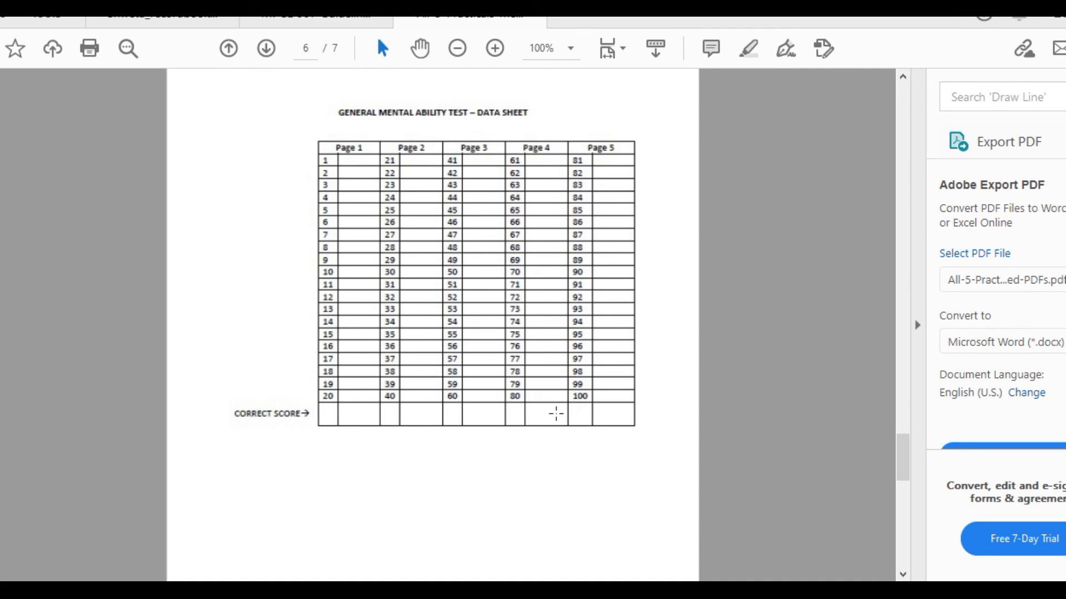
mouse_move(611, 418)
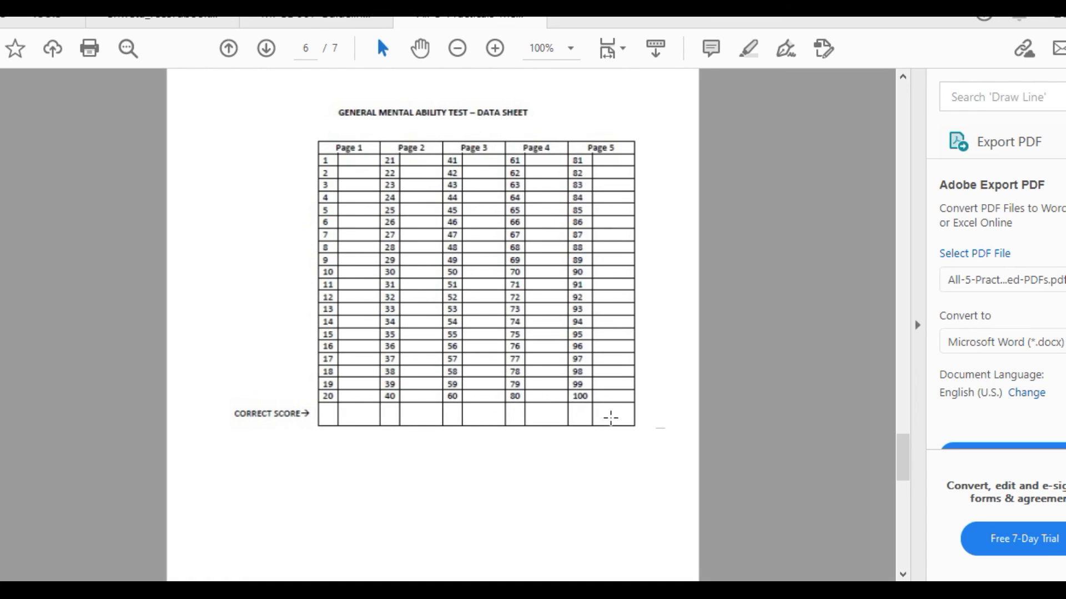
click(266, 48)
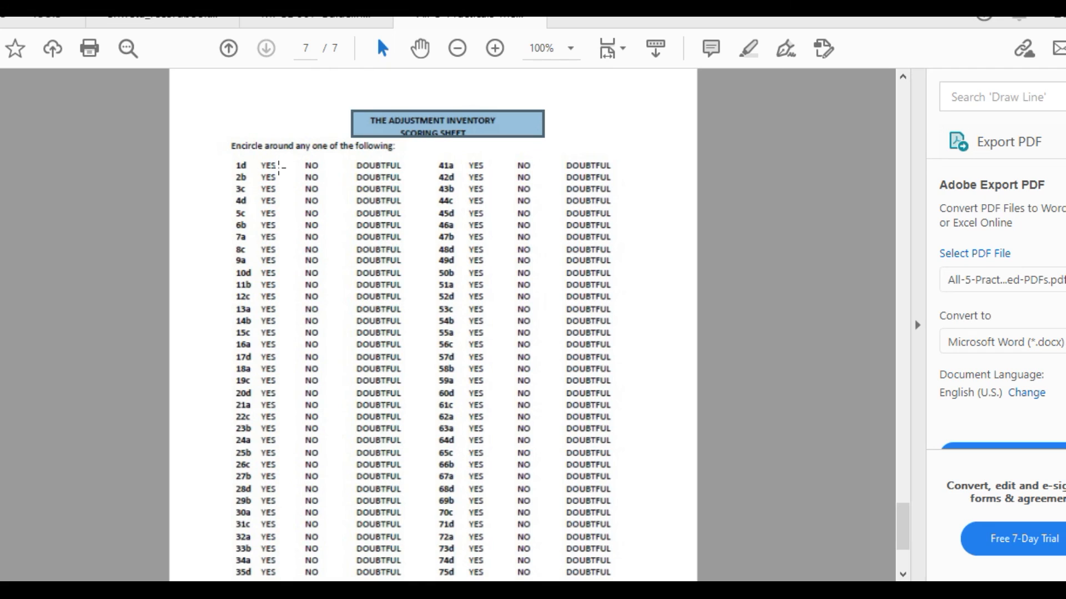
mouse_move(310, 157)
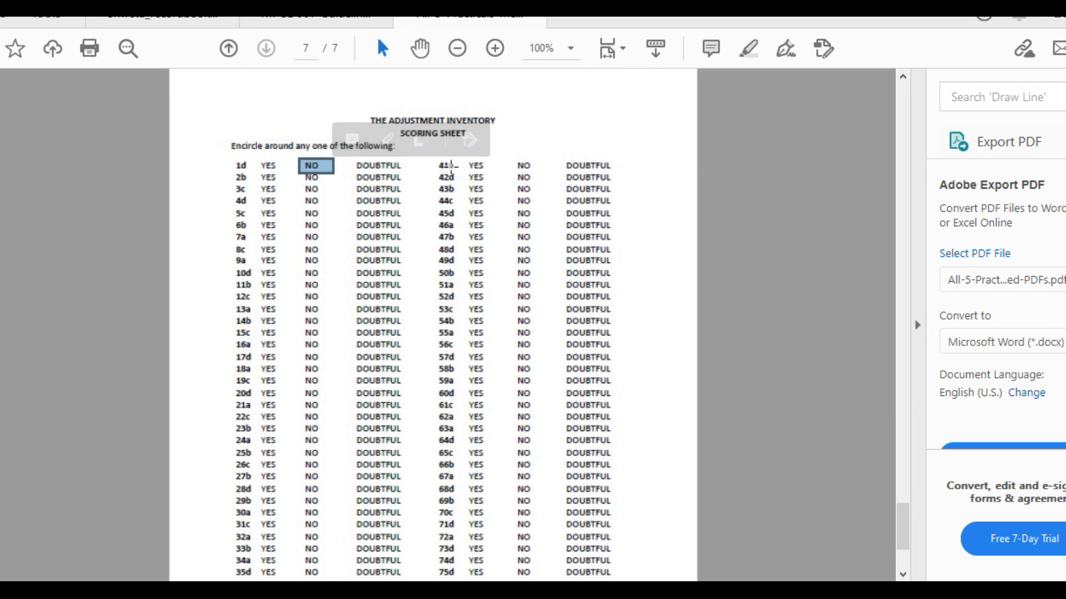
mouse_move(604, 177)
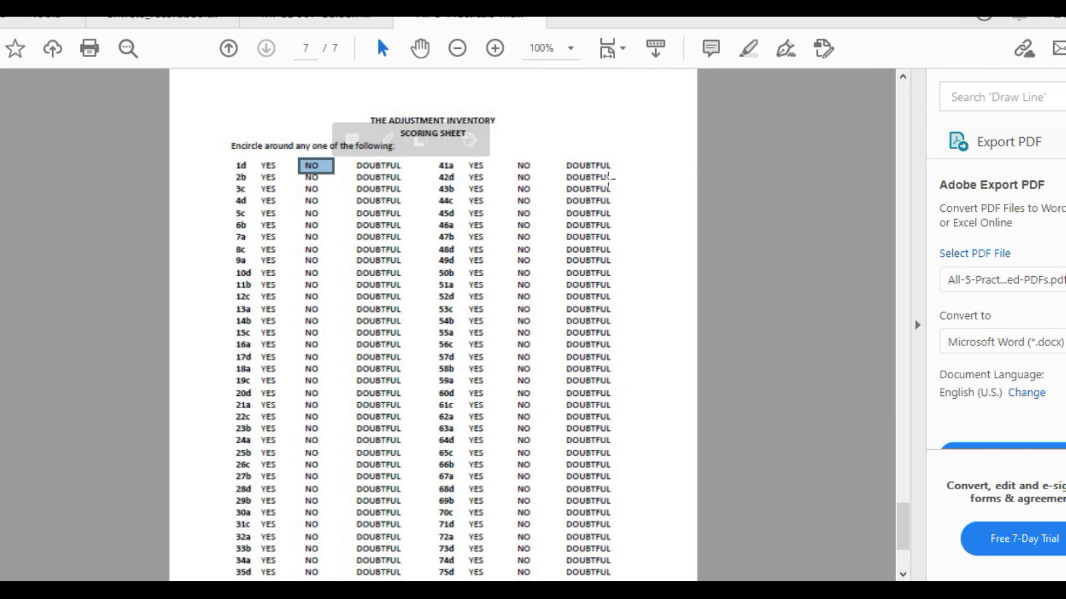
- Scroll to page 7's Adjustment Inventory scoring sheet with YES, NO, DOUBTFUL choices
scroll(down, 3)
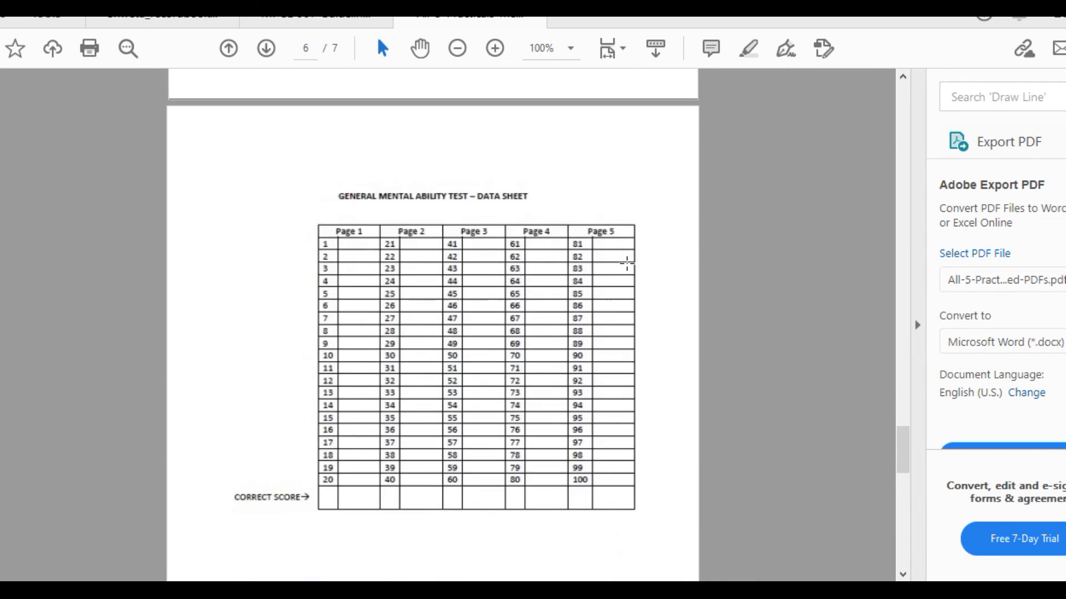
scroll(down, 3)
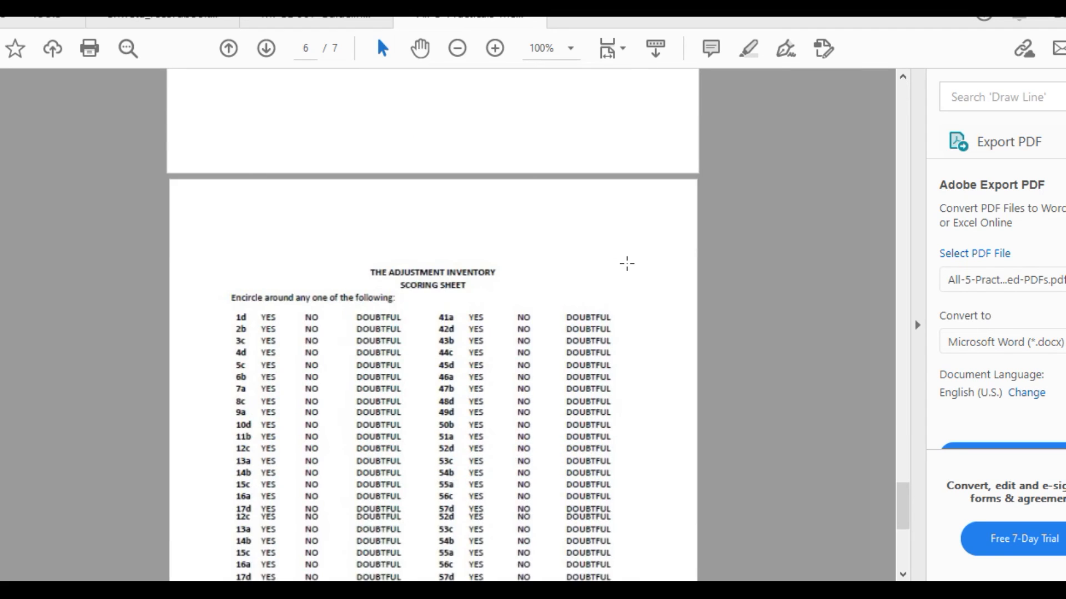